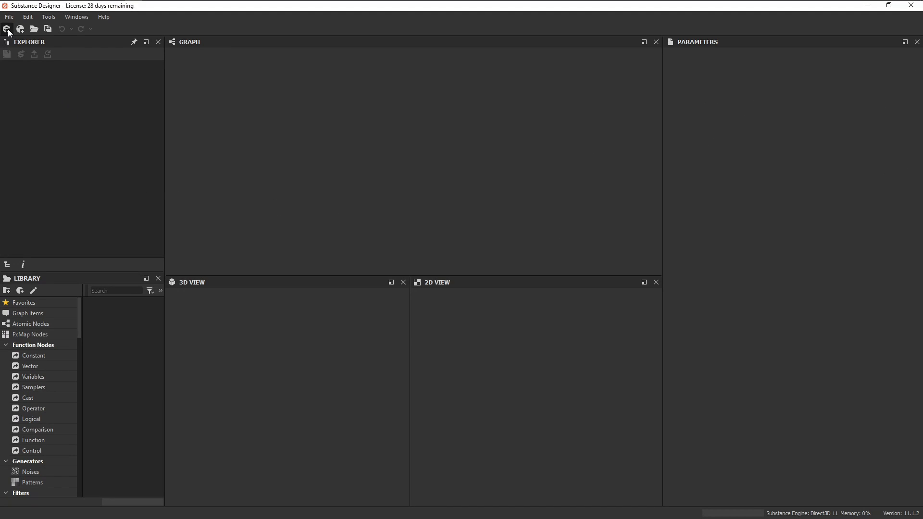
Step: Create a new PBR Metallic/Roughness graph and save the package as dark_wood_planks.sbs
click(6, 29)
text(dark_wood_)
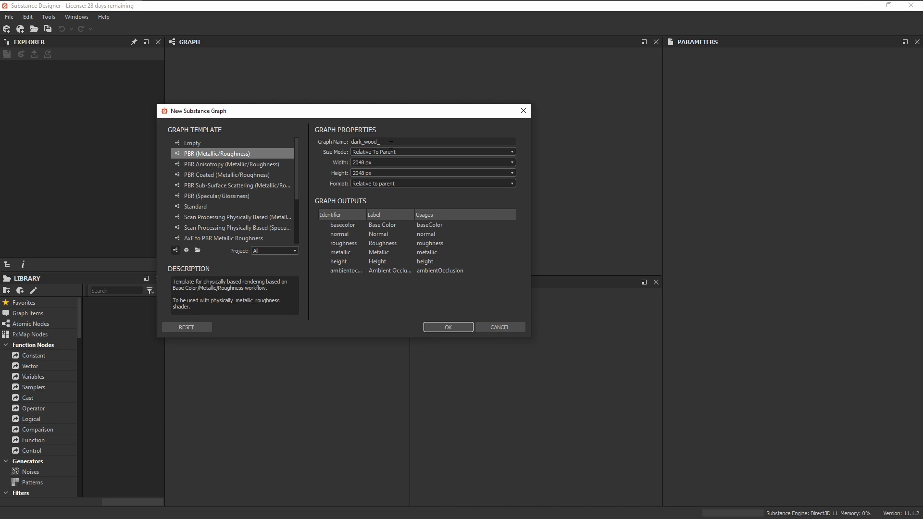
click(447, 327)
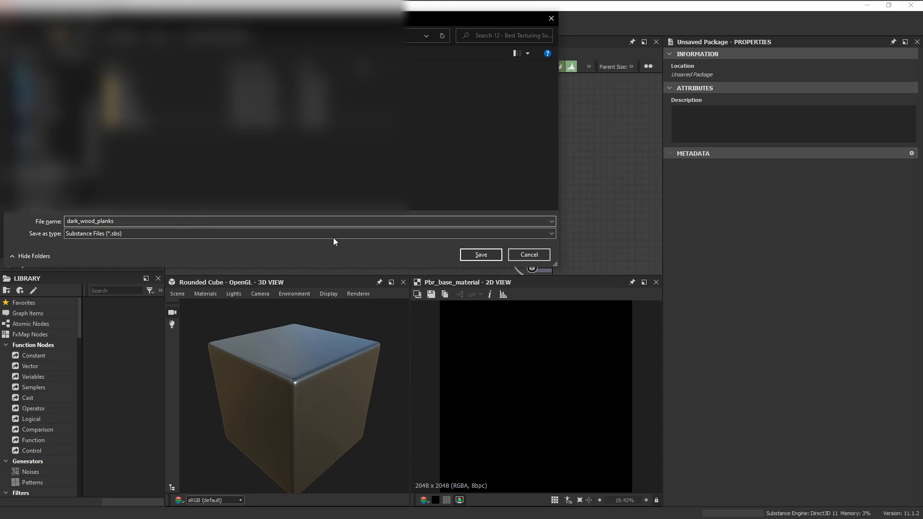
click(480, 254)
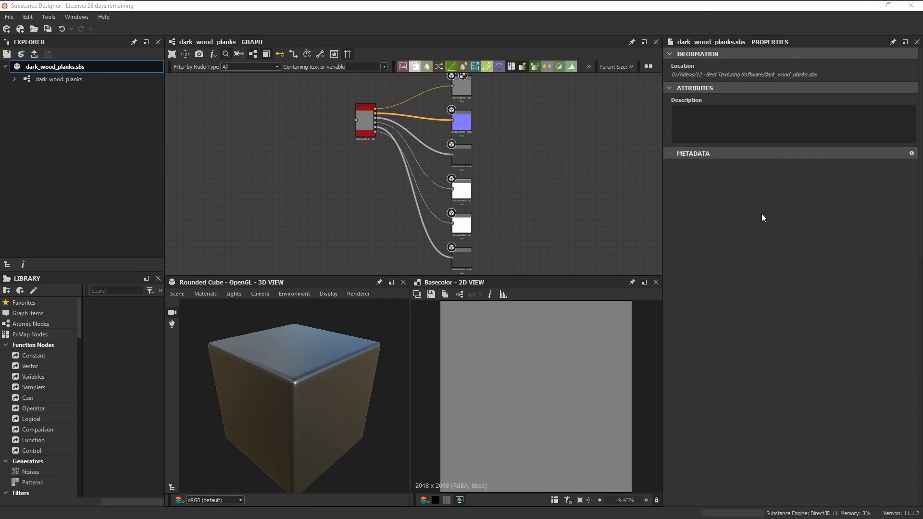
Step: Add a new graph named planks to the package with a five-column Tile Generator
right_click(56, 66)
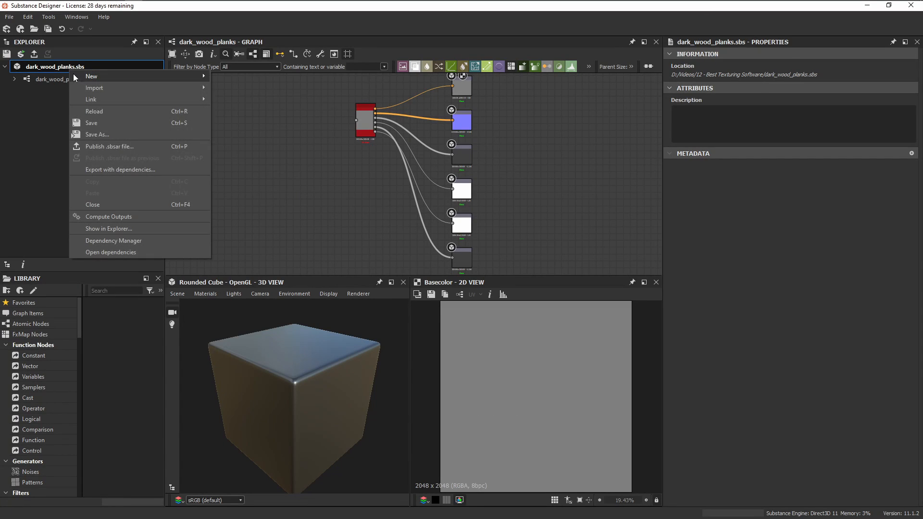
click(91, 76)
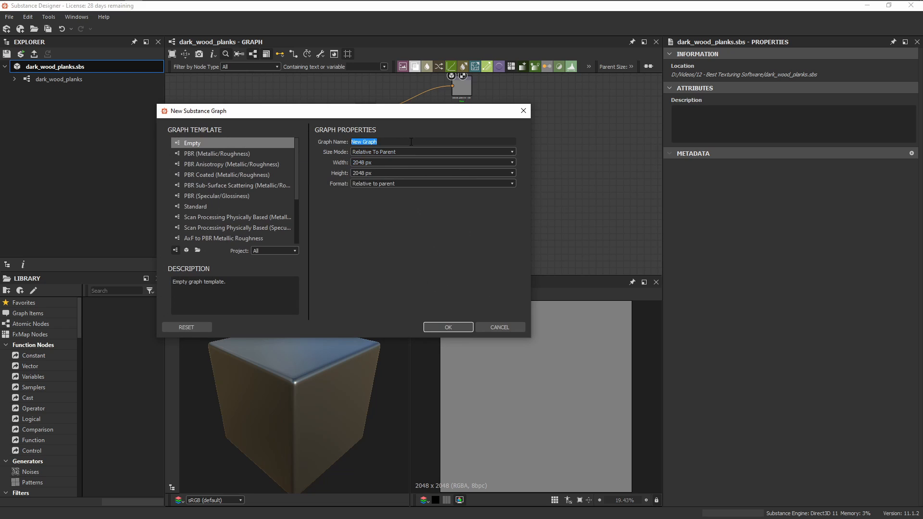
text(planks)
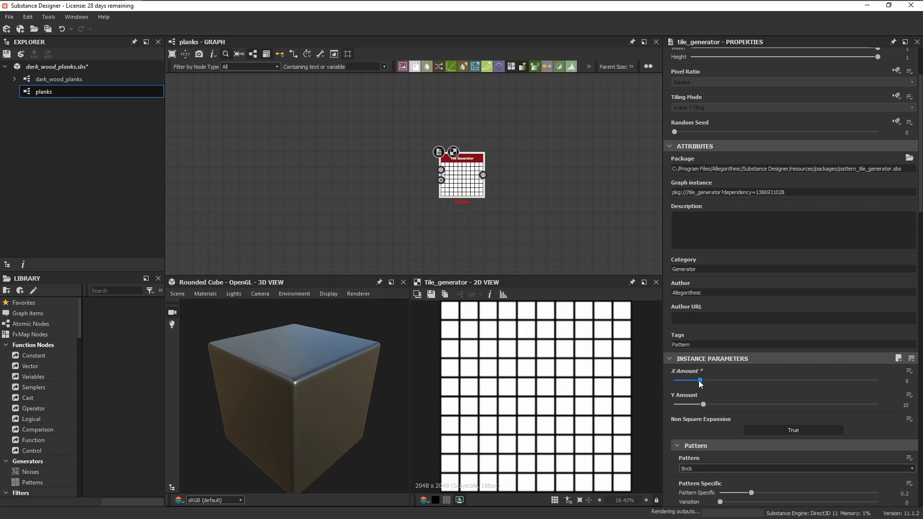
drag(698, 380, 686, 380)
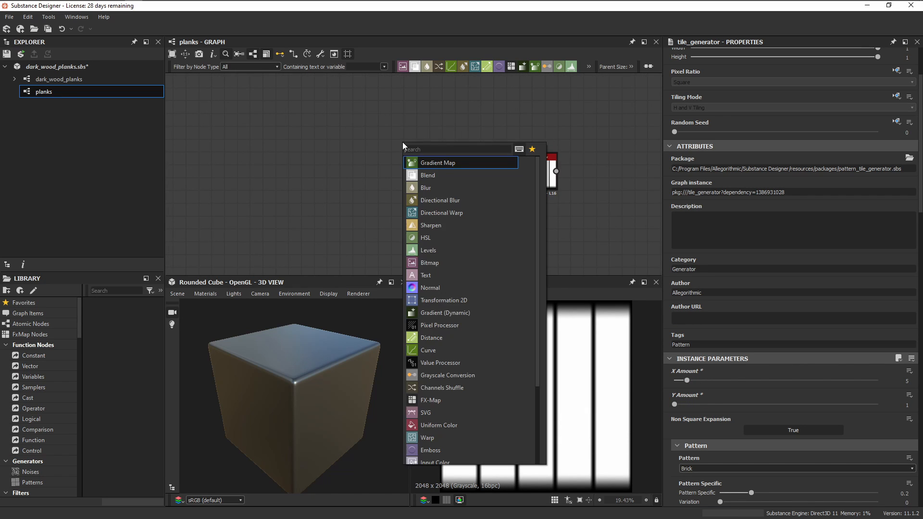
Step: Feed a Gradient Linear 1 through Histogram Range into the tile generator's image input pattern
text(Gradient l)
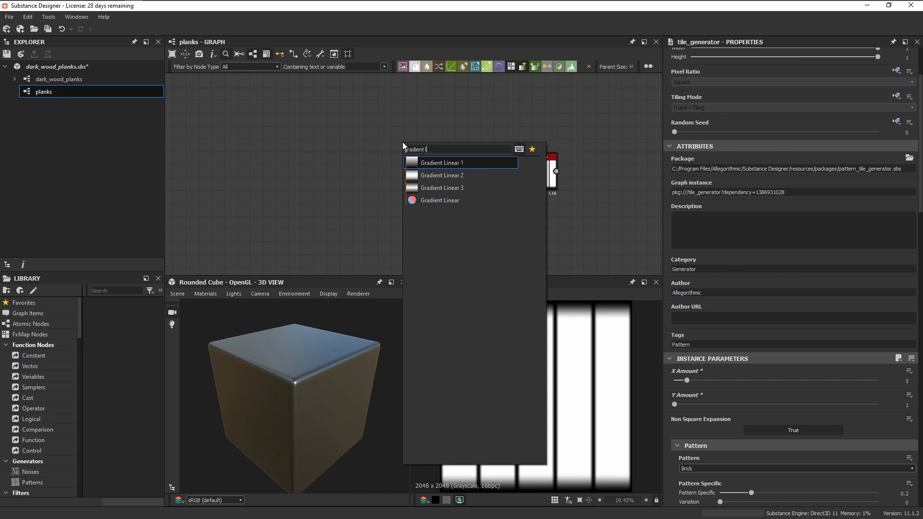
click(443, 162)
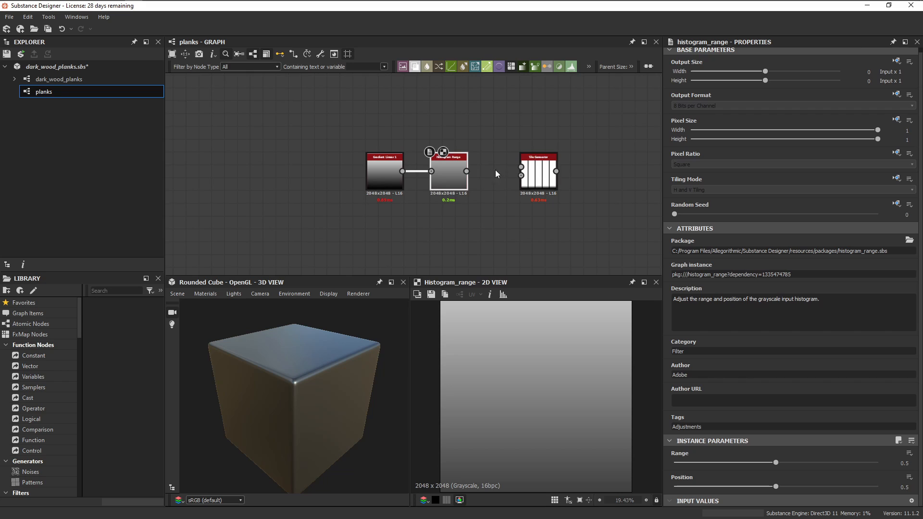
drag(538, 173, 512, 171)
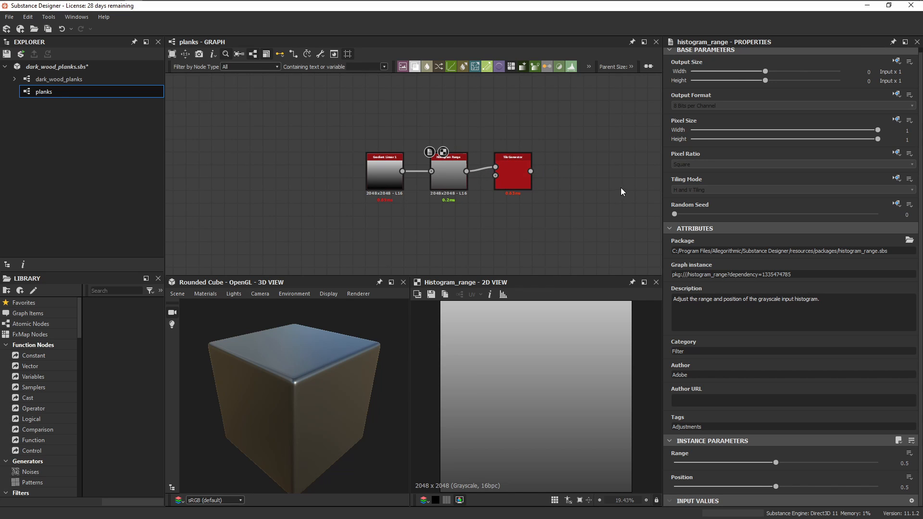
click(512, 171)
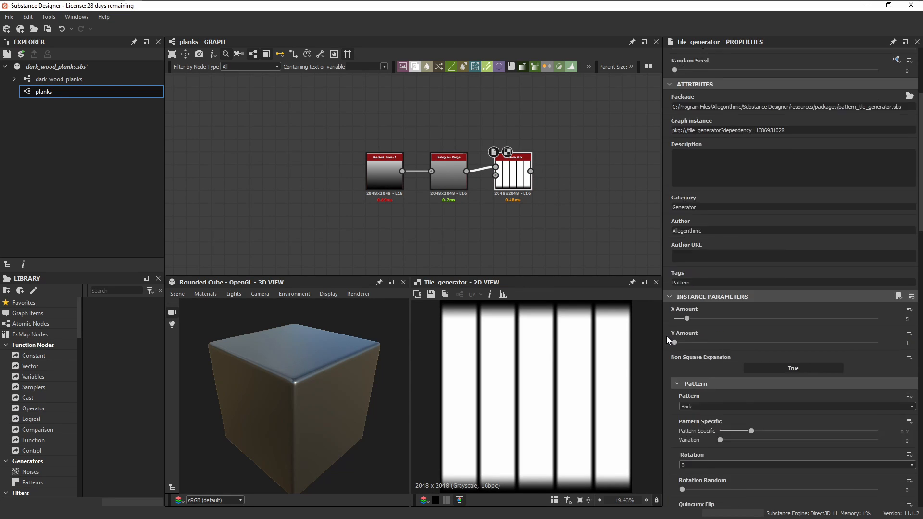
click(793, 406)
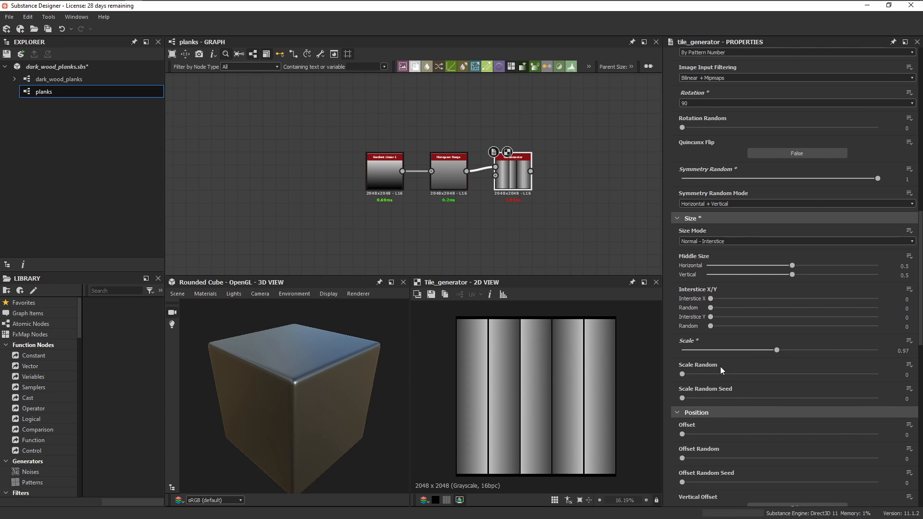
scroll(down, 3)
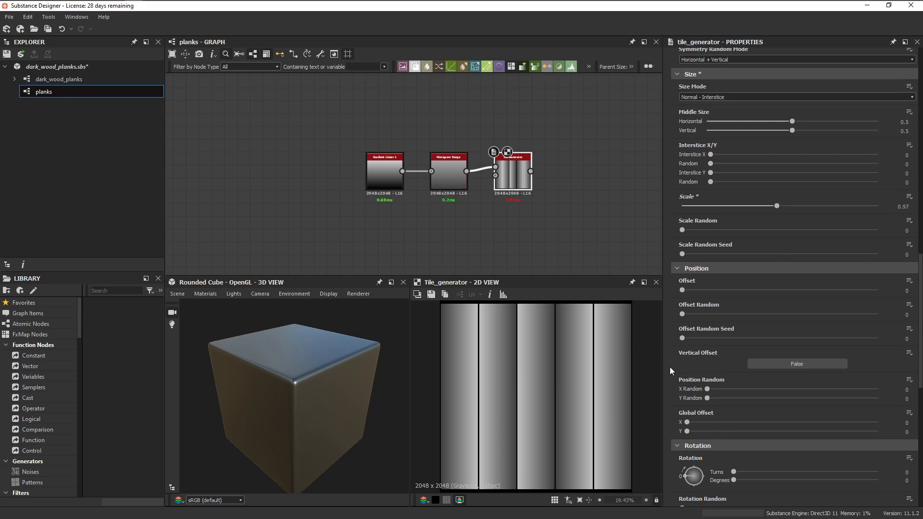
scroll(down, 3)
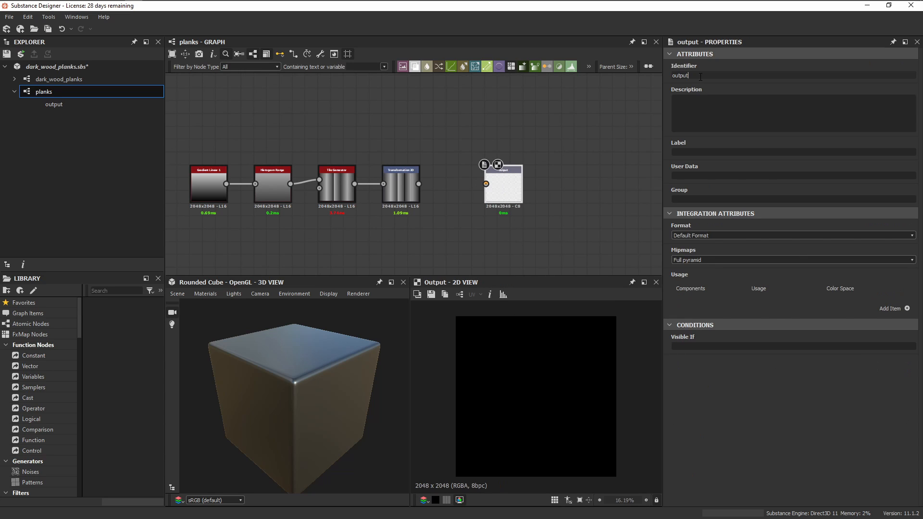
Step: Name the new output node's identifier Planks
text(Planks)
text(fl)
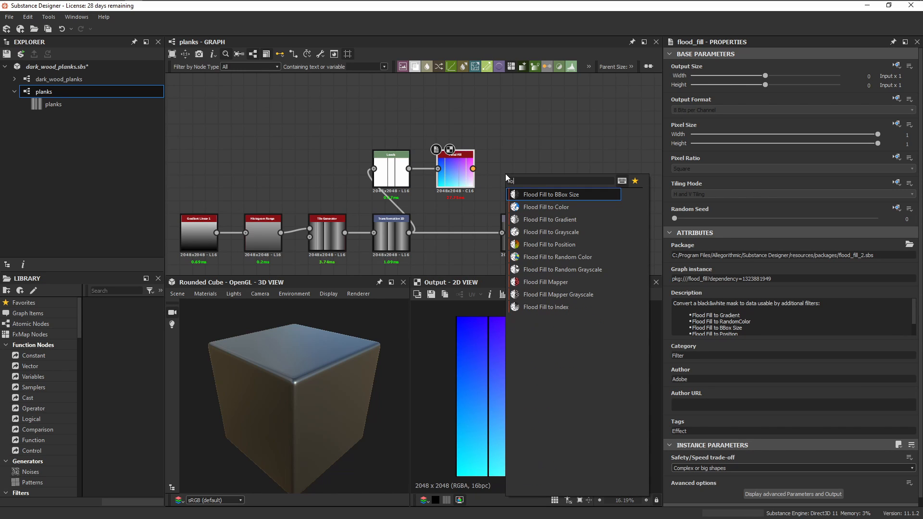
Step: Add Flood Fill to Random Color after the Flood Fill and move the Planks output aside
click(557, 257)
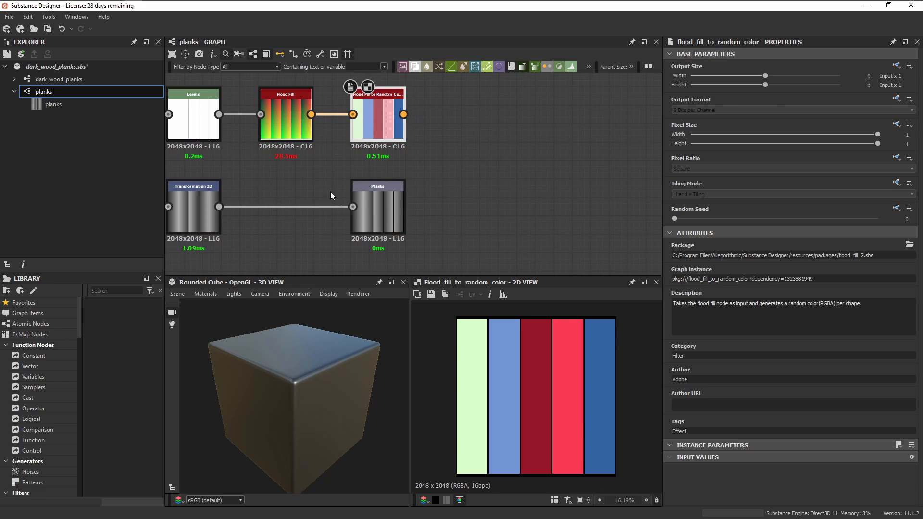
drag(376, 205, 525, 205)
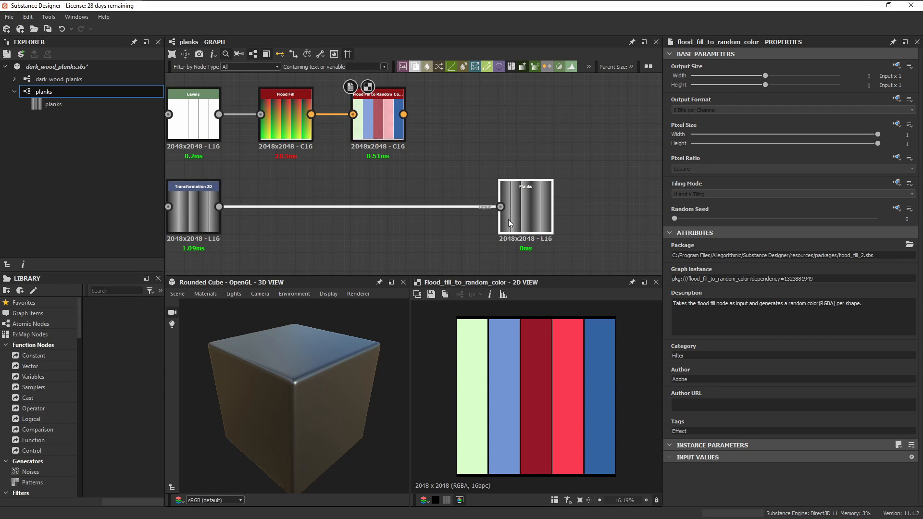
click(265, 224)
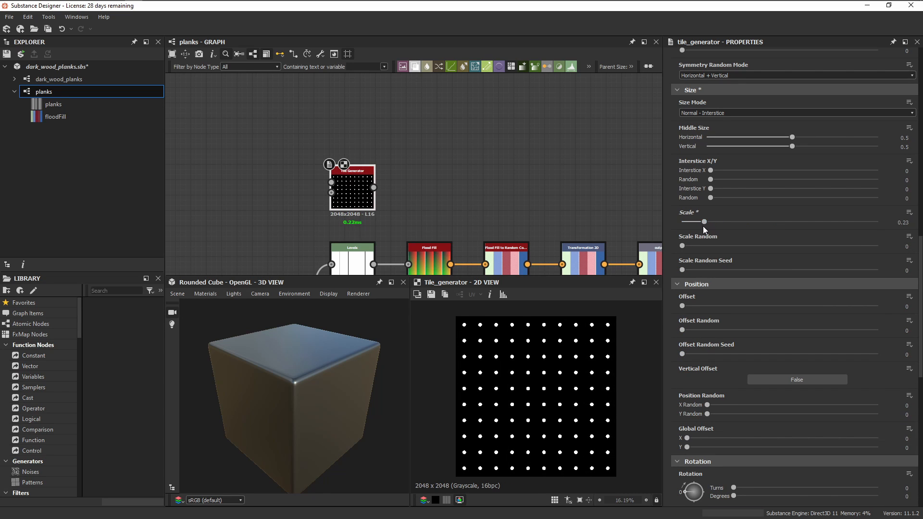
Step: Set the dot tile generator to Scale 0.2, Keep Ratio size mode, 1 row and 4 dots across
drag(703, 221, 698, 221)
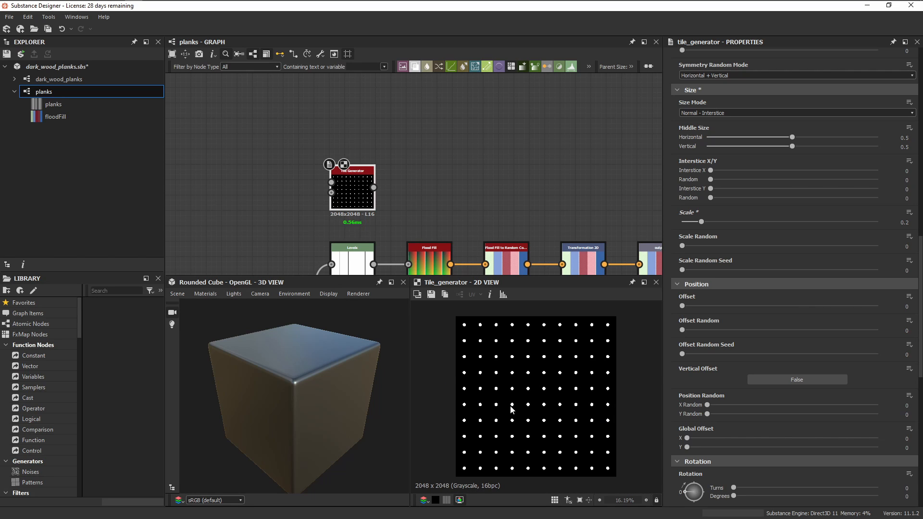
mouse_move(493, 392)
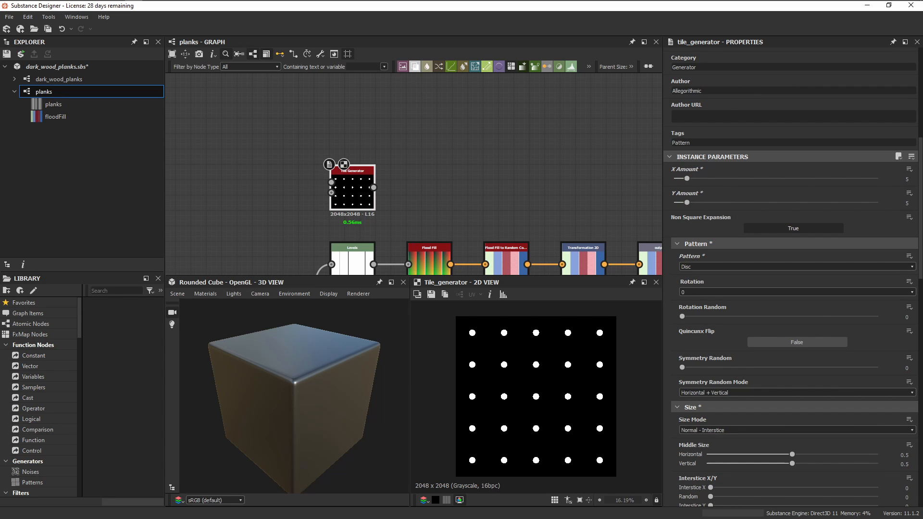
click(794, 372)
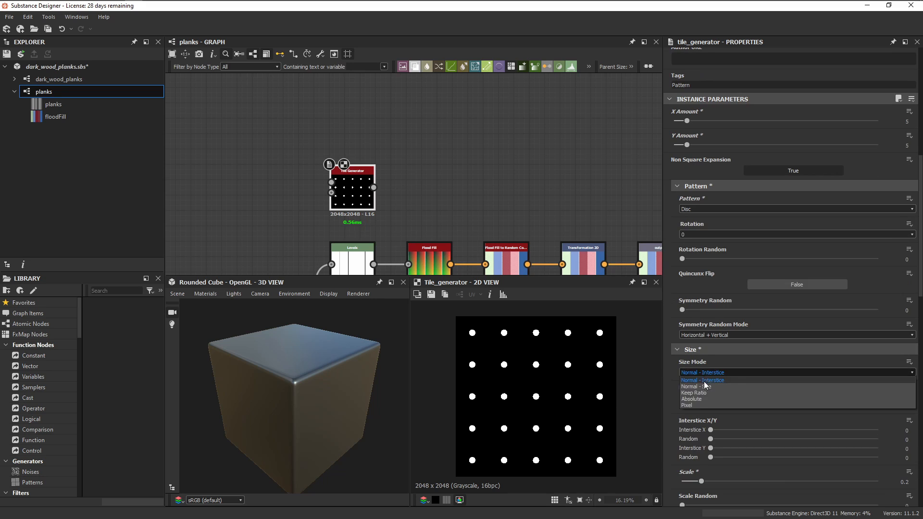
click(693, 392)
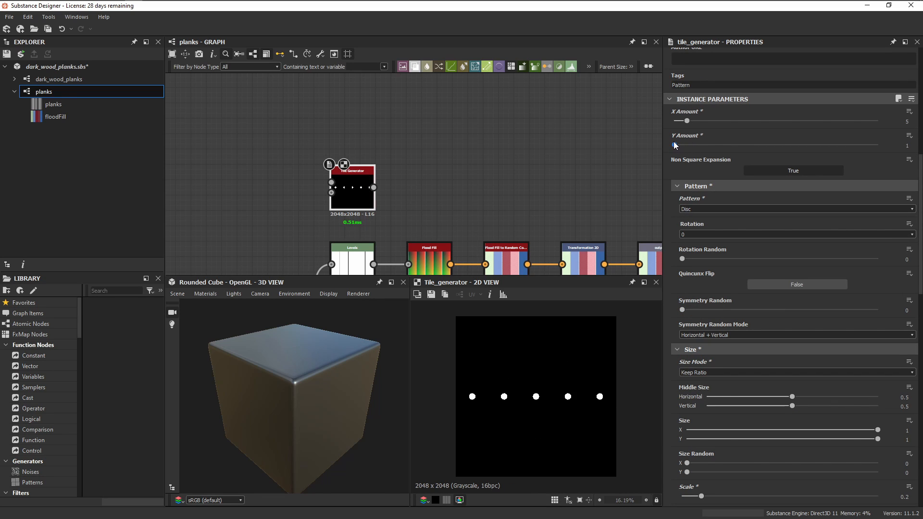
drag(686, 121, 680, 121)
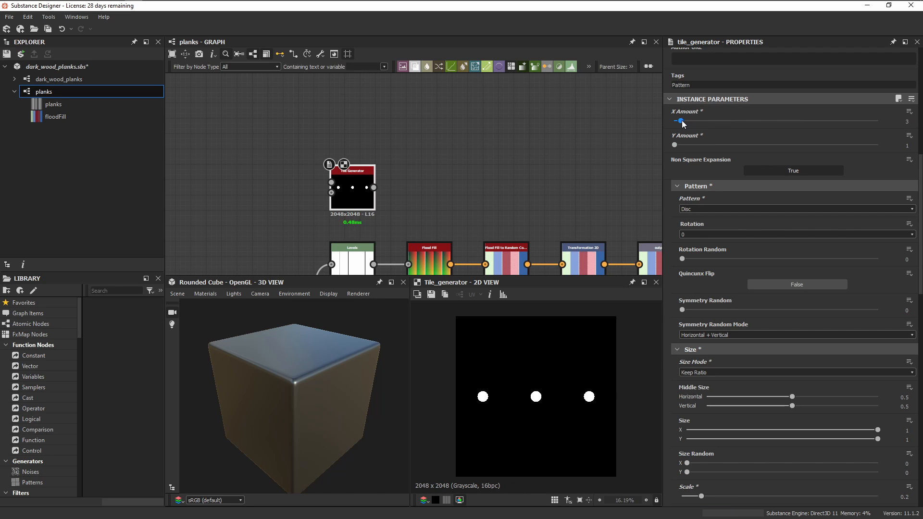
drag(680, 121, 685, 121)
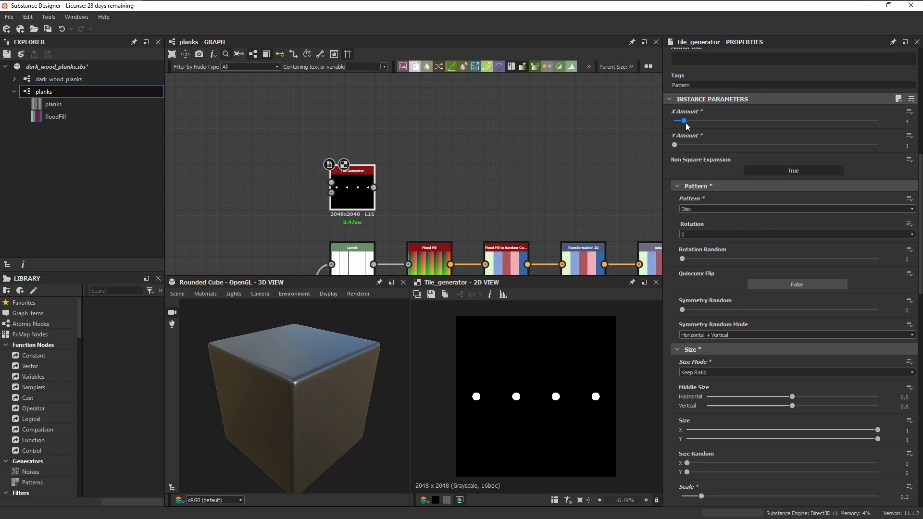
drag(683, 122, 690, 121)
text(blur)
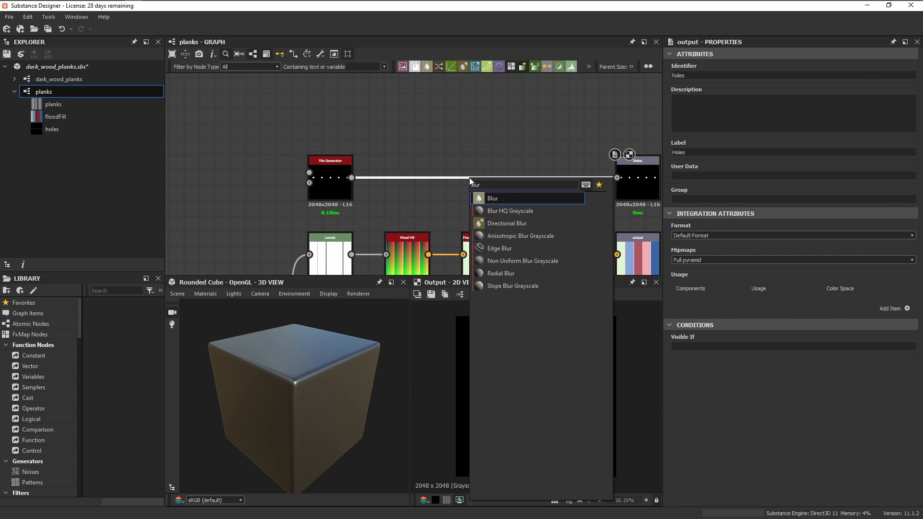
Step: Insert a Blur on the holes link and add a Levels node for the nails output
click(492, 198)
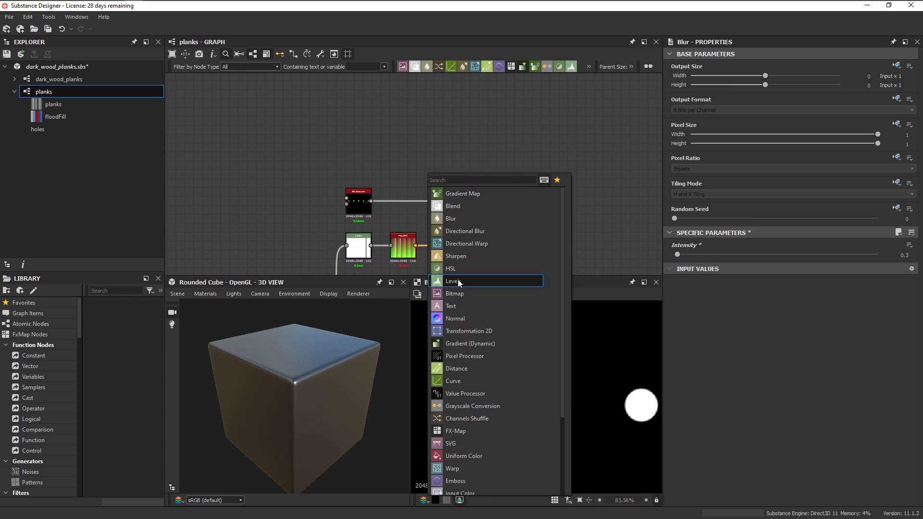
click(455, 281)
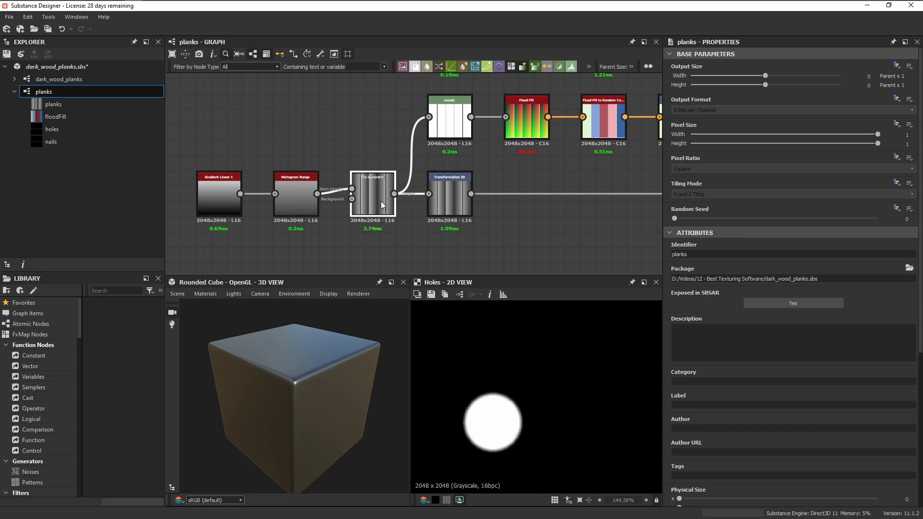
Step: Expose X Amount as planks_amount and the dot Scale as bolts_size
click(372, 197)
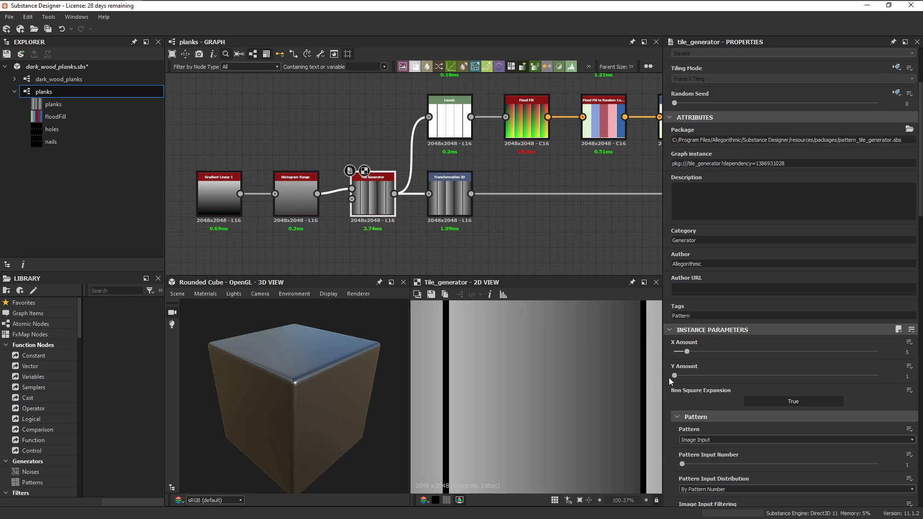
click(912, 341)
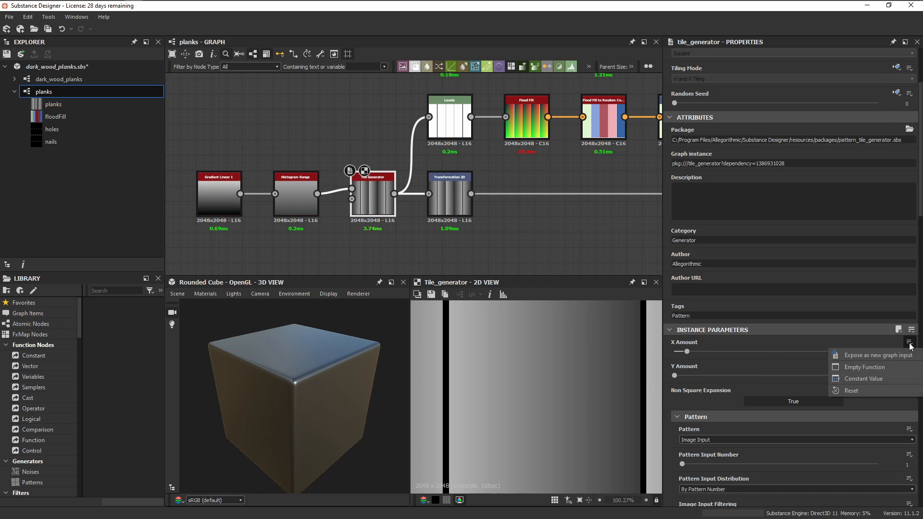
click(877, 355)
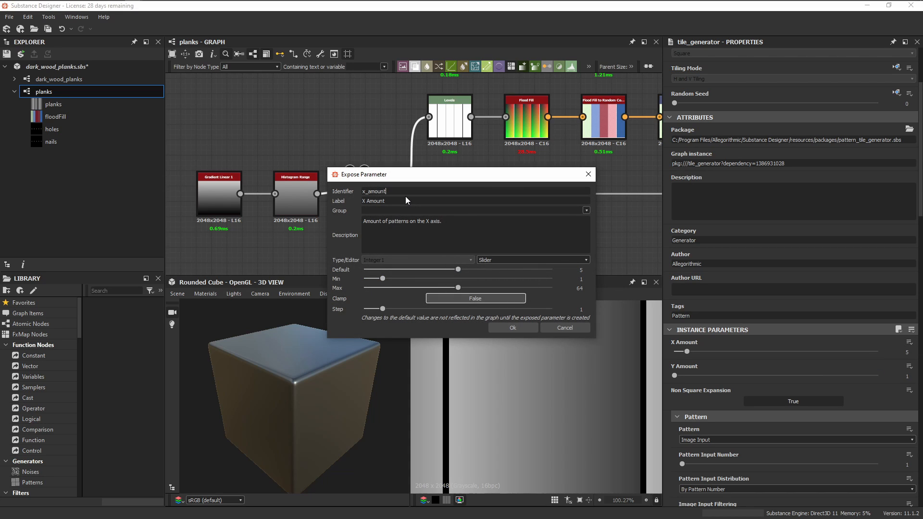
text(planks_amount)
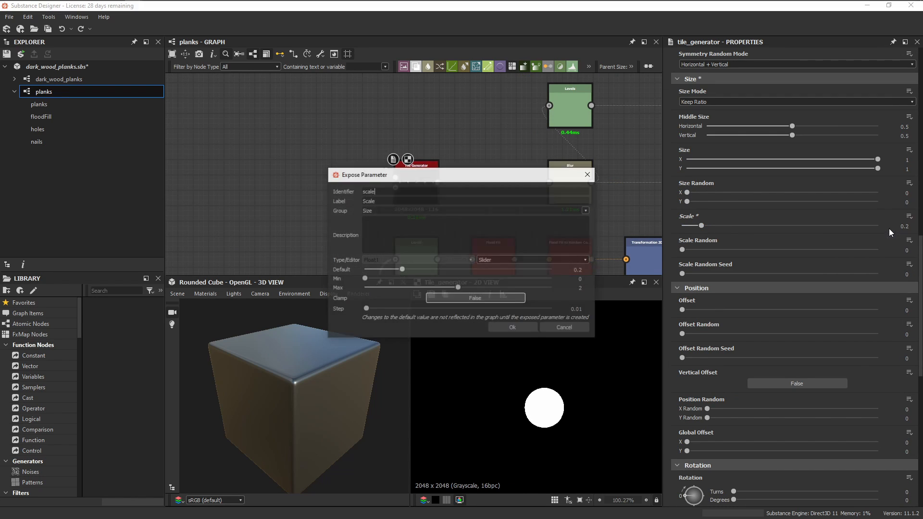
text(bolts_size)
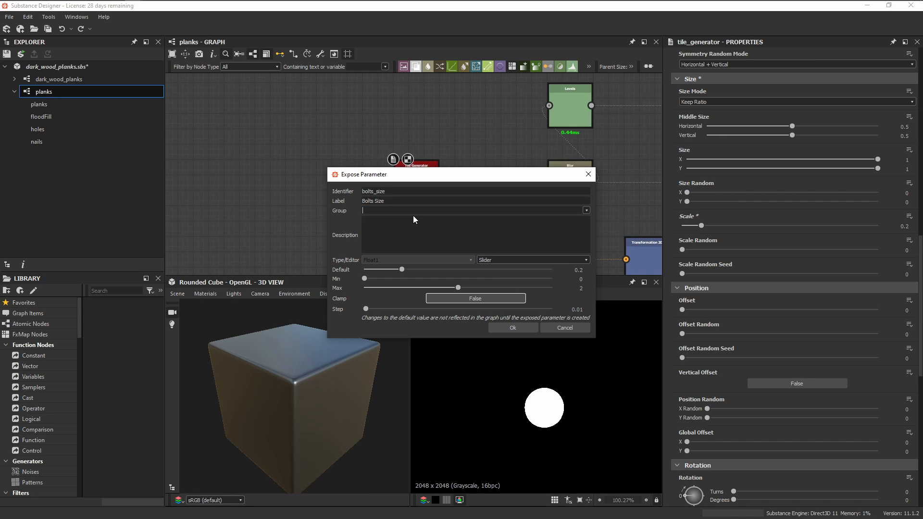
click(563, 327)
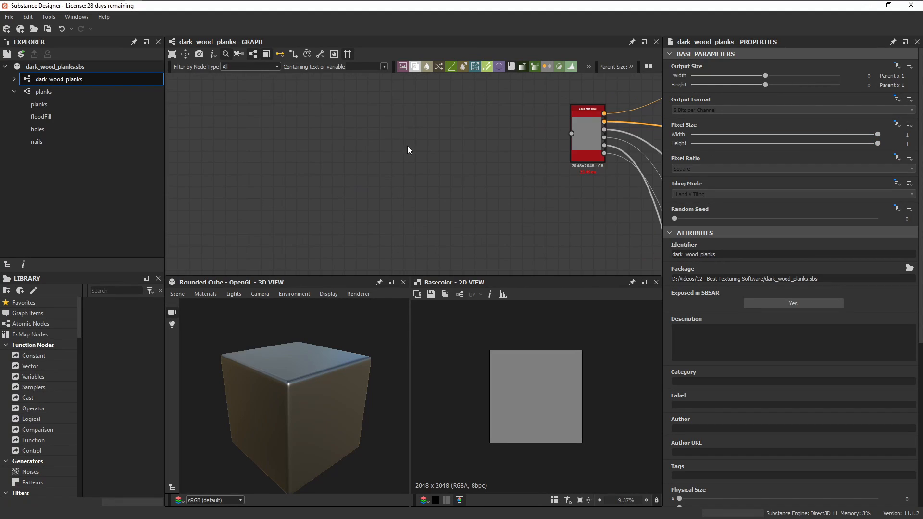
Step: Add a Tile Generator with few tiles and wider vertical interstice for horizontal stripes
text(tile gene)
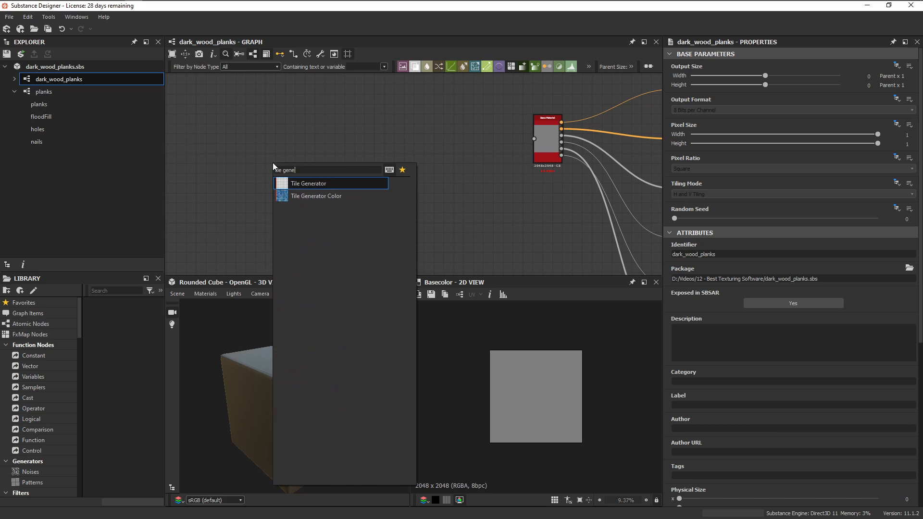
click(308, 183)
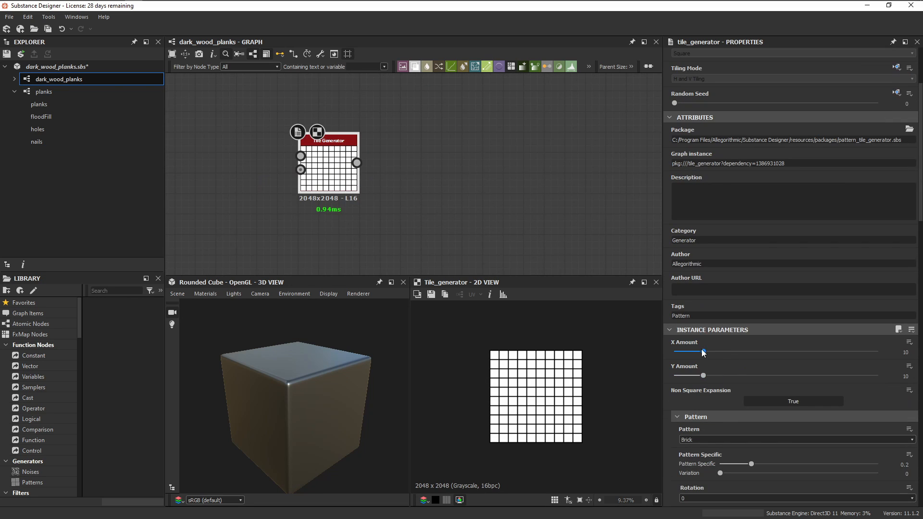
drag(859, 352, 677, 351)
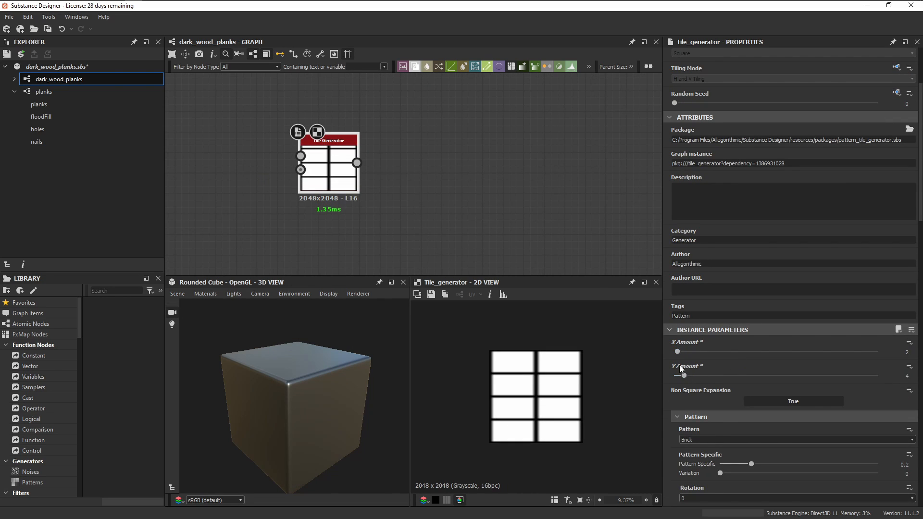
scroll(down, 3)
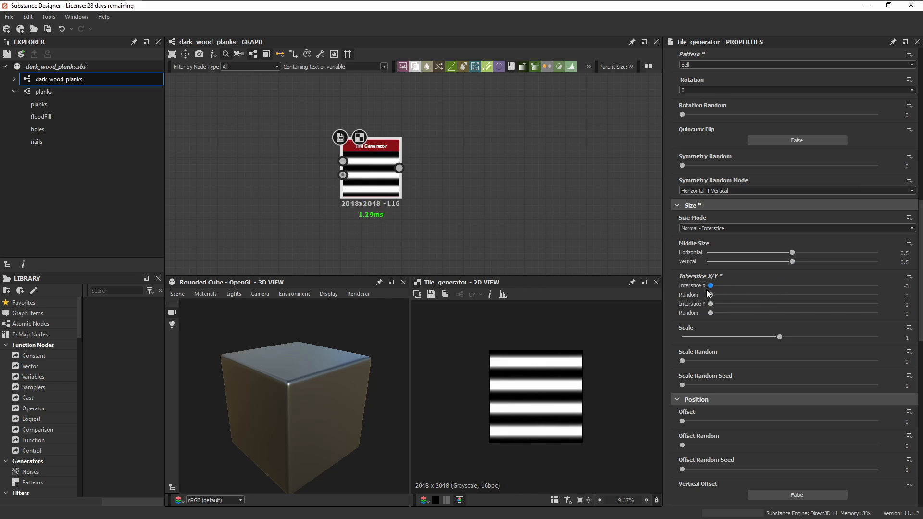
drag(710, 302, 747, 303)
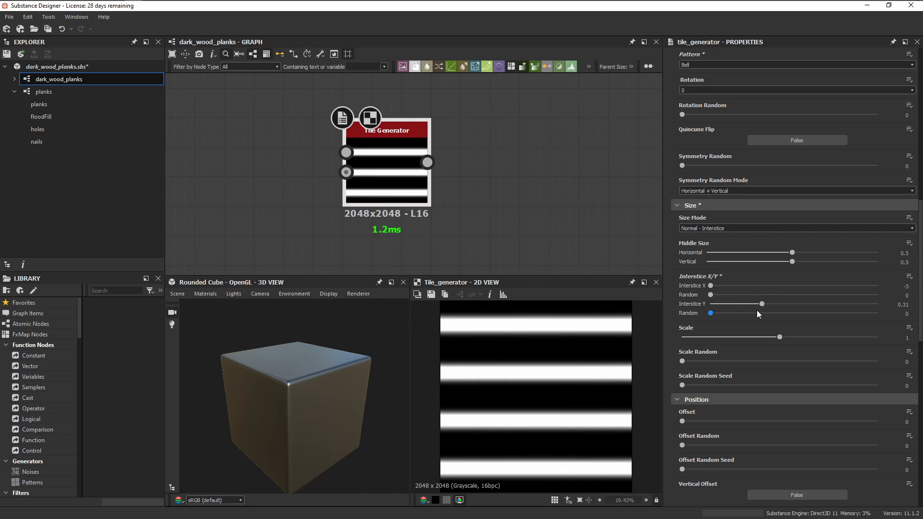
Step: Randomise the stripes with a global vertical offset and position random
scroll(down, 3)
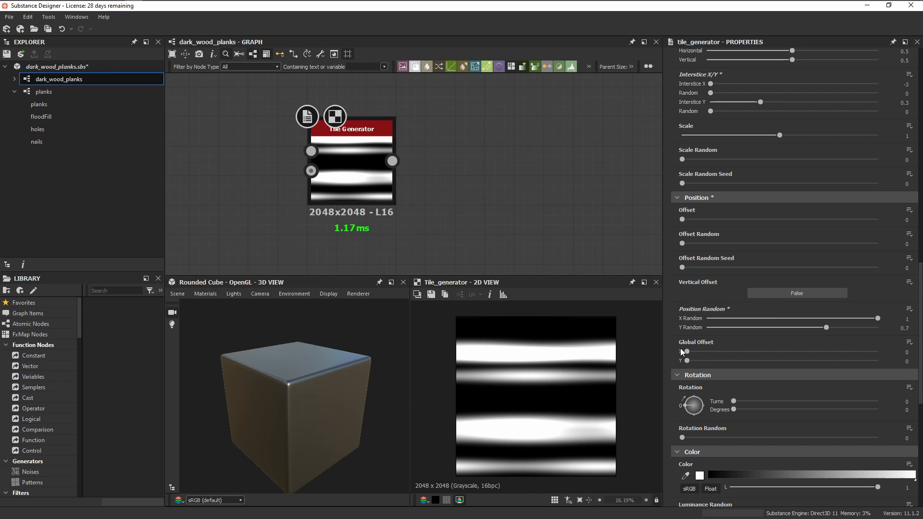
drag(686, 361, 740, 361)
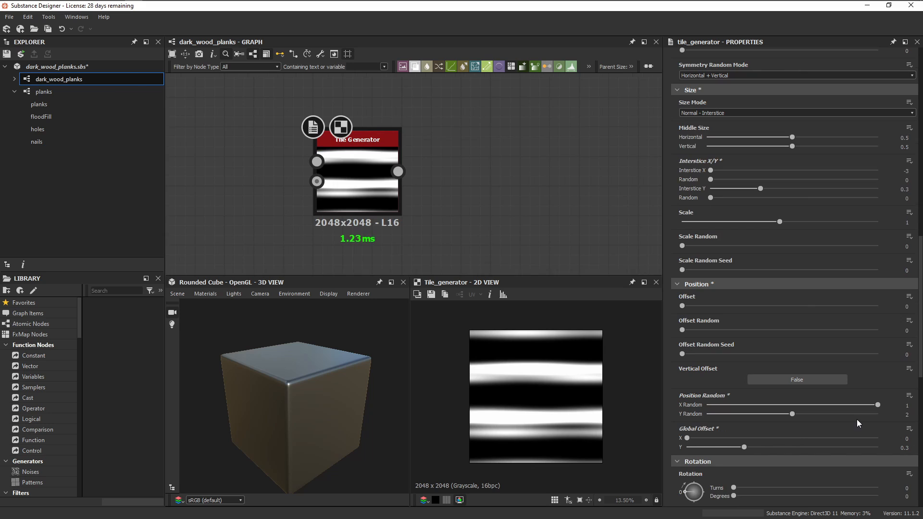
drag(773, 414, 815, 414)
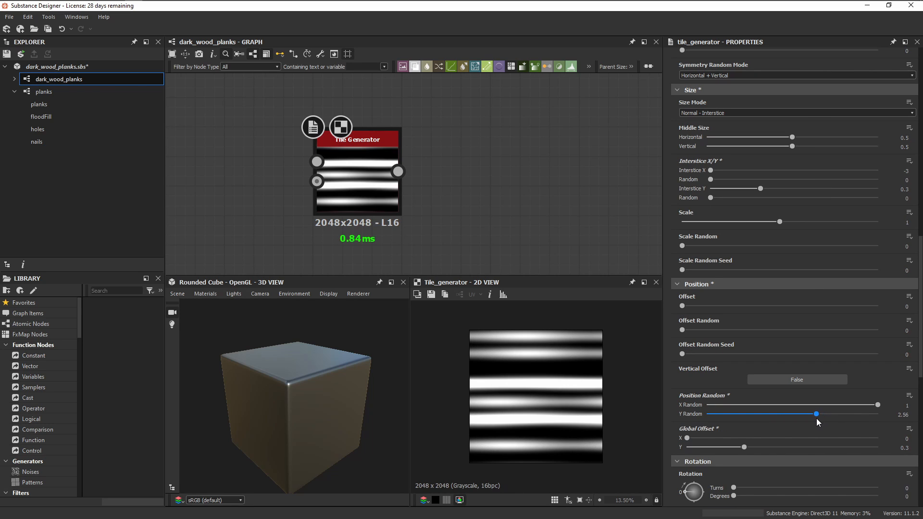
drag(815, 414, 812, 413)
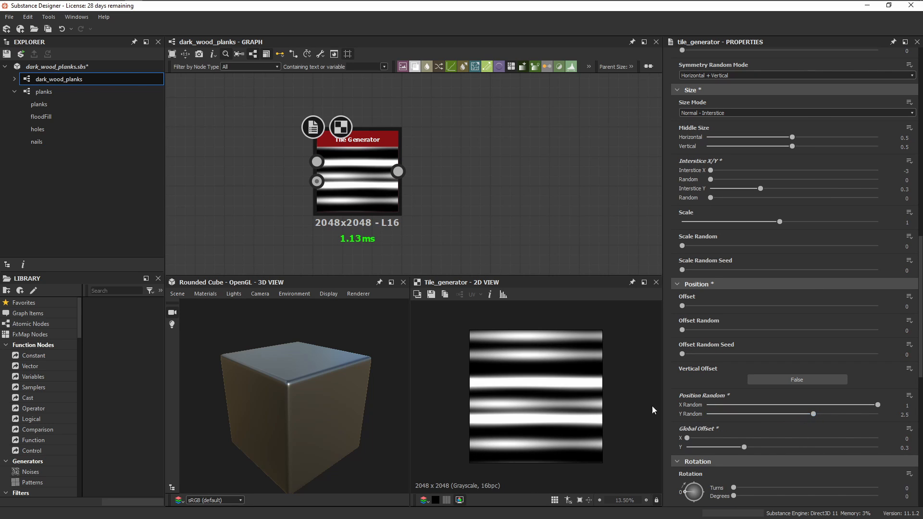
scroll(down, 3)
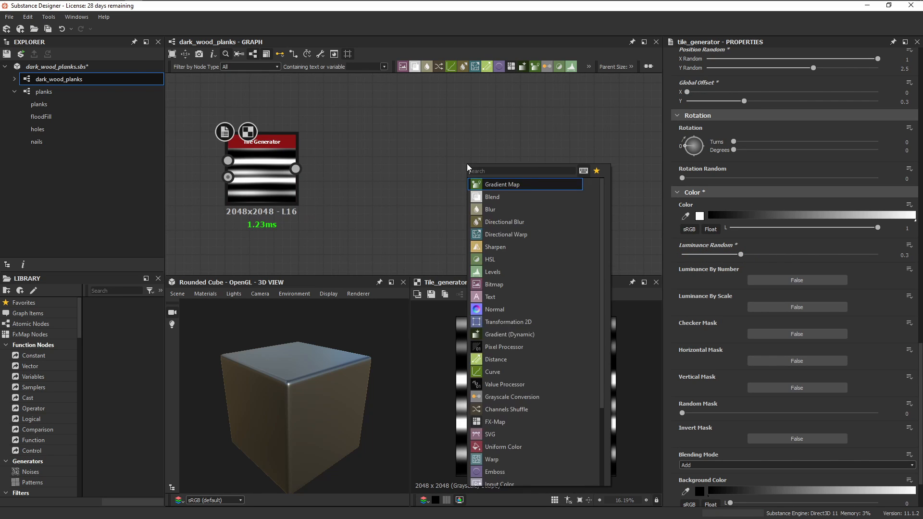
Step: Route the stripes through Transformation 2D into a Warp driven by scale-5 Perlin noise
click(508, 321)
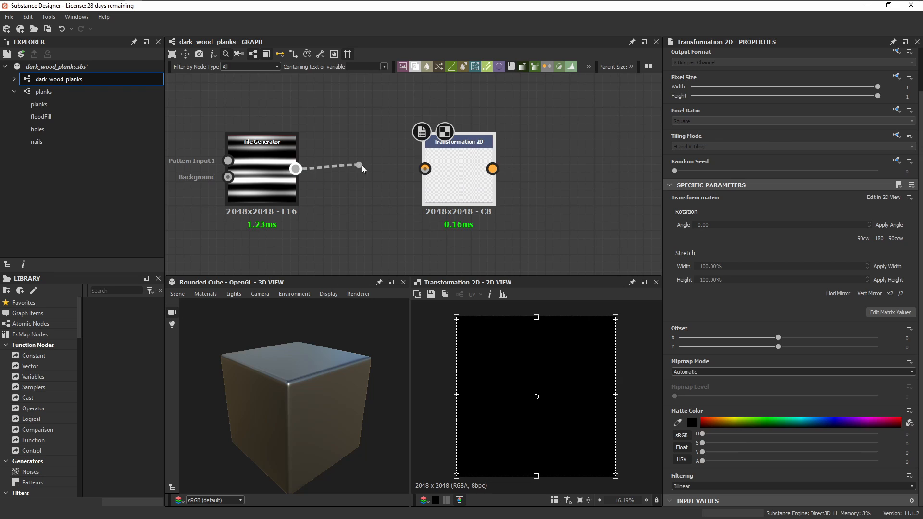
drag(296, 169, 424, 170)
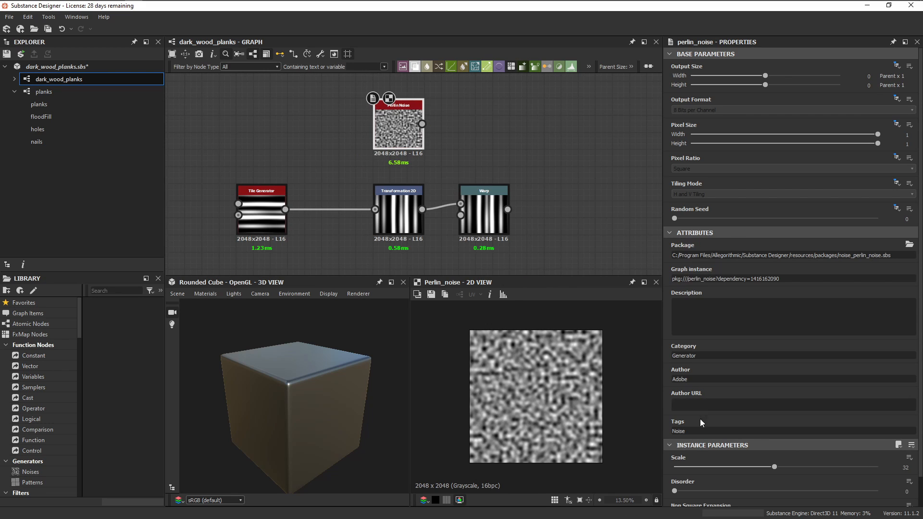
drag(774, 467, 685, 467)
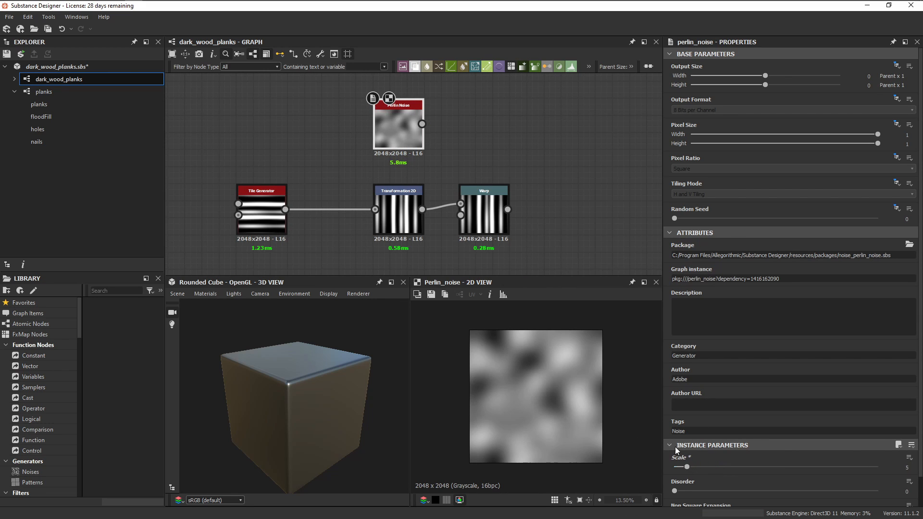
drag(422, 124, 462, 215)
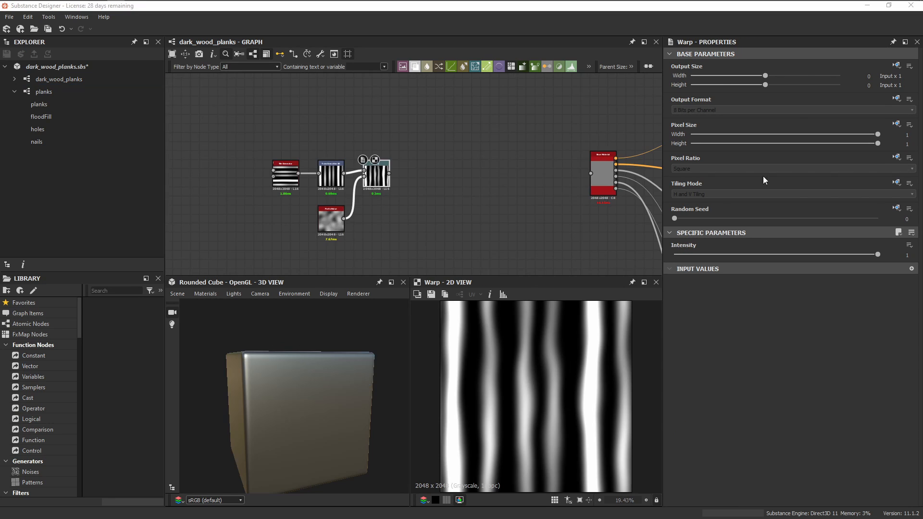
Step: Add a Gradient Linear 1 branch to blend with the stripes as fine grain lines
text(gradien)
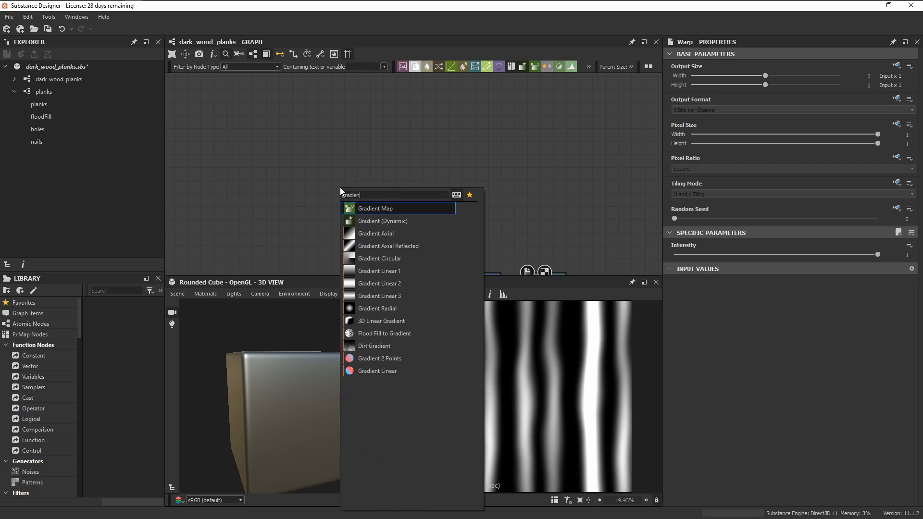
click(380, 271)
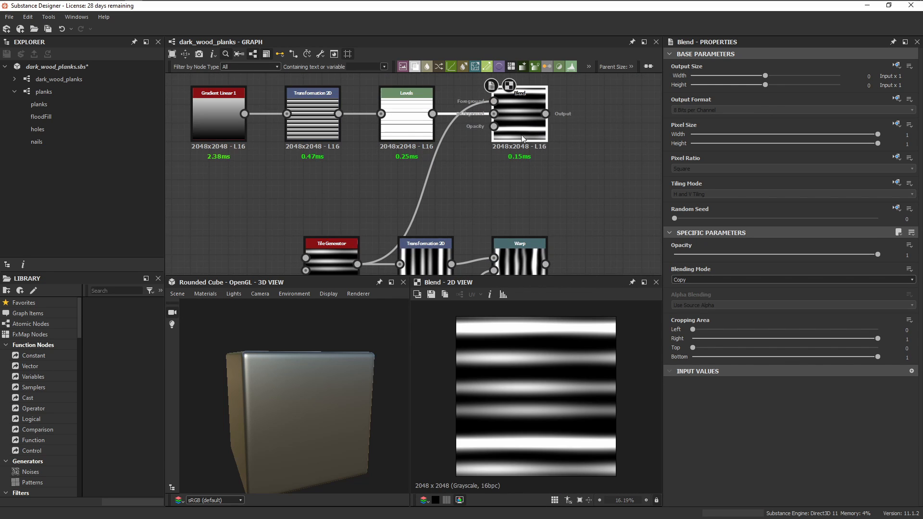
click(791, 279)
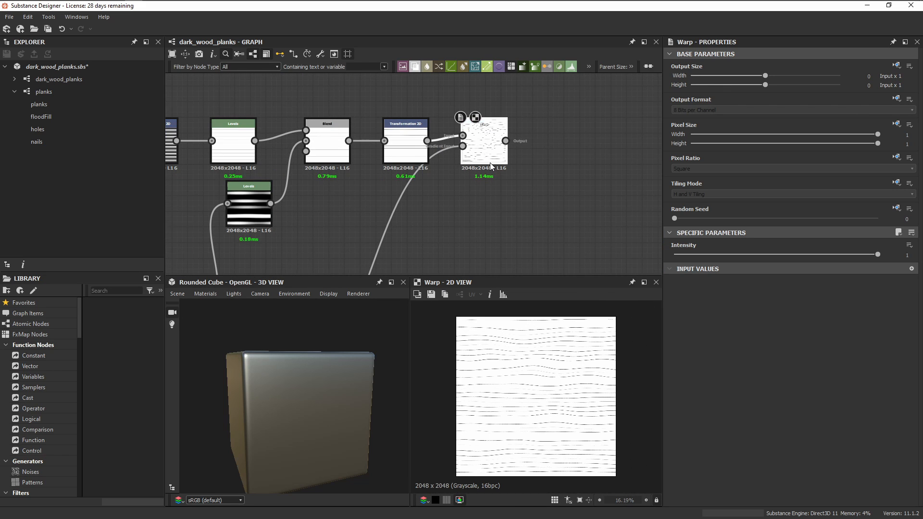
Step: Add a Safe Transform Grayscale after the noise and lower the Warp intensity
text(safe)
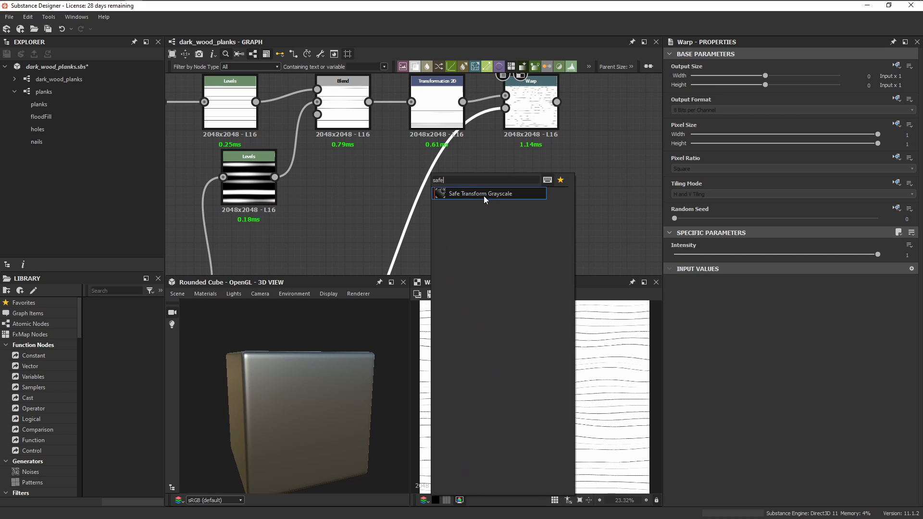
click(481, 194)
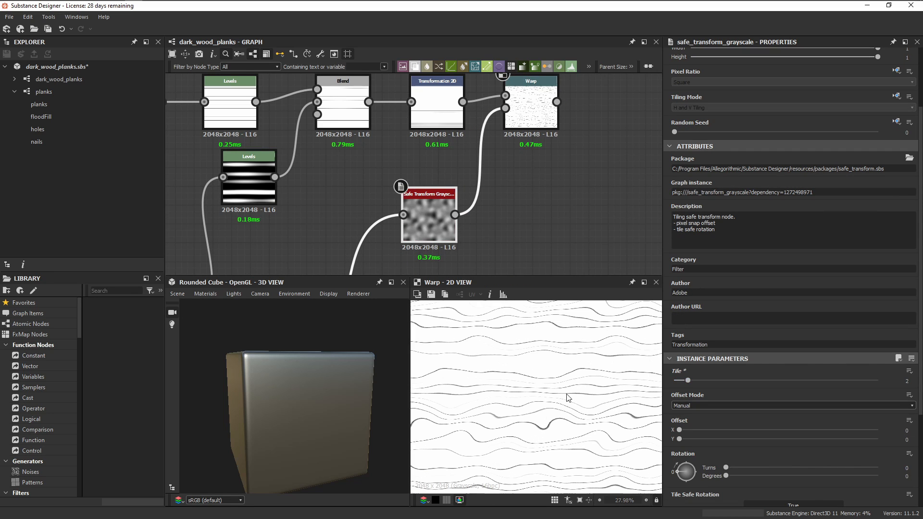
click(529, 80)
text(make it)
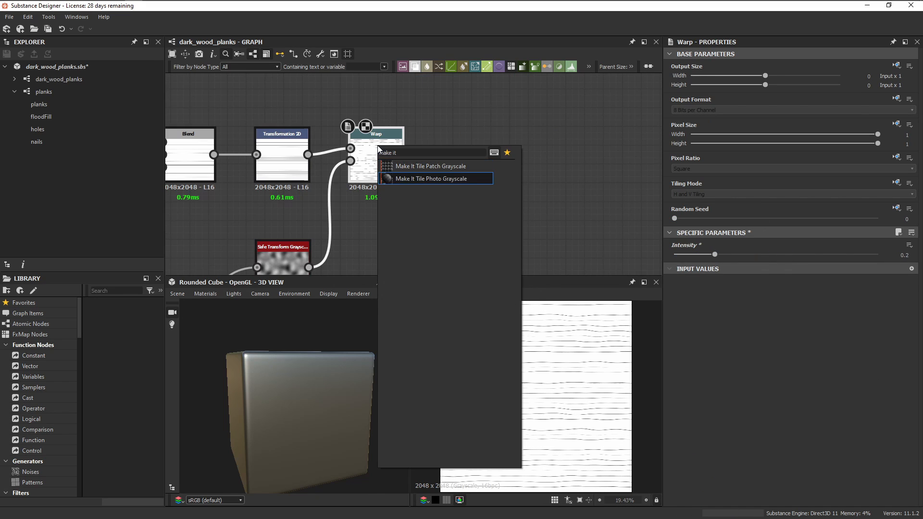
Step: Add a Make It Tile Photo Grayscale filter after the warp to remove seams
click(431, 179)
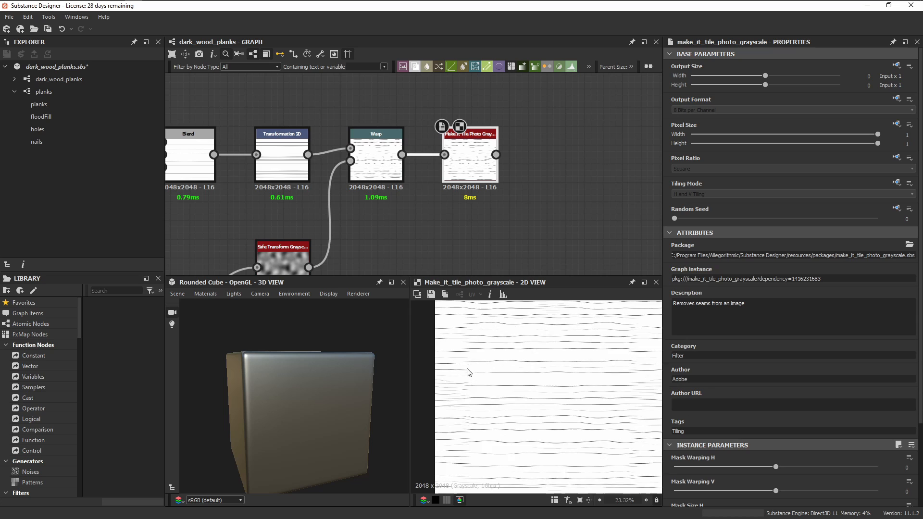
scroll(down, 3)
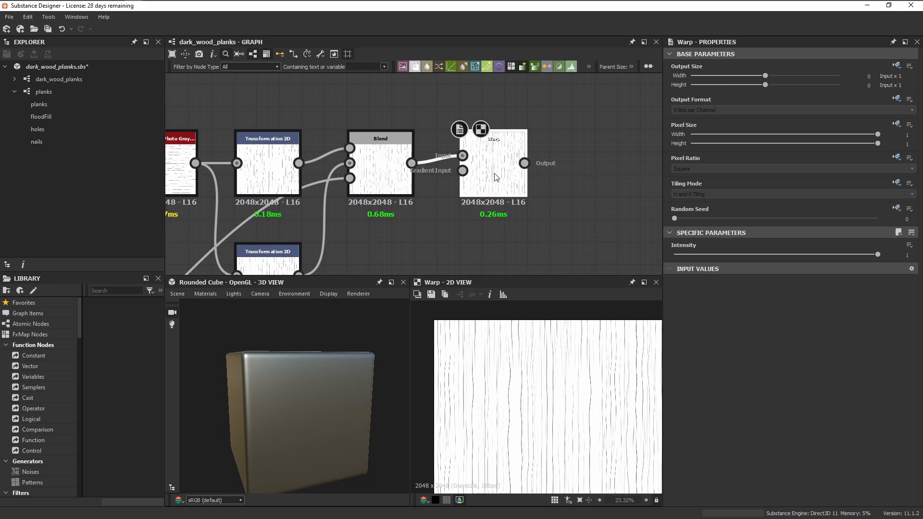
Step: Set the Warp intensity to about 0.005 and feed the blurred cloud noise into its gradient input
click(463, 162)
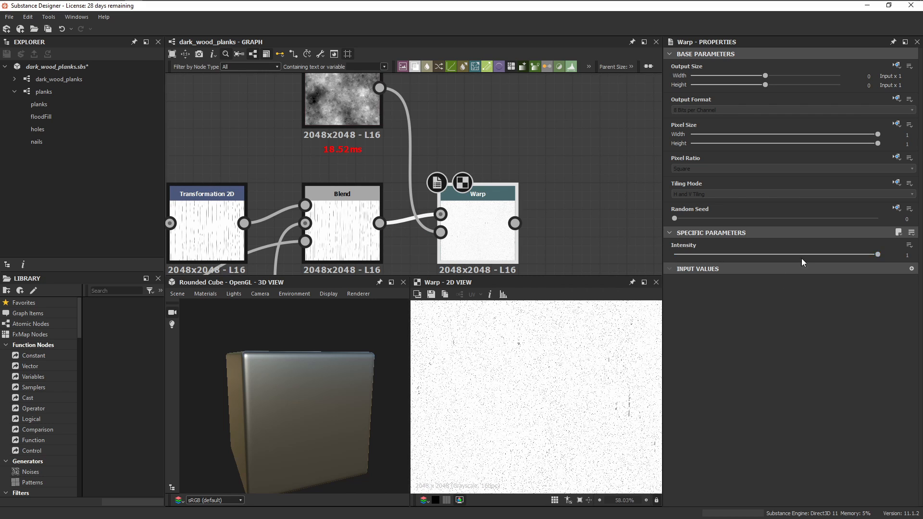
drag(877, 254, 674, 253)
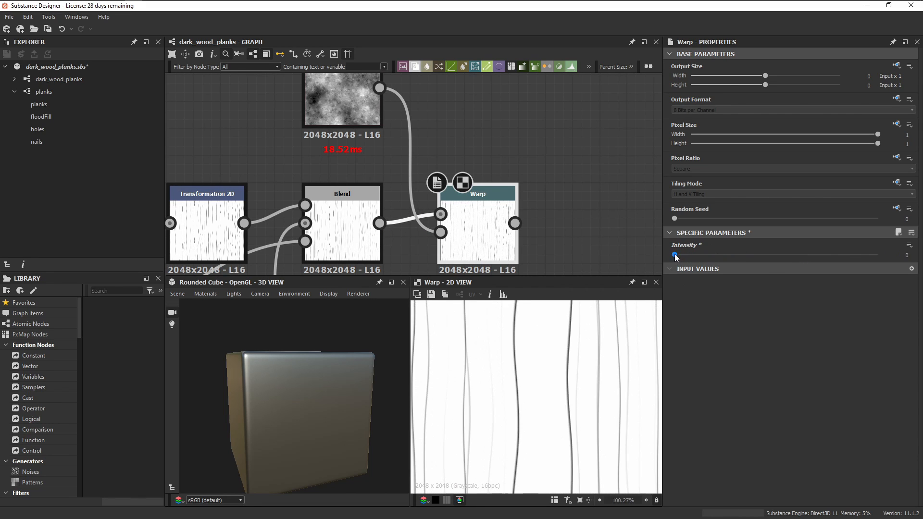
drag(674, 253, 676, 253)
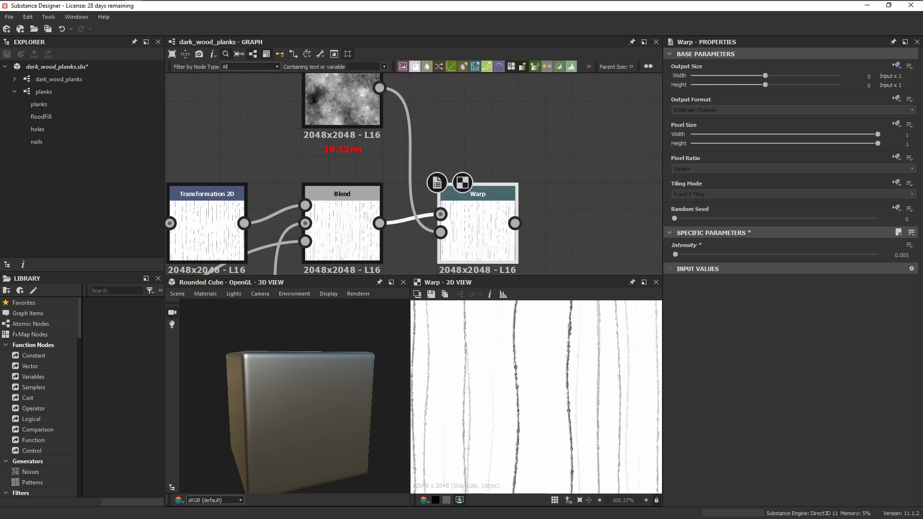
scroll(down, 3)
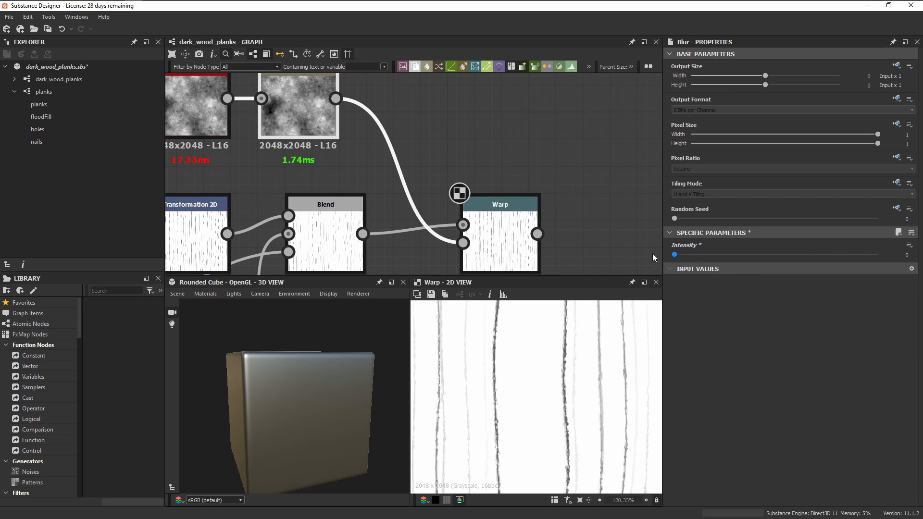
drag(673, 254, 677, 254)
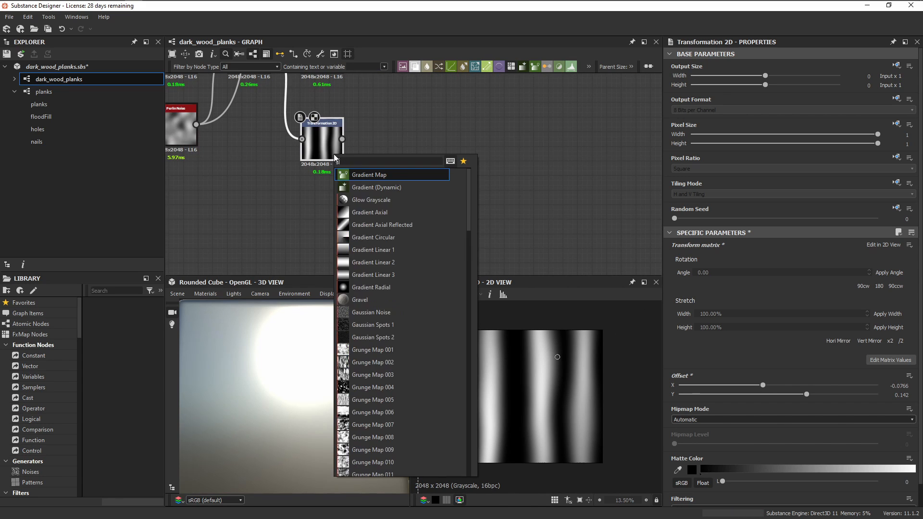
Step: Add a Gradient Map after Transformation 2D with alternating hard black and white keys
click(369, 175)
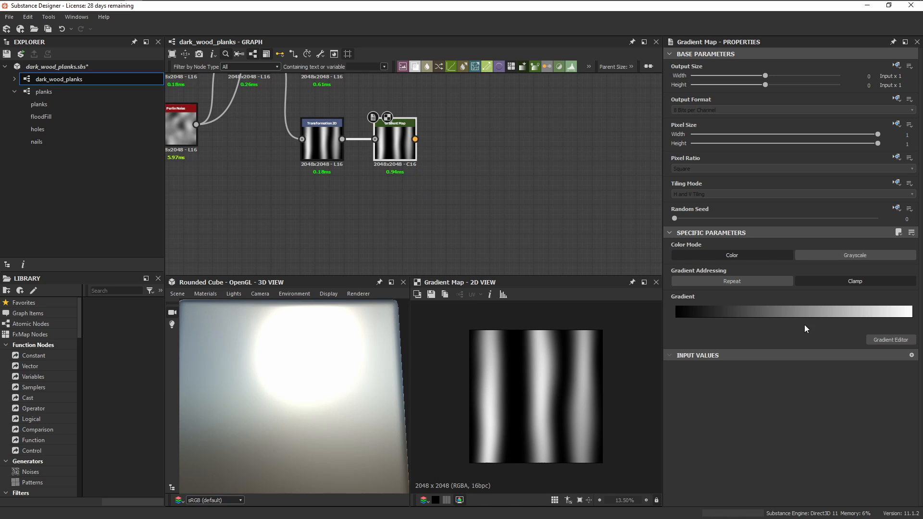
click(890, 339)
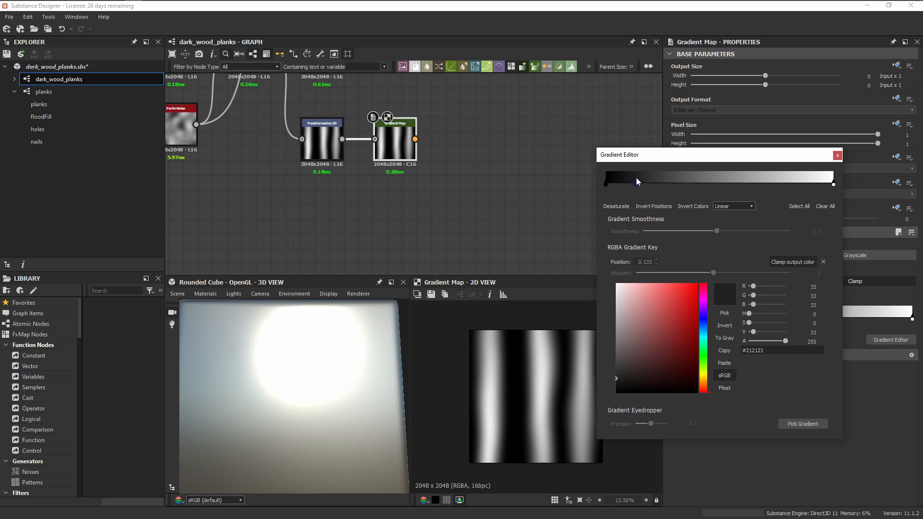
drag(635, 181, 646, 182)
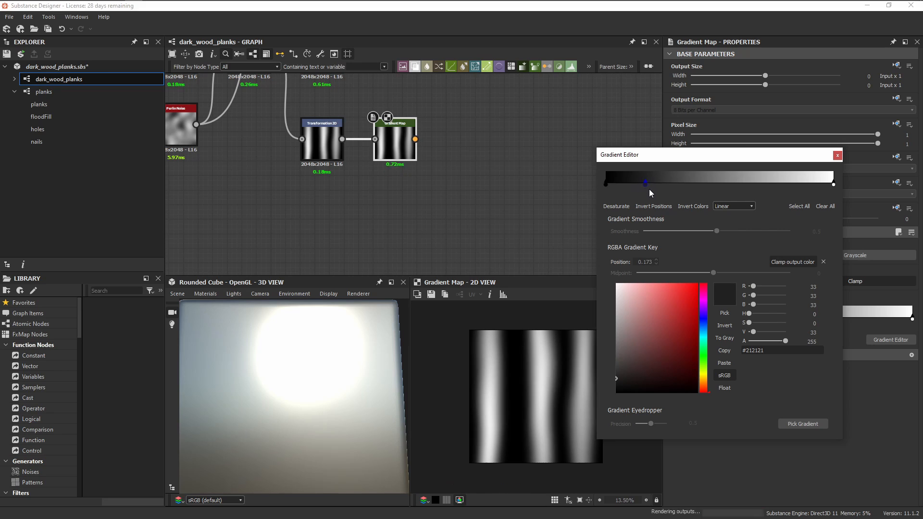
drag(645, 182, 652, 183)
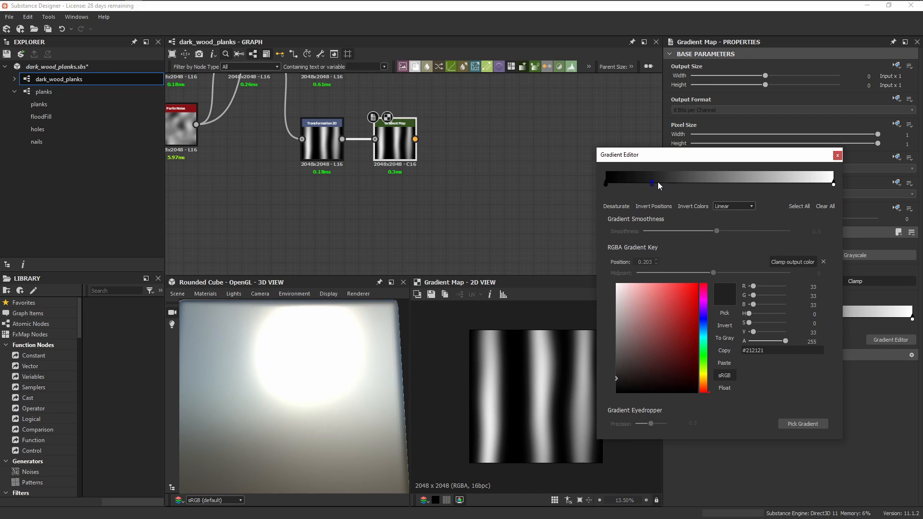
drag(652, 183, 657, 183)
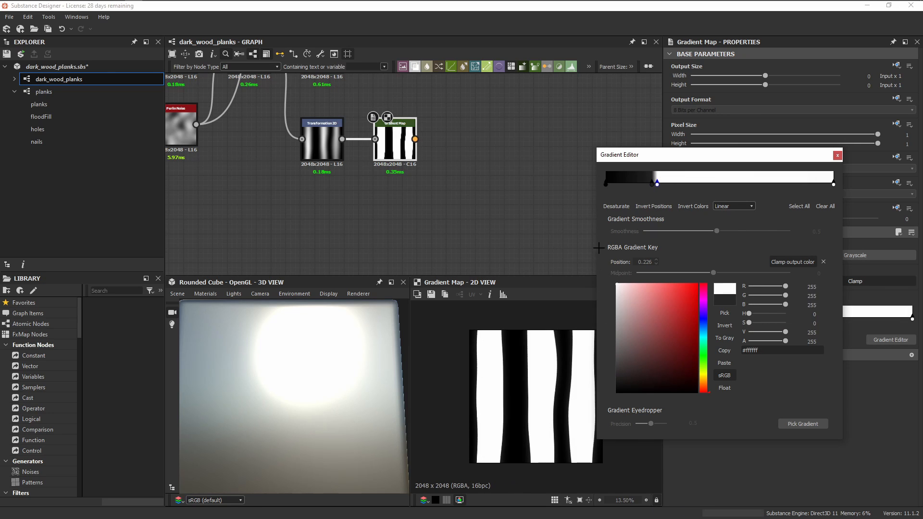
drag(656, 182, 629, 181)
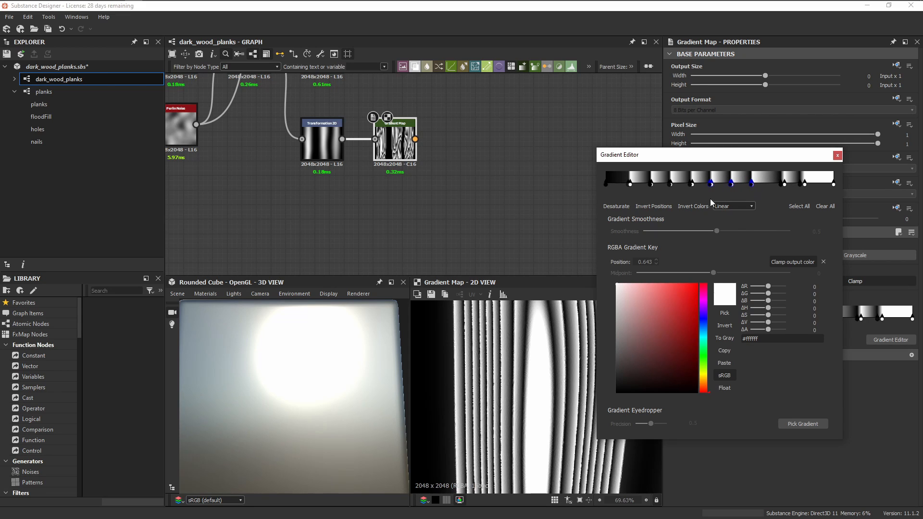
Step: Spread the gradient keys evenly across the ramp and close the Gradient Editor
click(751, 182)
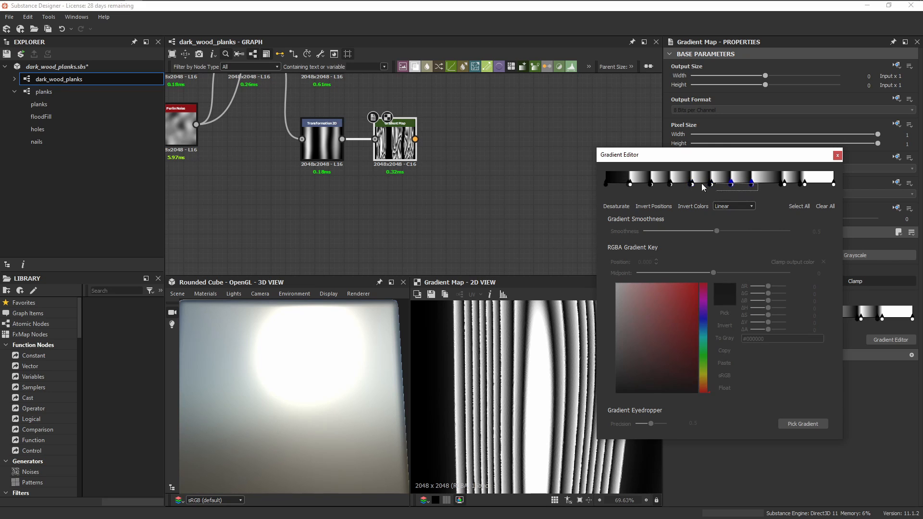
click(688, 181)
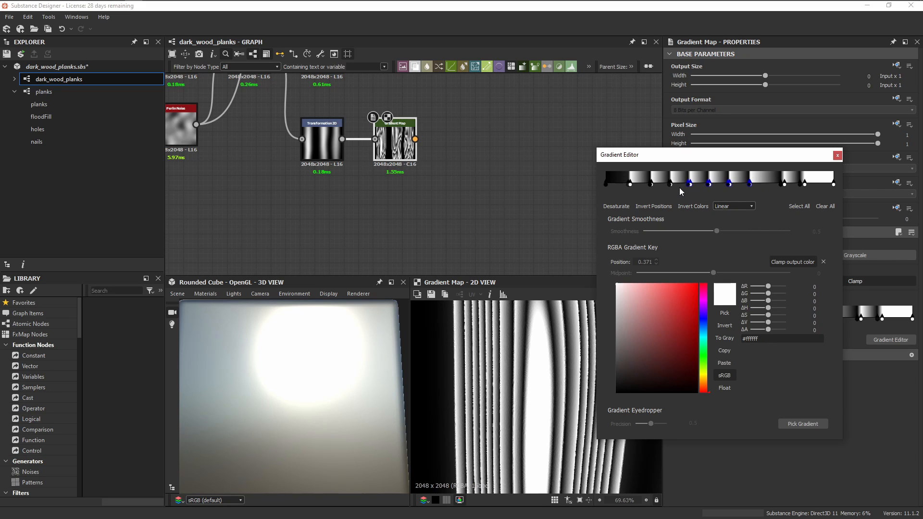
drag(680, 182, 699, 183)
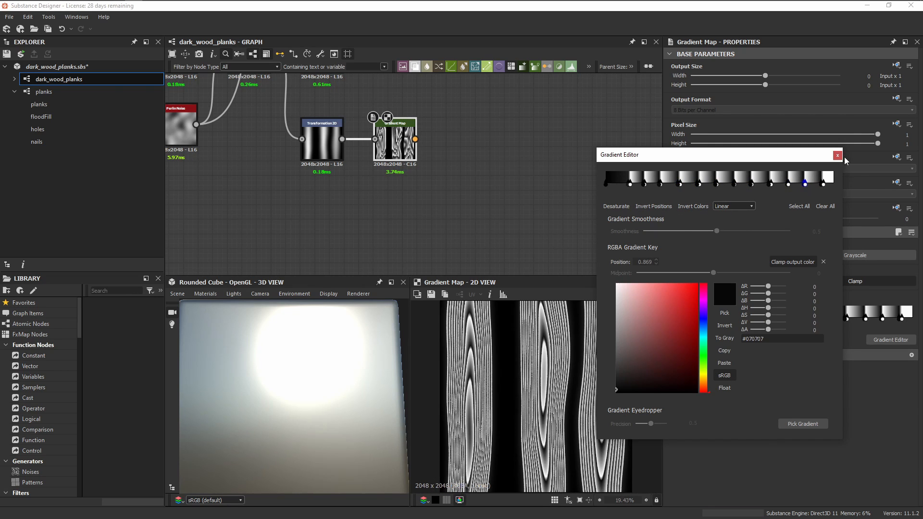
click(836, 155)
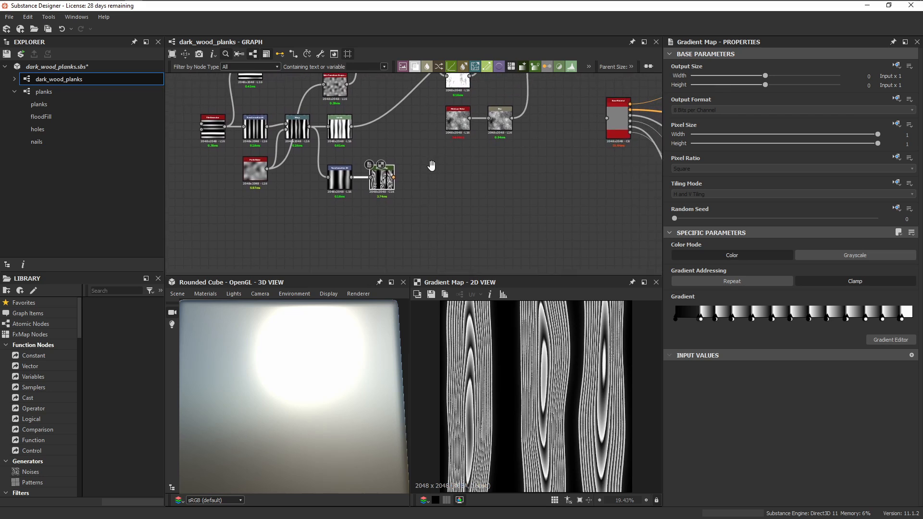
Step: Search the node list for a warp node to distort the gradient-mapped grain
click(853, 254)
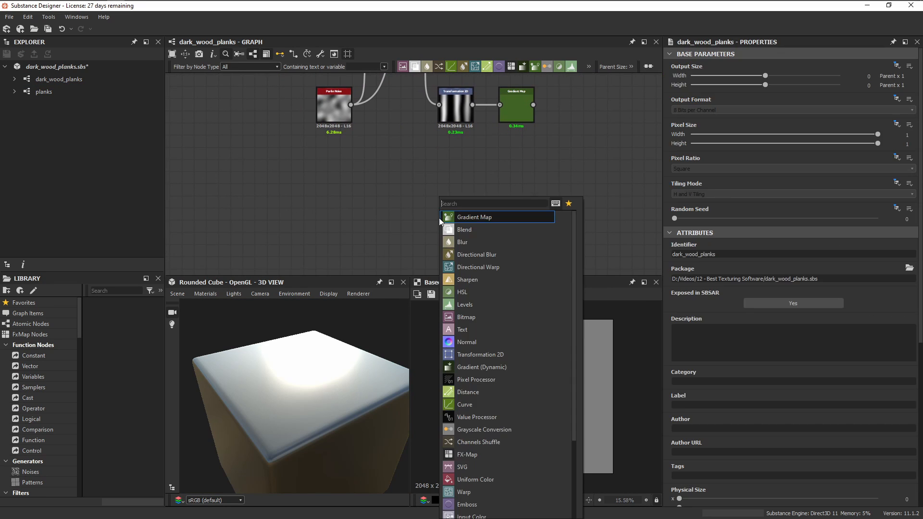
text(directio)
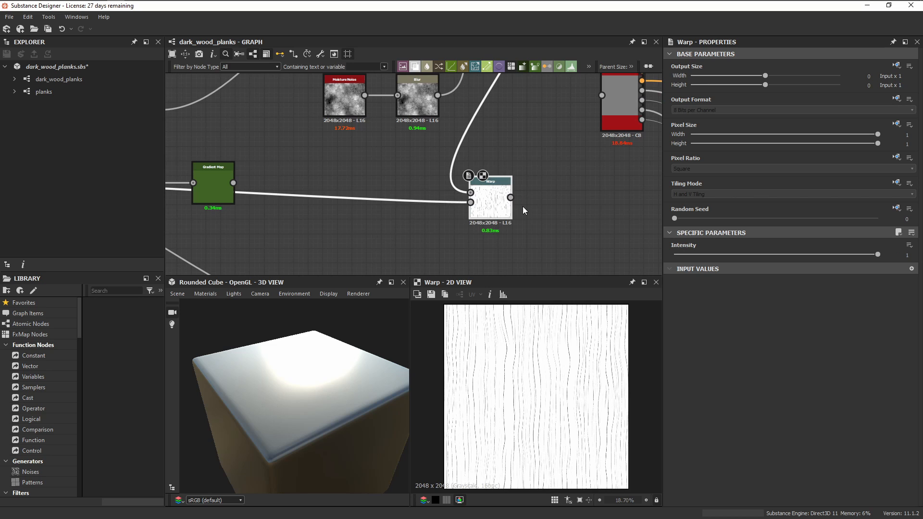
Step: Add Levels after the Gradient Map and a Min (Darken) Blend combining it with the warped grain
drag(878, 254, 816, 254)
text(level)
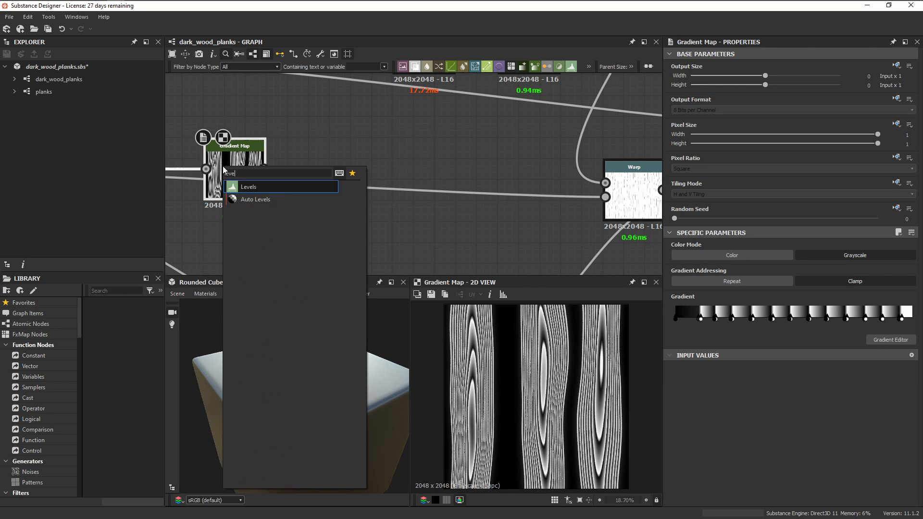
click(248, 187)
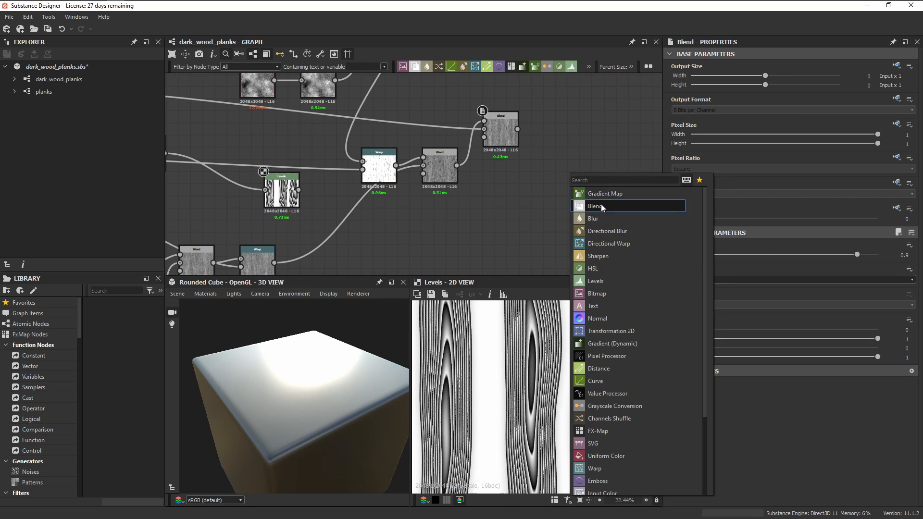
click(594, 205)
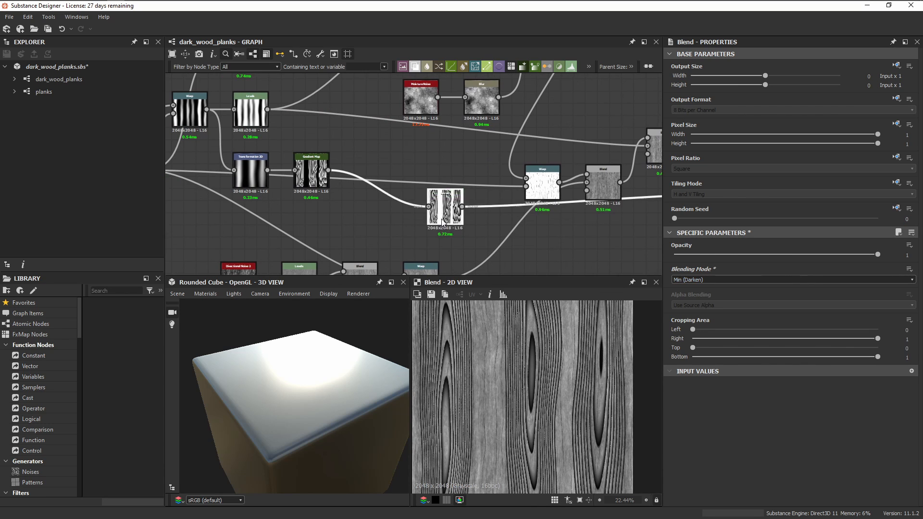
click(453, 221)
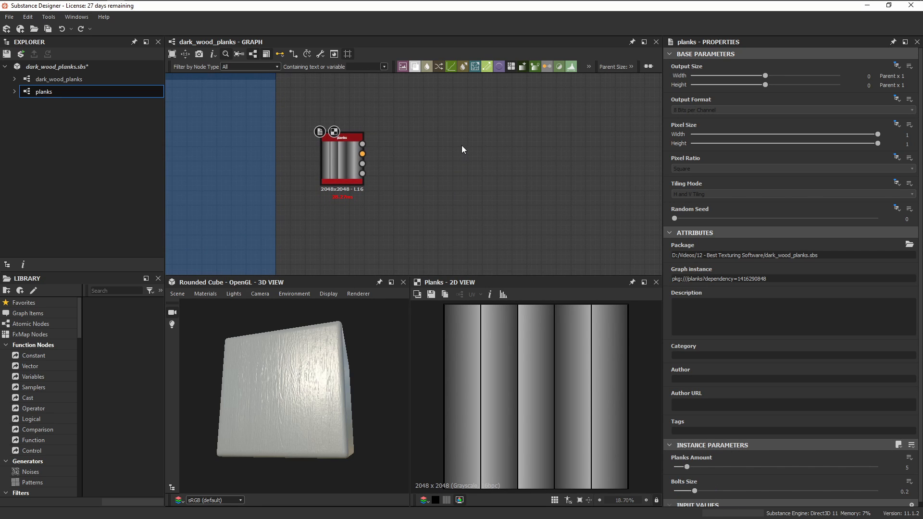
Step: Add a Warp after the planks instance driven by the directional noise
drag(362, 153, 415, 146)
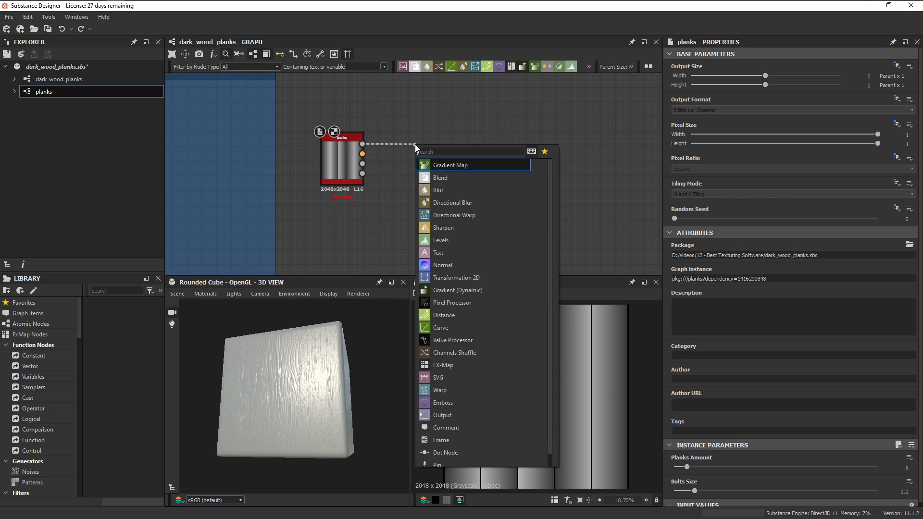
click(439, 389)
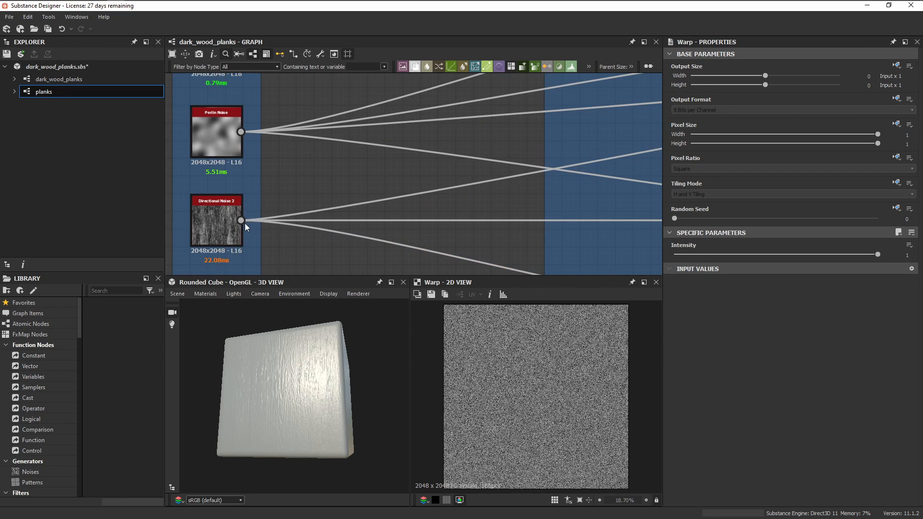
drag(877, 254, 733, 253)
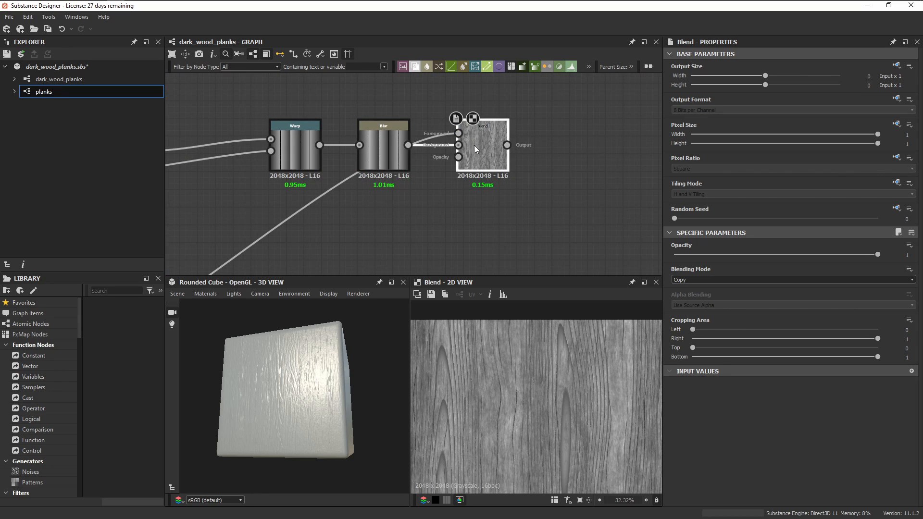
Step: Multiply-blend the wood grain over the planks at about 0.66 opacity
drag(877, 254, 808, 254)
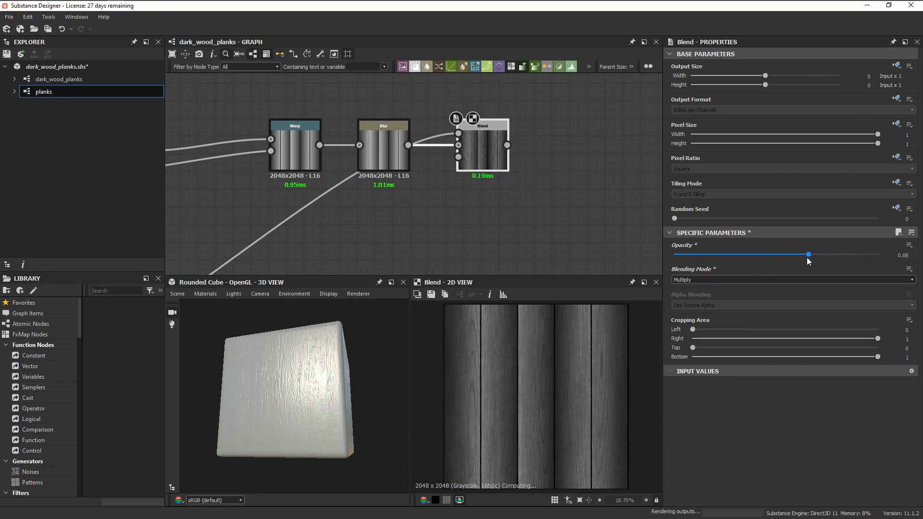
drag(808, 254, 775, 254)
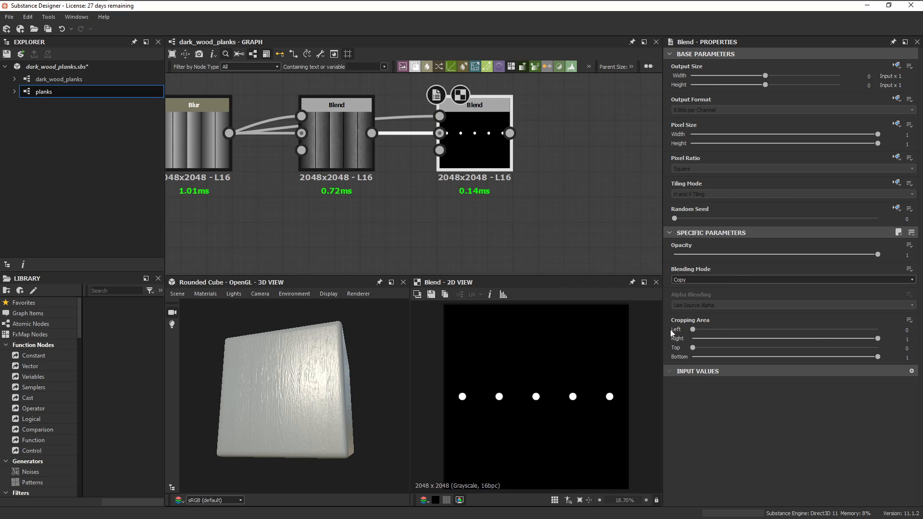
Step: Blend the bolt holes onto the planks with Max (Lighten) and feed the result to Base Material
click(790, 279)
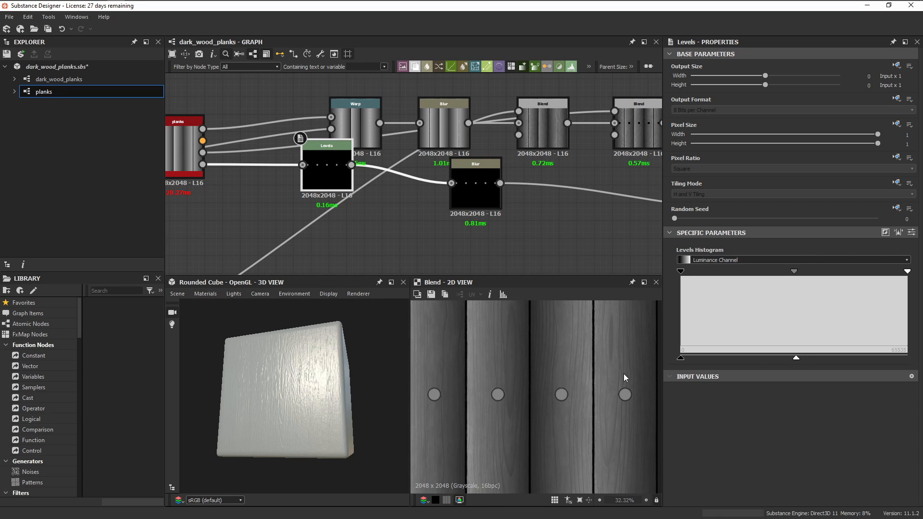
click(911, 232)
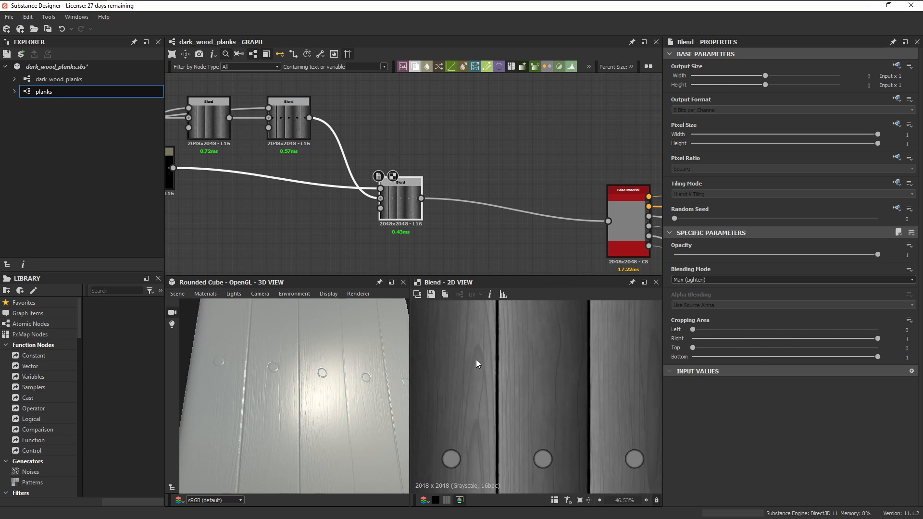
Step: In the Pixel Processor function, set Sample Color as output and add Get Float2 reading $pos
scroll(down, 3)
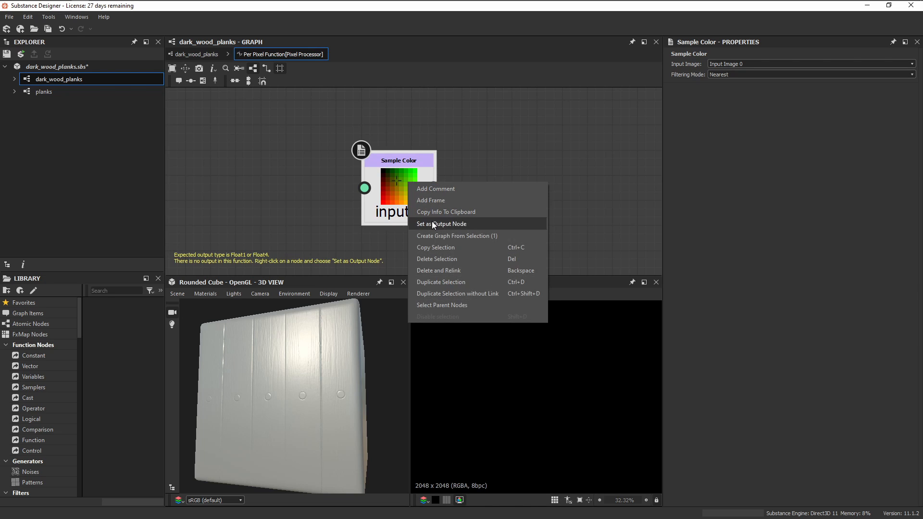
click(441, 224)
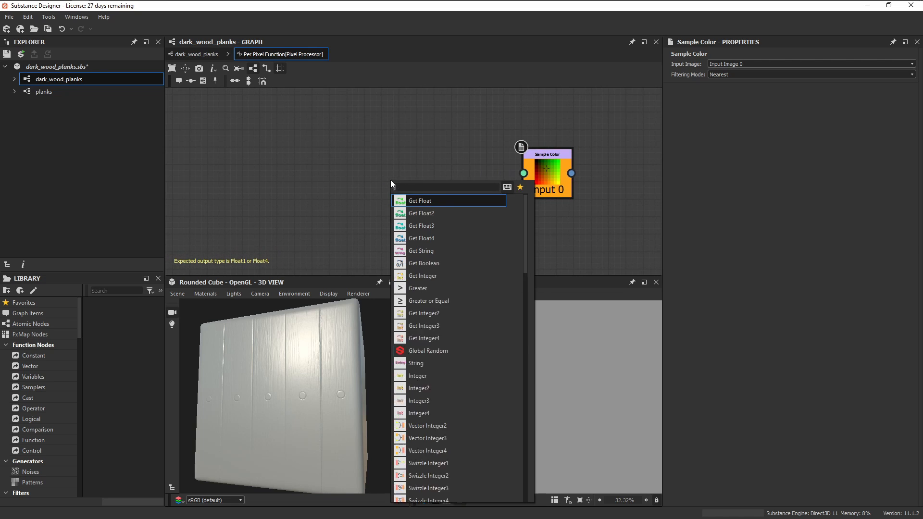
click(421, 213)
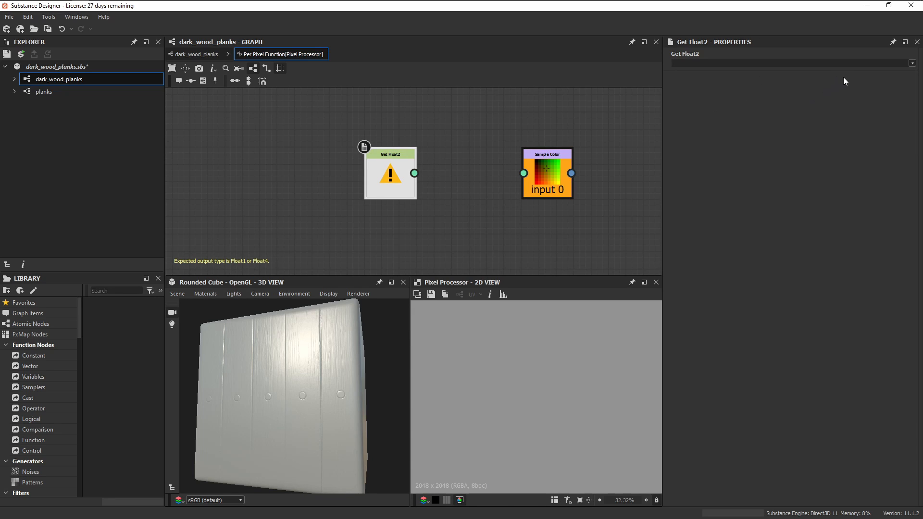
text($pos)
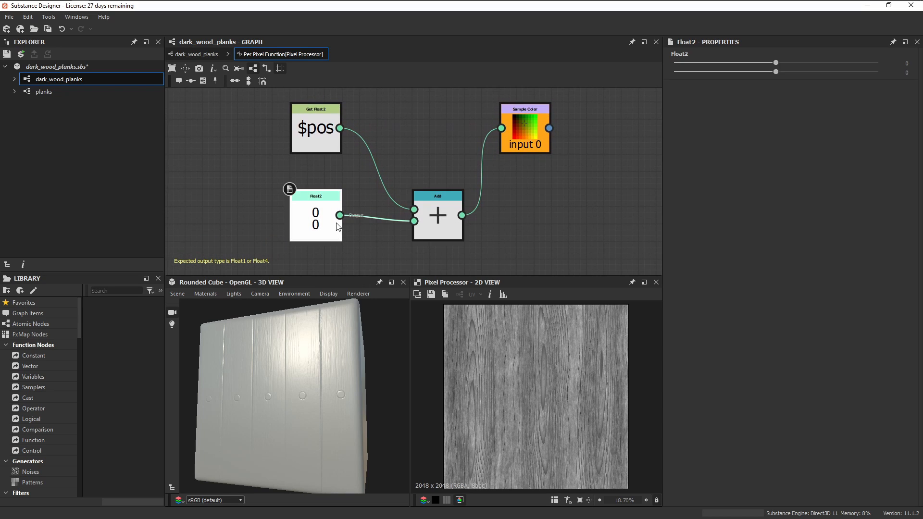
Step: Adjust the Float2 offset added to the sampling position
drag(776, 62, 771, 62)
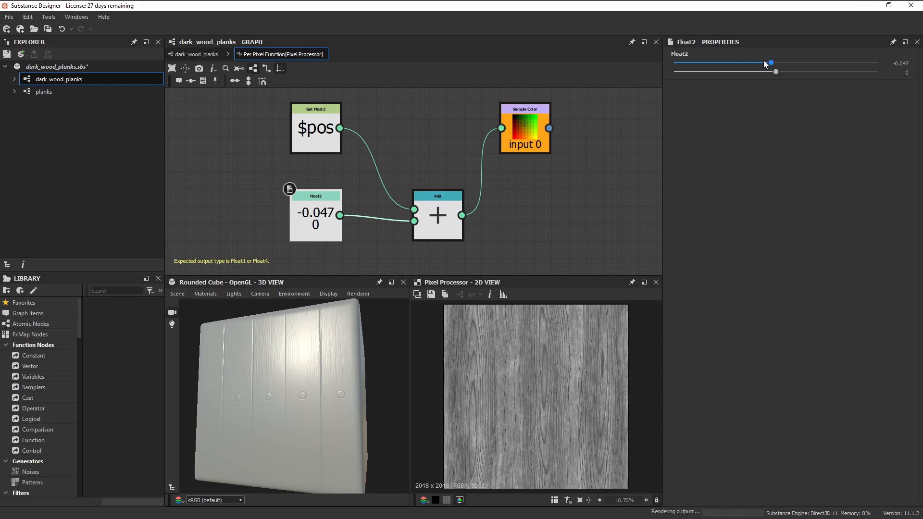
drag(770, 64, 737, 63)
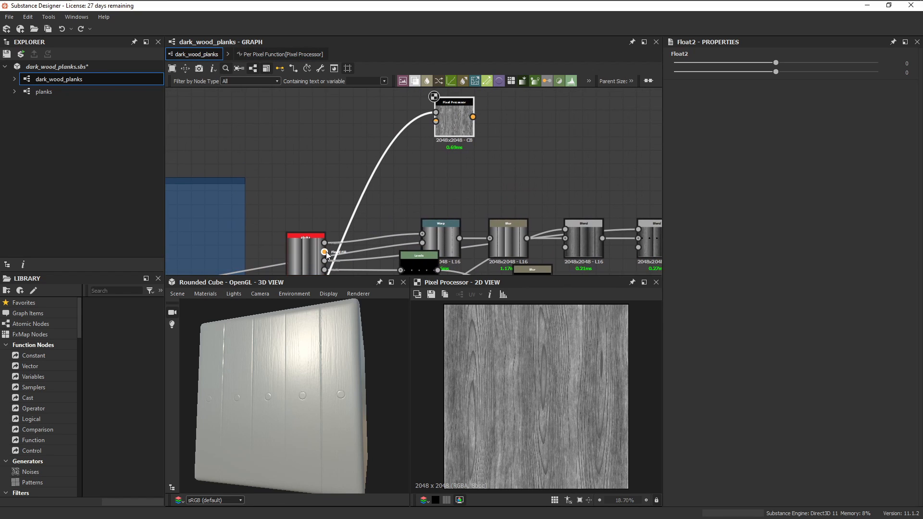
Step: Sample Input Image 1 in the per-pixel function and swizzle it into the offset multiplication
click(454, 116)
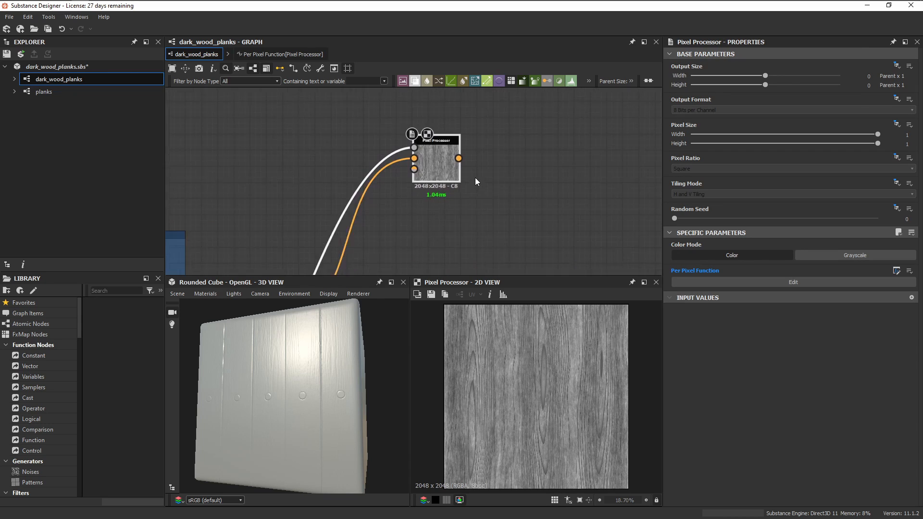
click(281, 54)
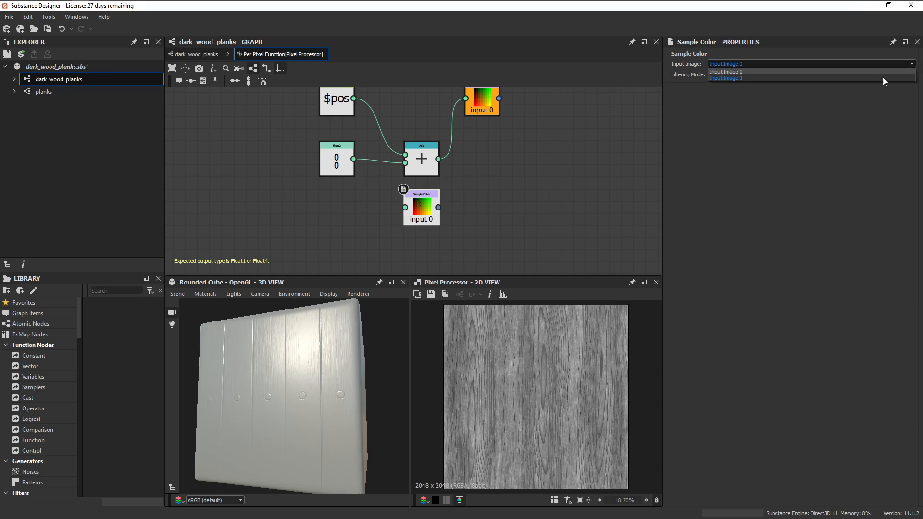
click(726, 78)
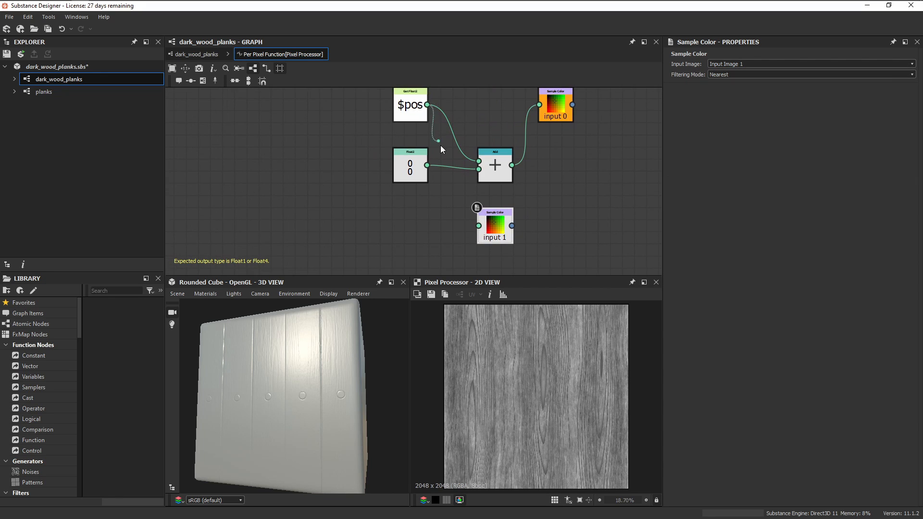
drag(494, 225, 416, 225)
text(s)
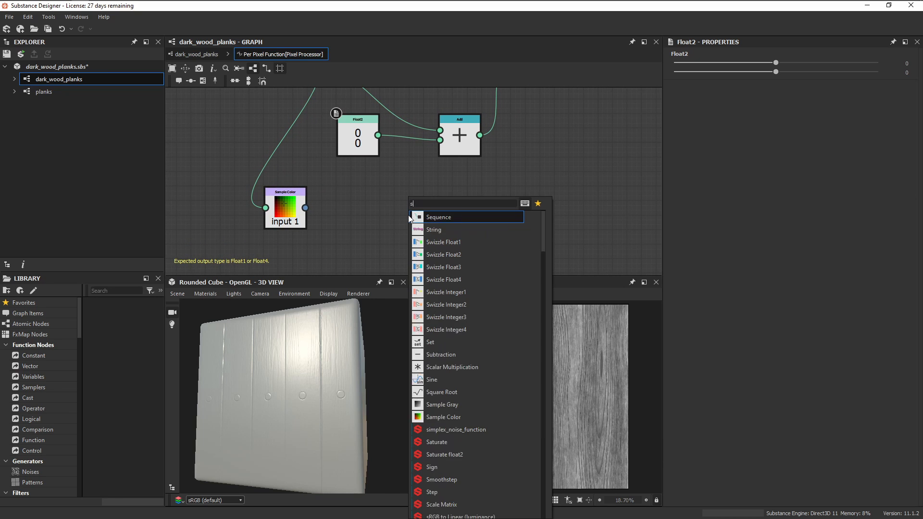
click(443, 254)
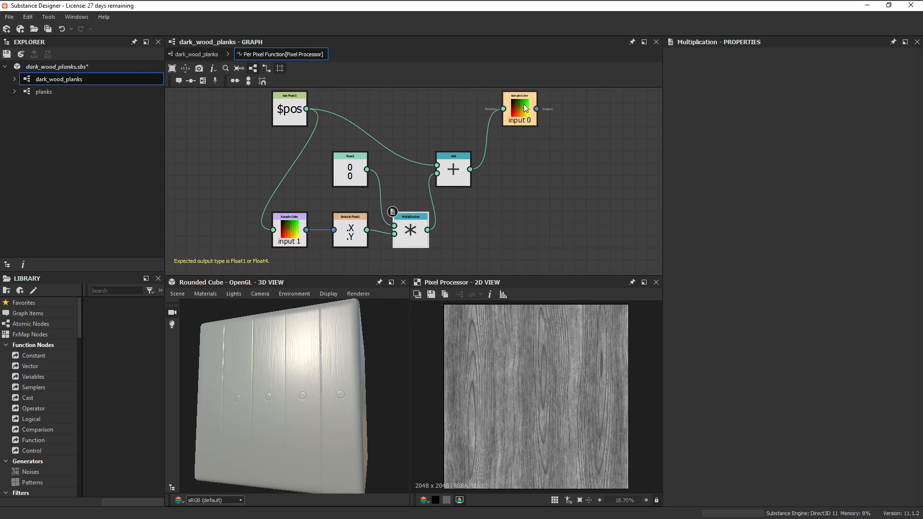
Step: Tune the offset scale factor, settling around 0.81
click(350, 171)
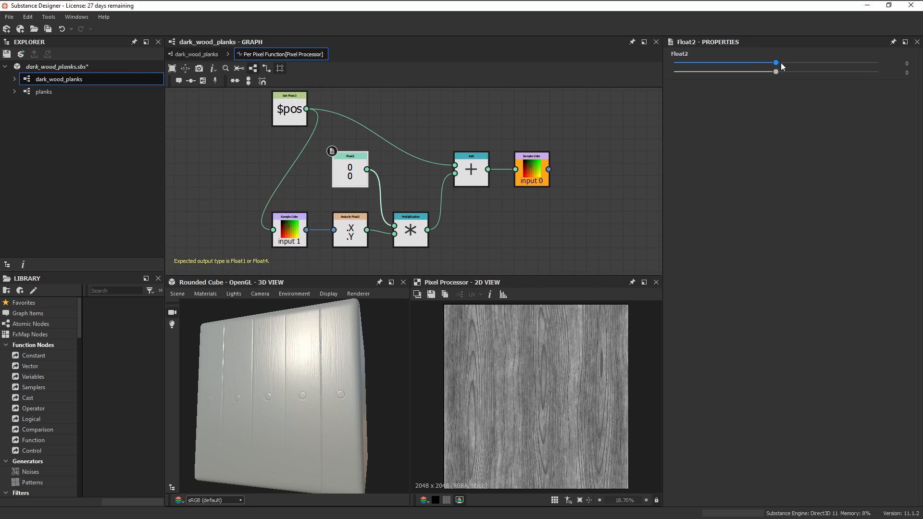
drag(775, 63, 740, 63)
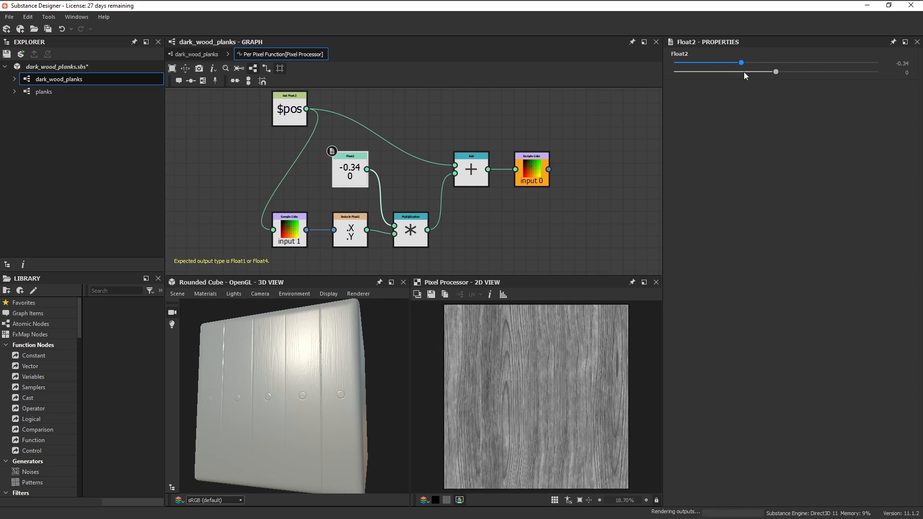
drag(740, 63, 733, 63)
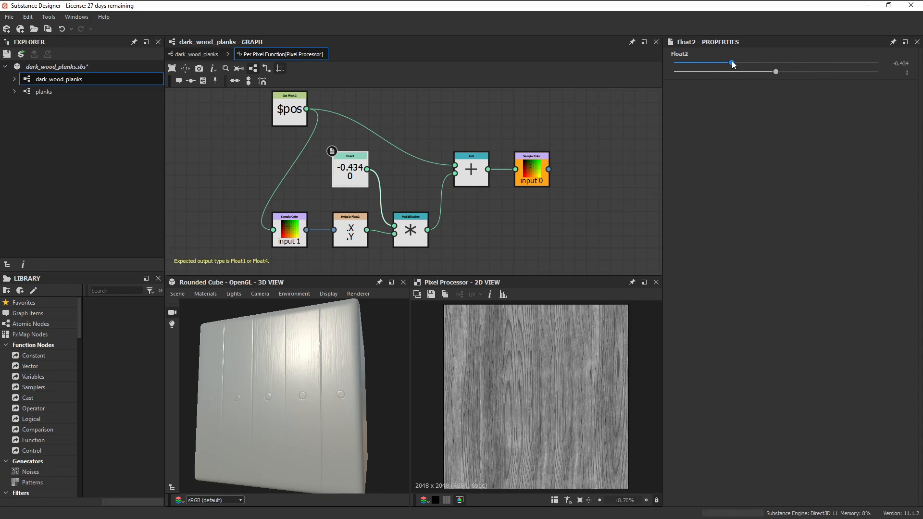
drag(732, 63, 848, 63)
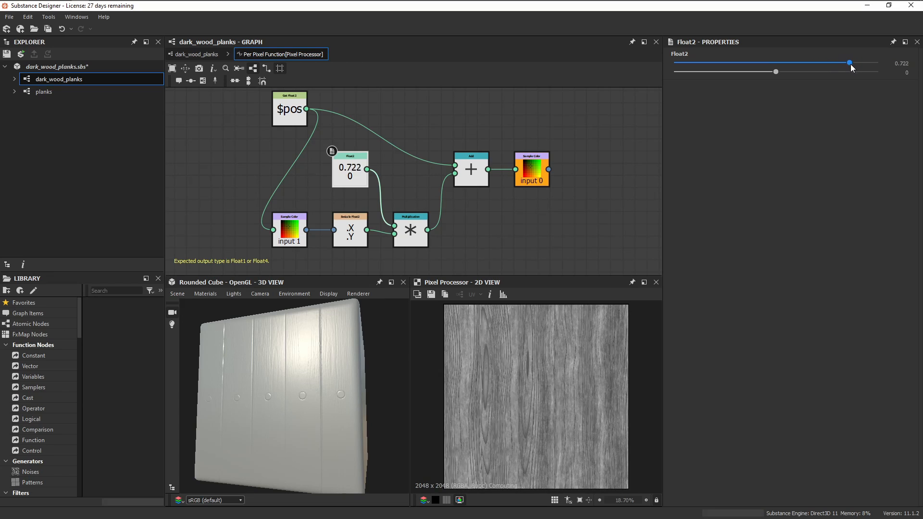
drag(848, 61, 857, 62)
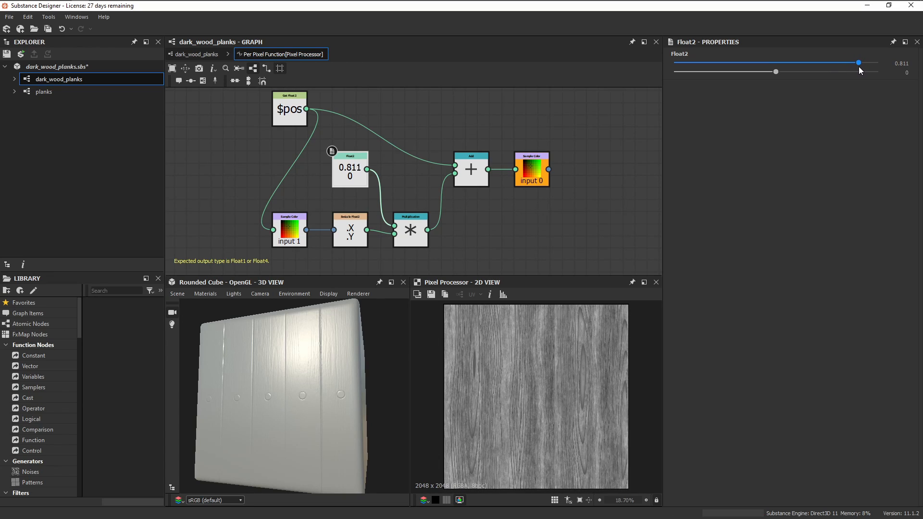
drag(857, 62, 856, 62)
text(P)
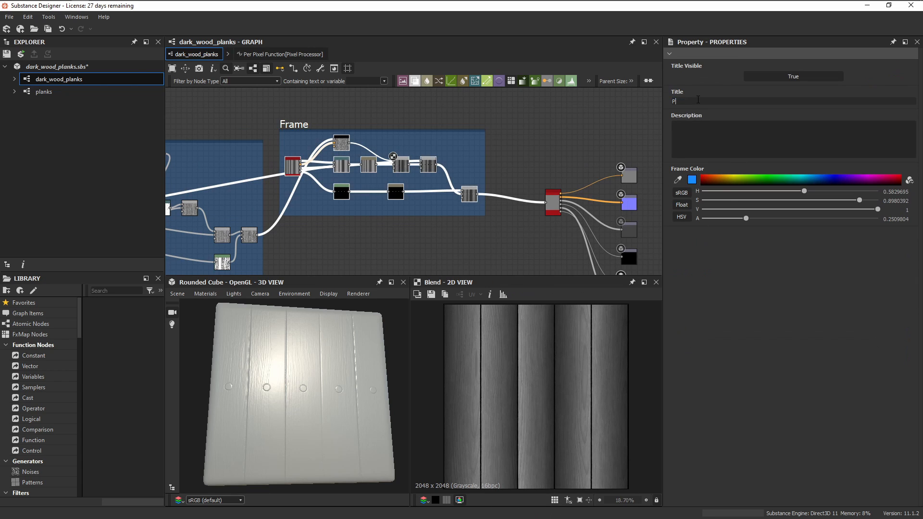
Step: Title the frame Planks, add an Invert Grayscale node and set the bolts Blend to Subtract
text(lanks)
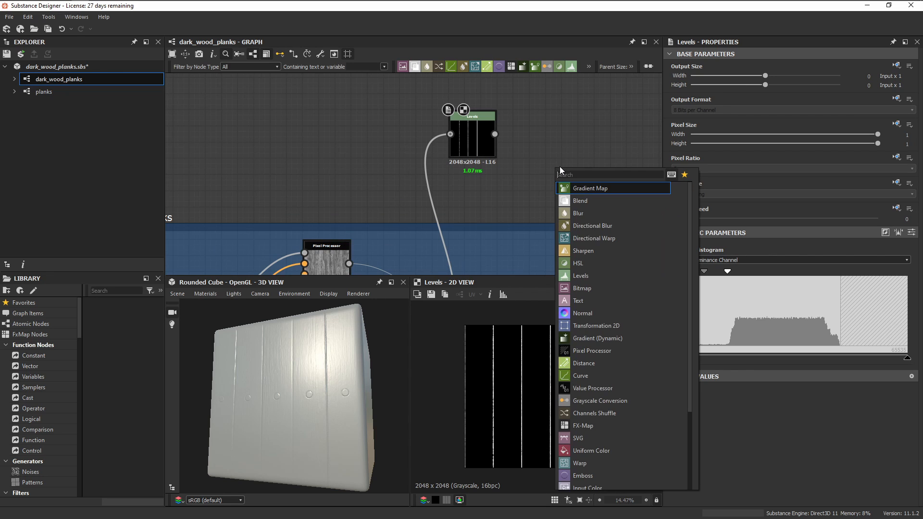
text(invert)
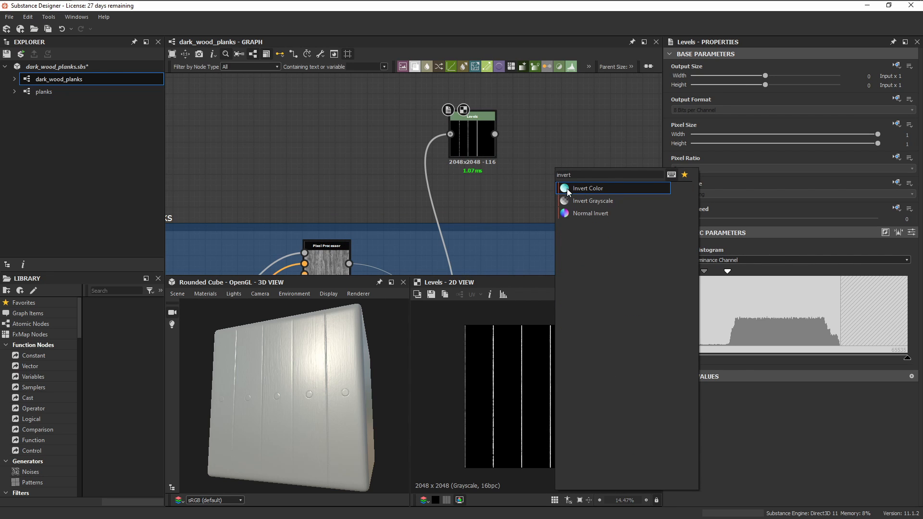
click(593, 201)
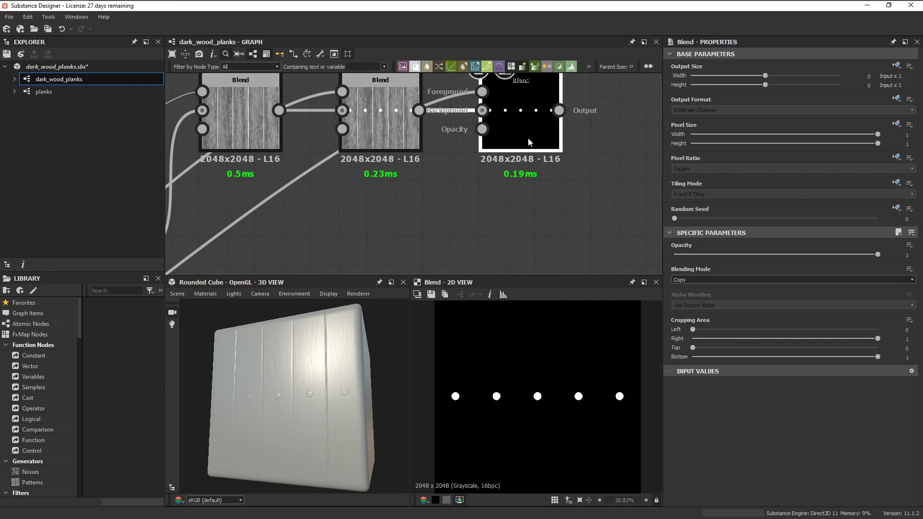
click(791, 280)
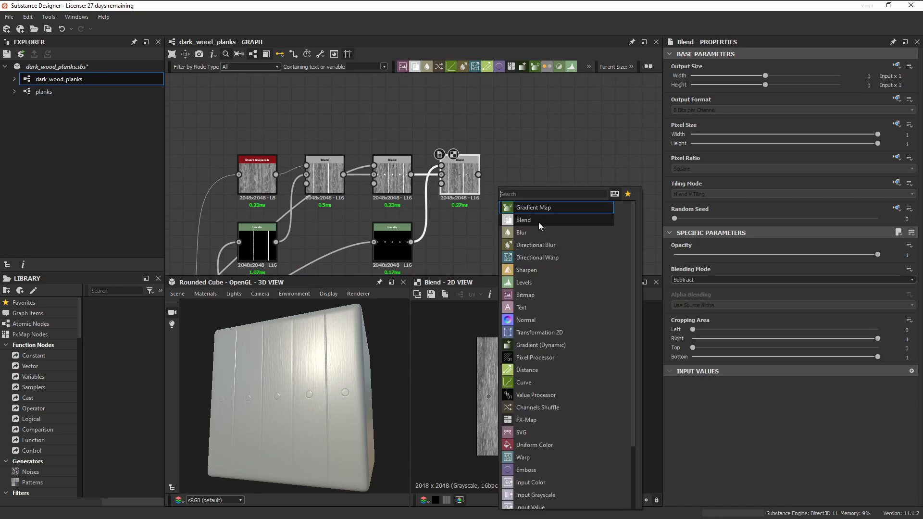
Step: Multiply a transformed cloudy noise over the wood at 0.06 opacity and shift the Histogram Range position
click(523, 219)
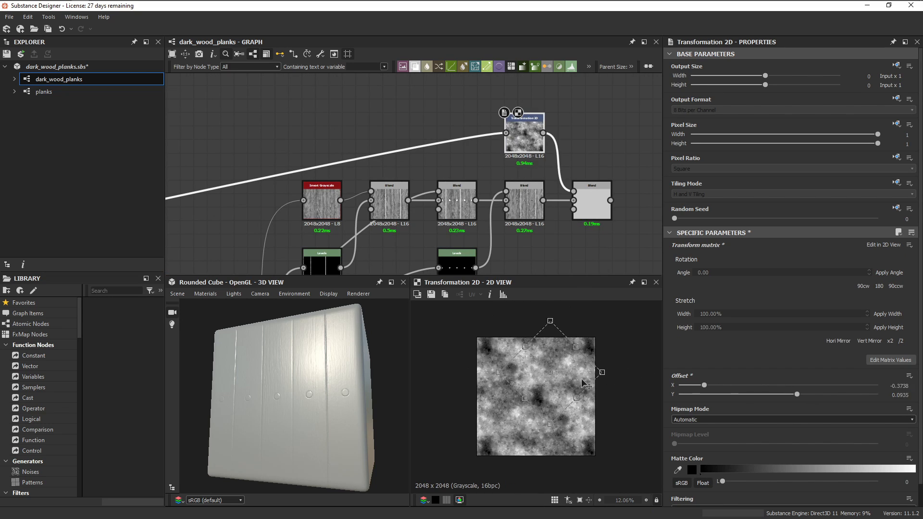
click(591, 200)
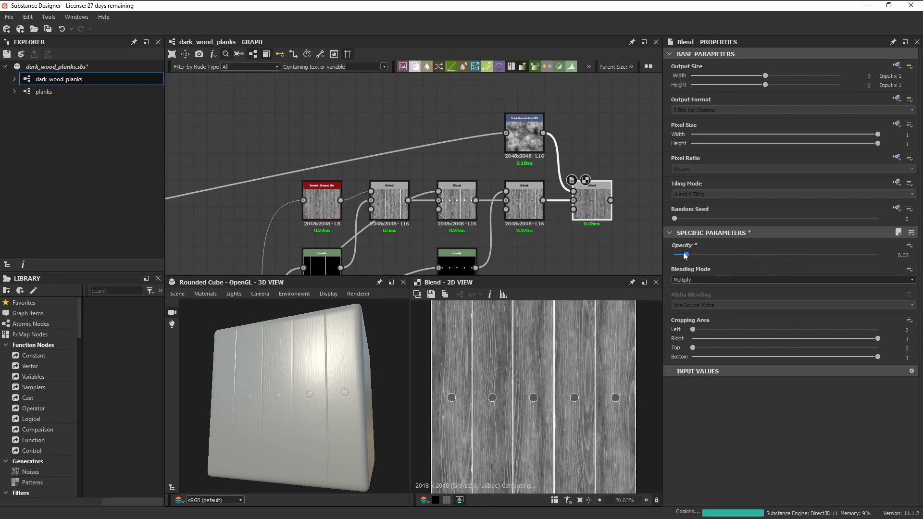
drag(678, 253, 699, 254)
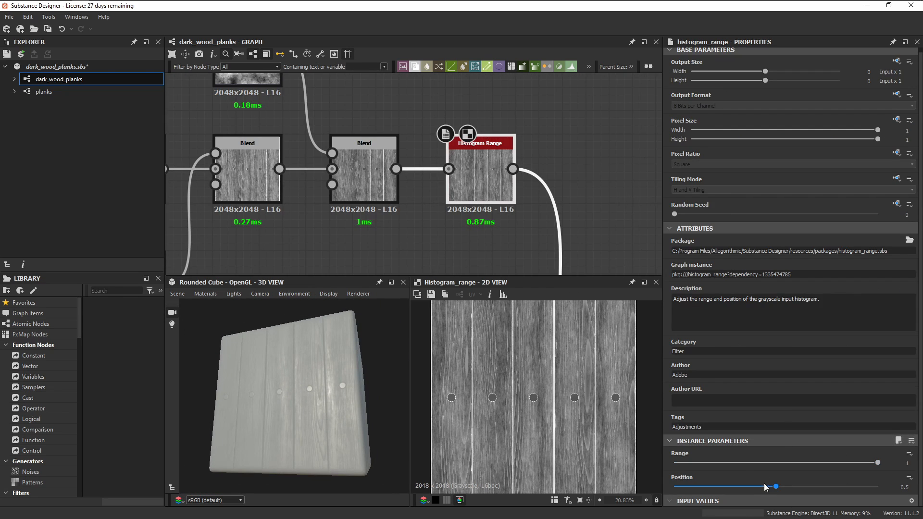
drag(775, 487, 751, 487)
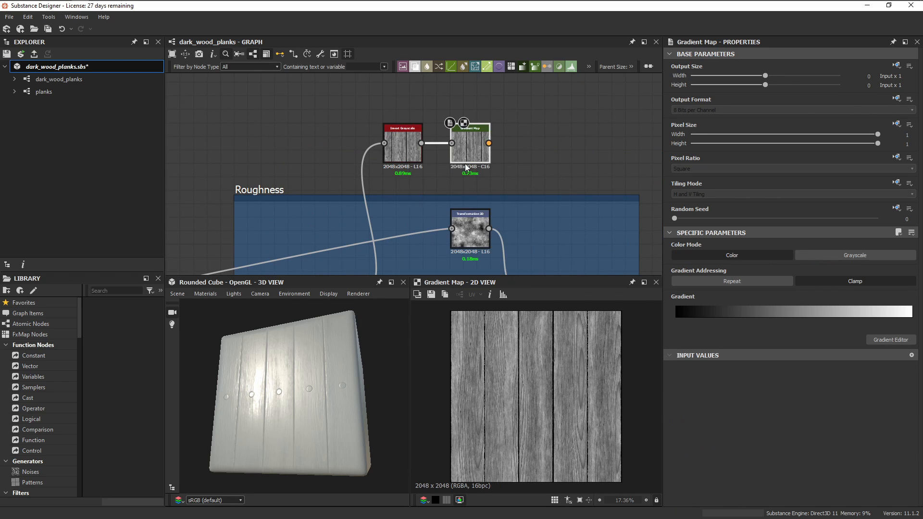
Step: Darken the Gradient Map keys so the wood grain renders dark grey
click(890, 339)
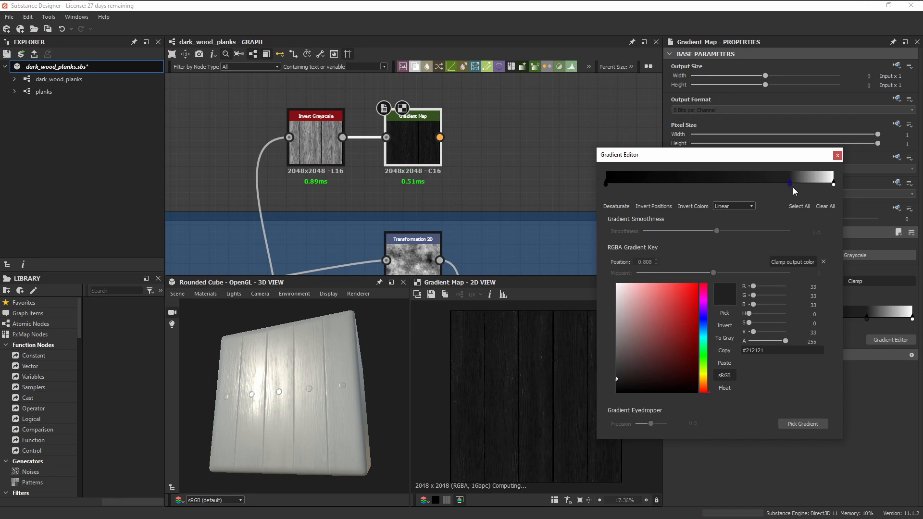
drag(790, 183, 790, 182)
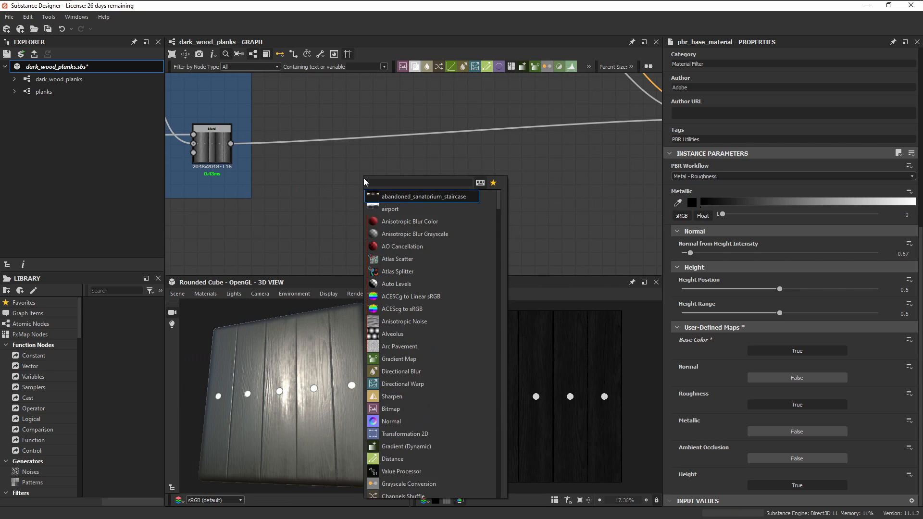
Step: Add an Ambient Occlusion (HBAO) node at 16 samples and enable the material's AO output
text(ambien)
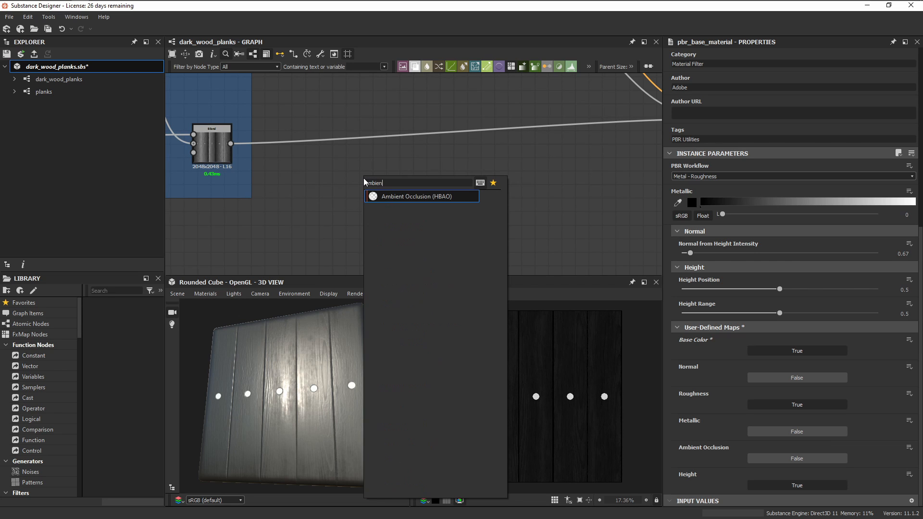
click(420, 196)
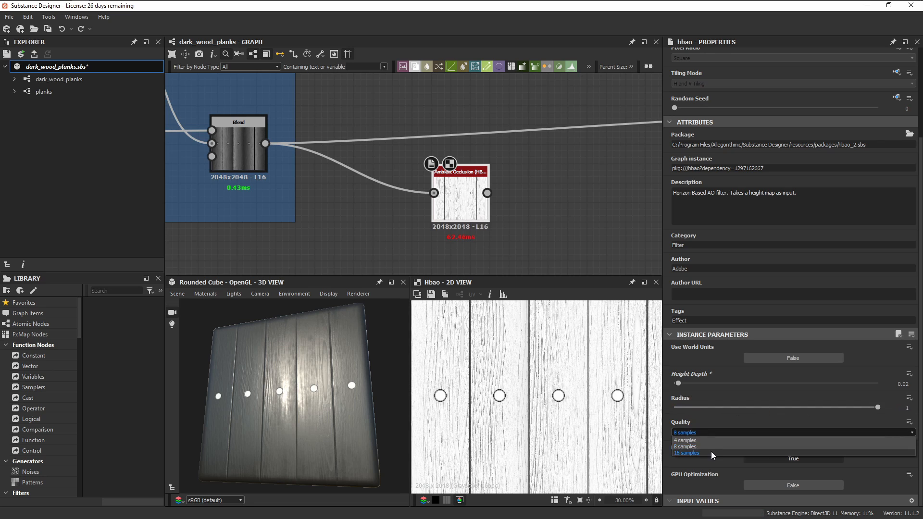
click(686, 453)
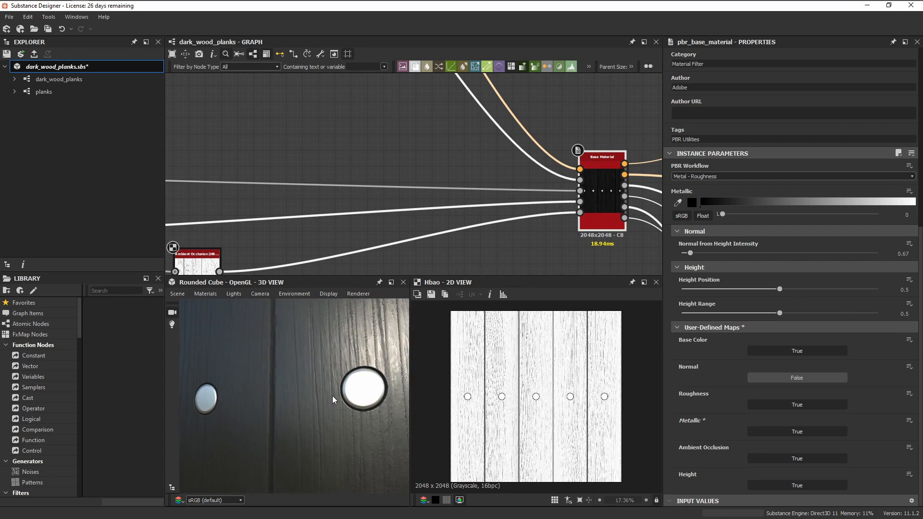
click(791, 279)
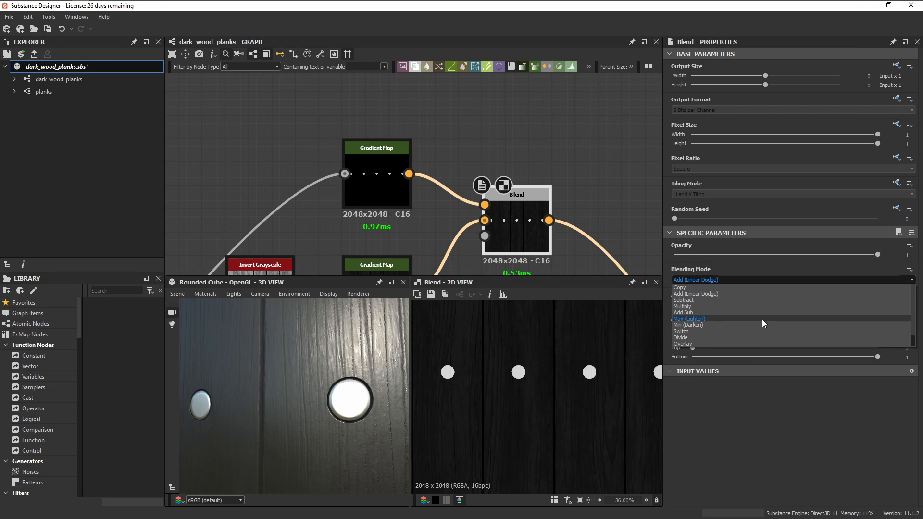
Step: Set the colour blend to Max (Lighten) for the bolts and title the frame Base Color
click(689, 318)
text(B)
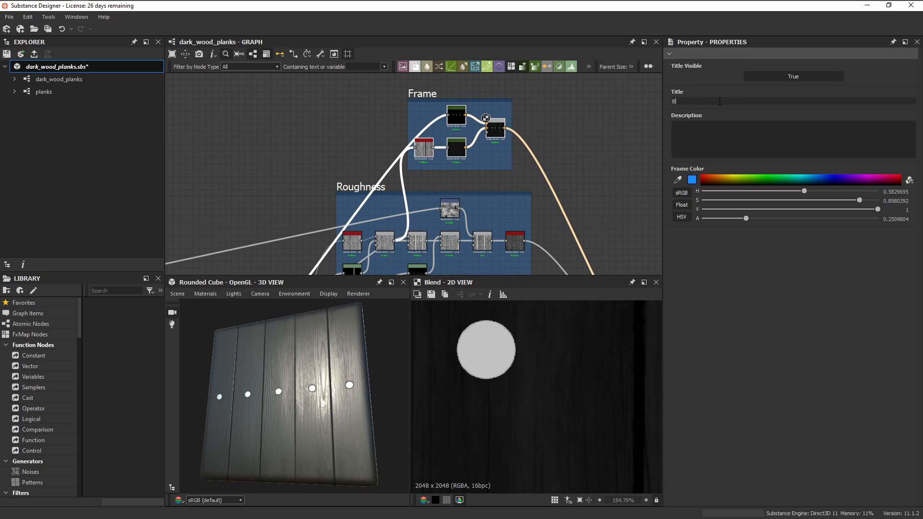
text(ase Color)
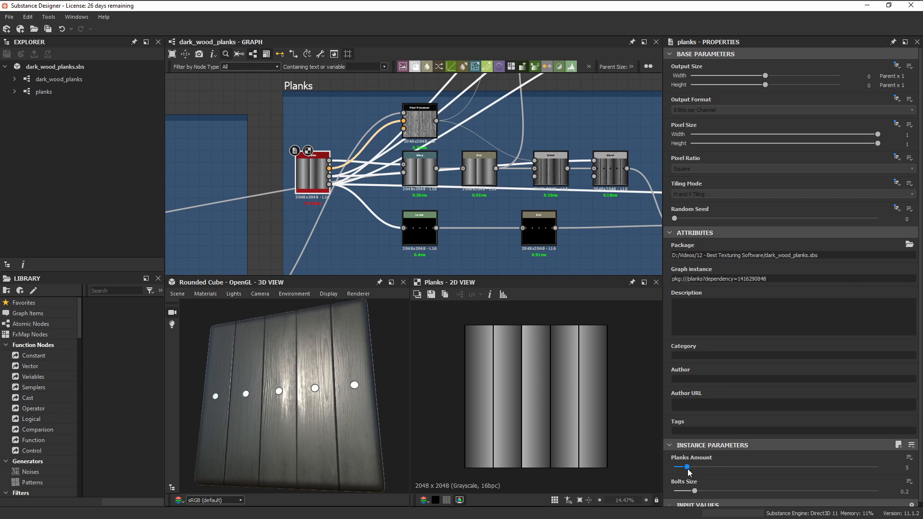
Step: Expose the planks instance's Planks Amount and Bolts Size as graph input parameters
drag(687, 491, 791, 490)
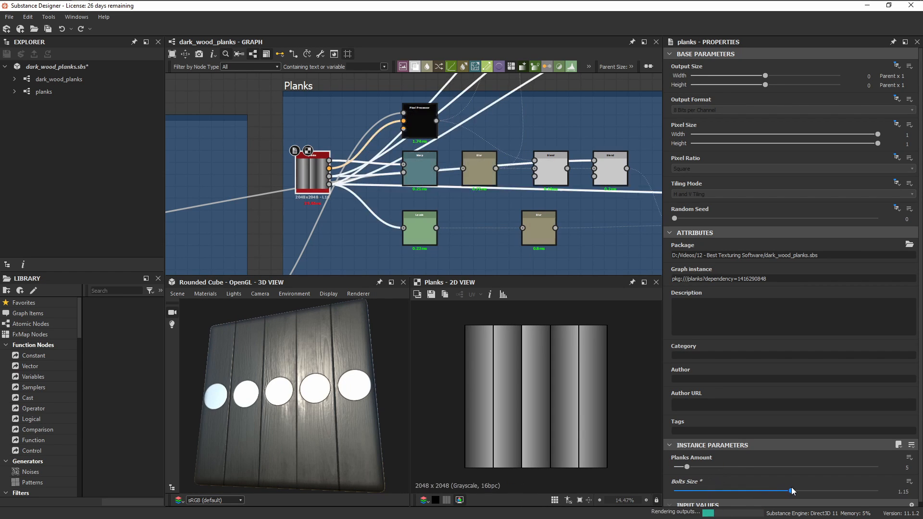
drag(791, 491, 680, 491)
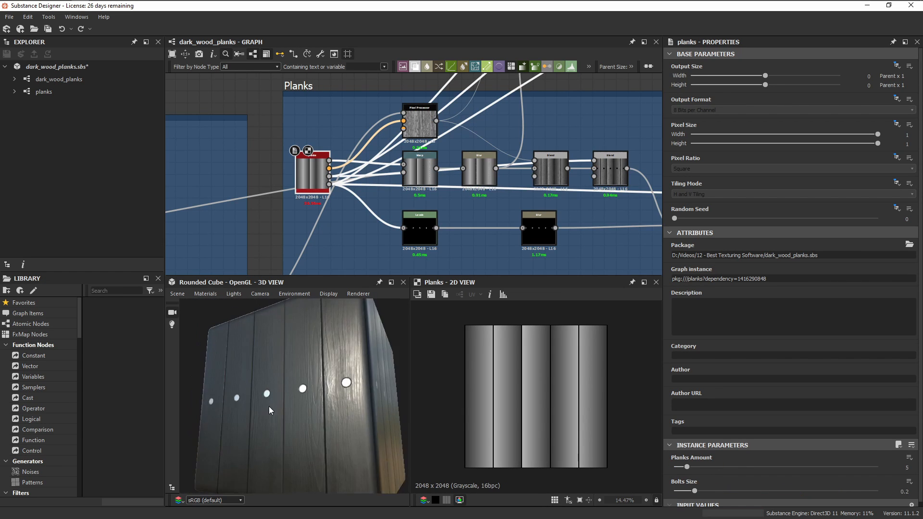
click(911, 457)
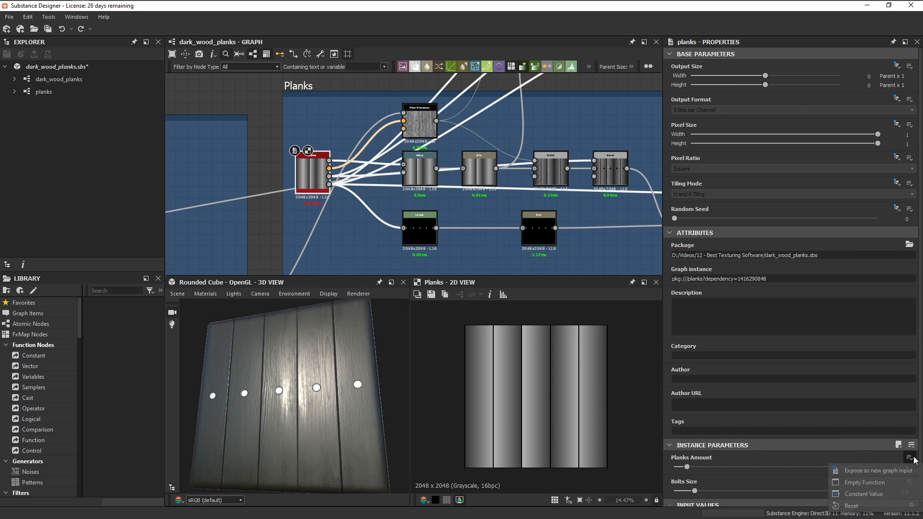
click(878, 470)
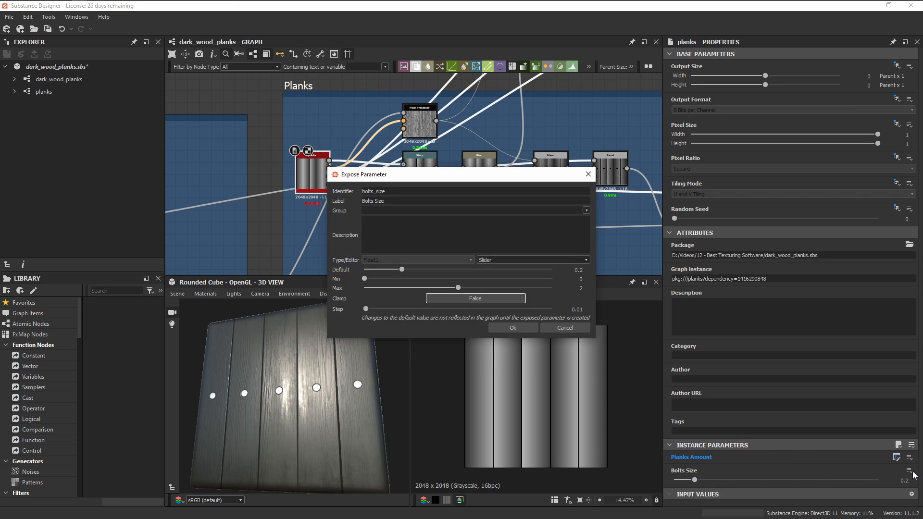
click(511, 326)
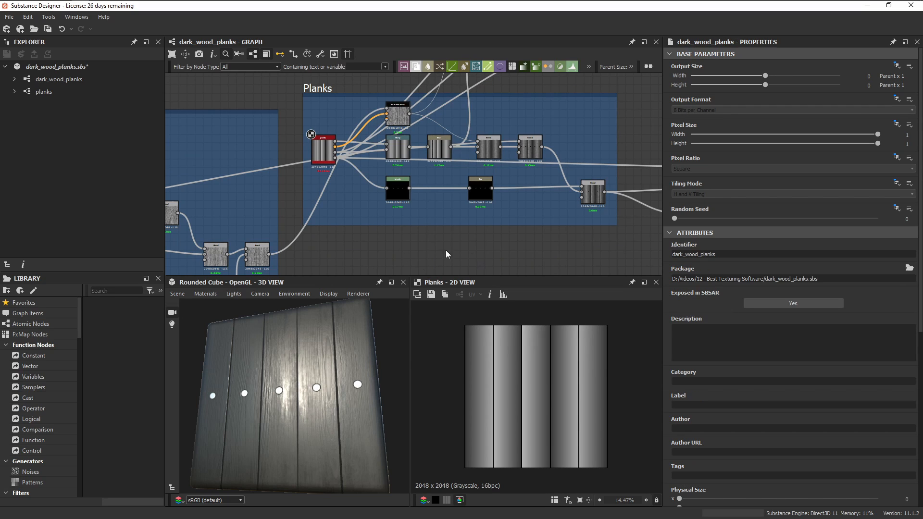
Step: Set the graph's Category to Wood and its Label to Dark Wood Planks
scroll(down, 3)
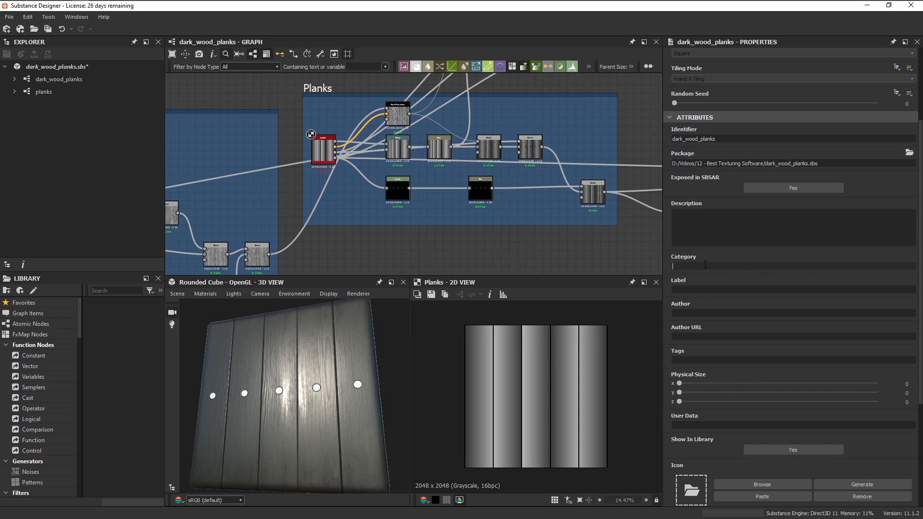
text(Woo)
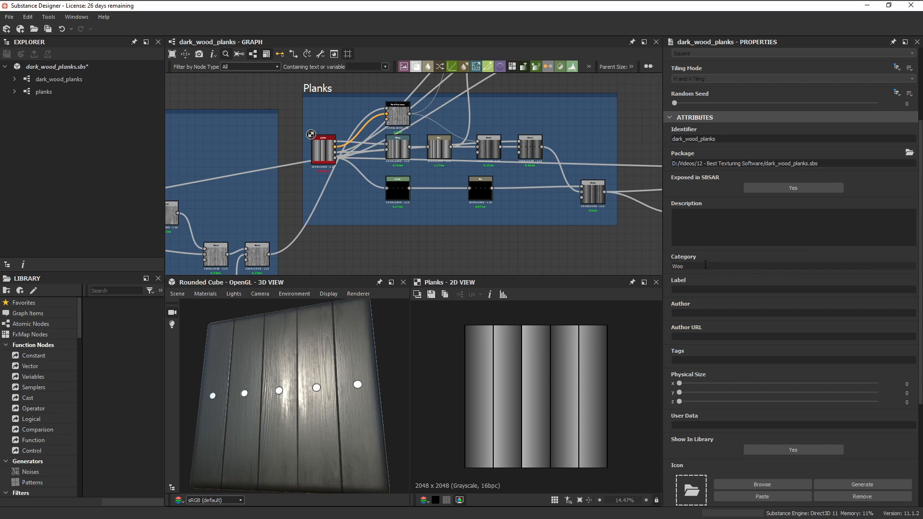
text(Dark Wood Planks)
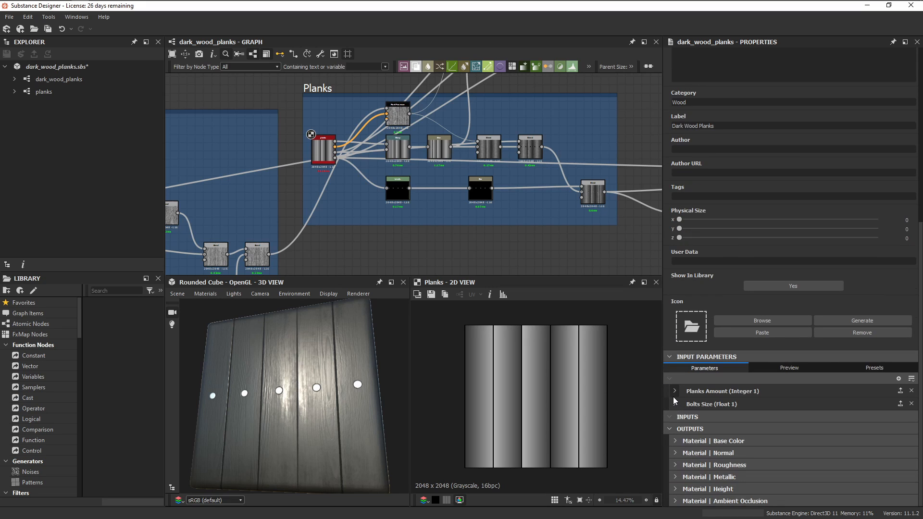
Step: Limit Planks Amount to a 4–10 range with a default of 5
click(675, 391)
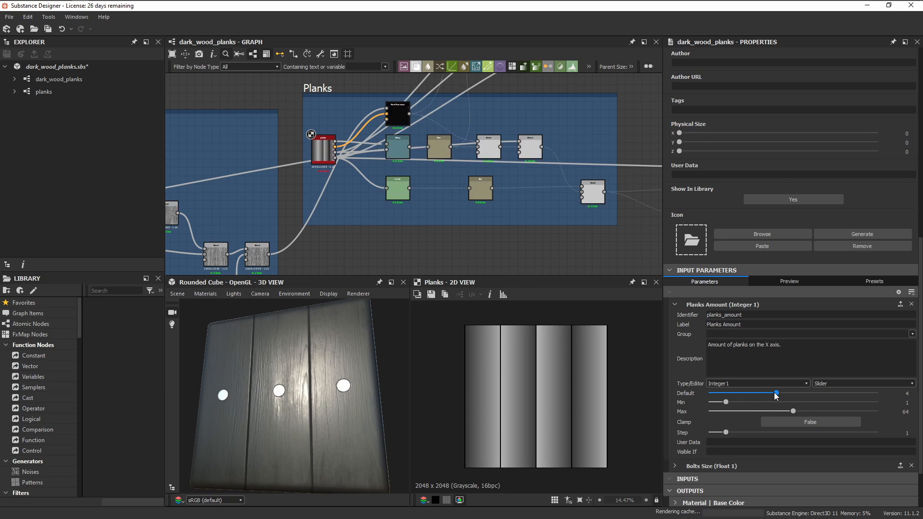
drag(776, 393, 793, 393)
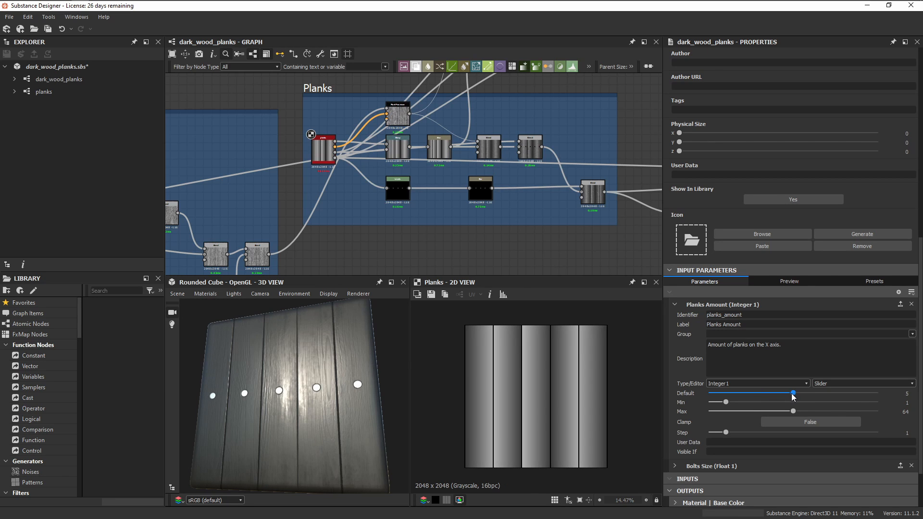
drag(793, 393, 742, 393)
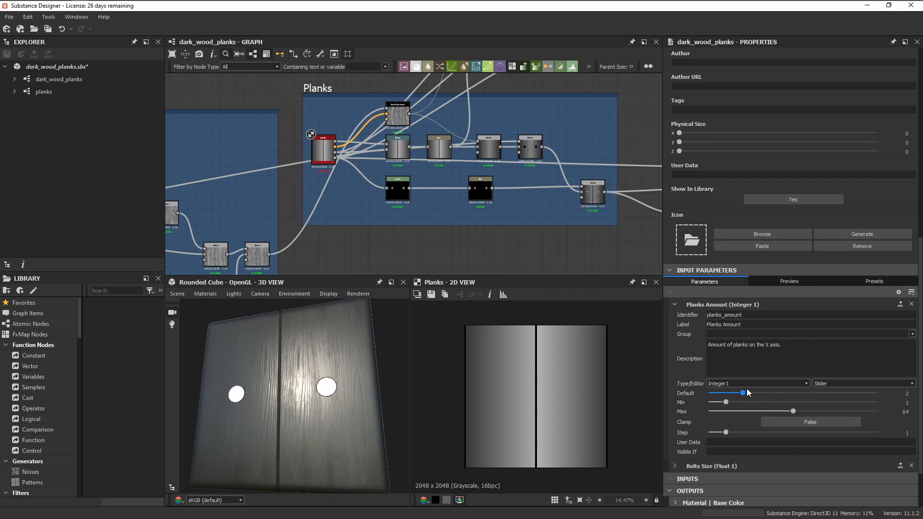
drag(741, 392, 776, 392)
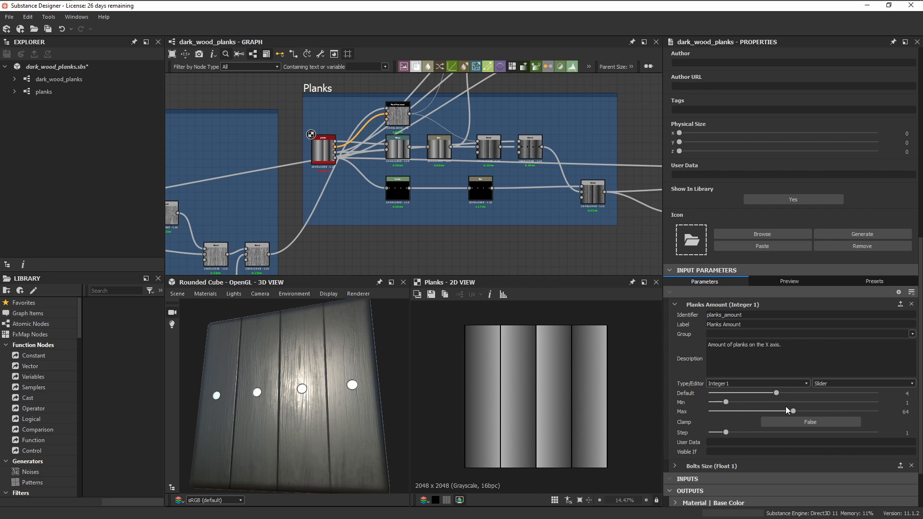
drag(775, 392, 877, 393)
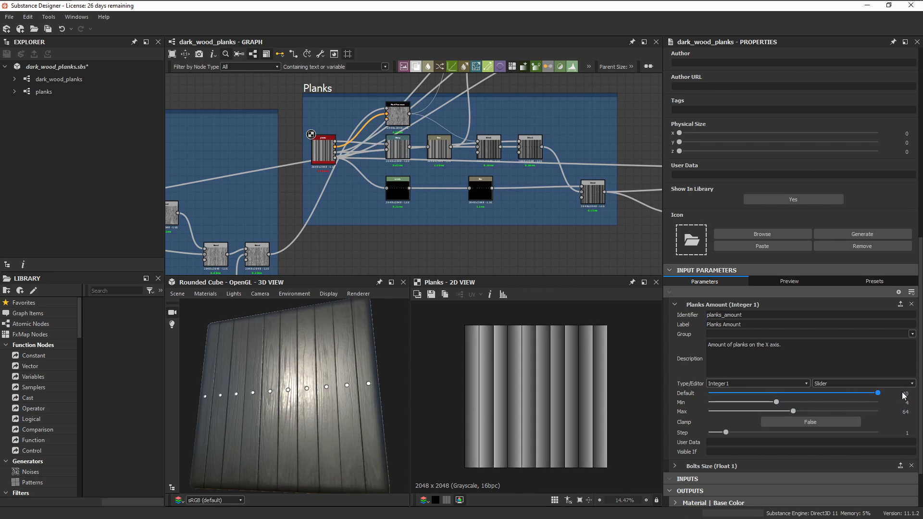
drag(791, 410, 724, 411)
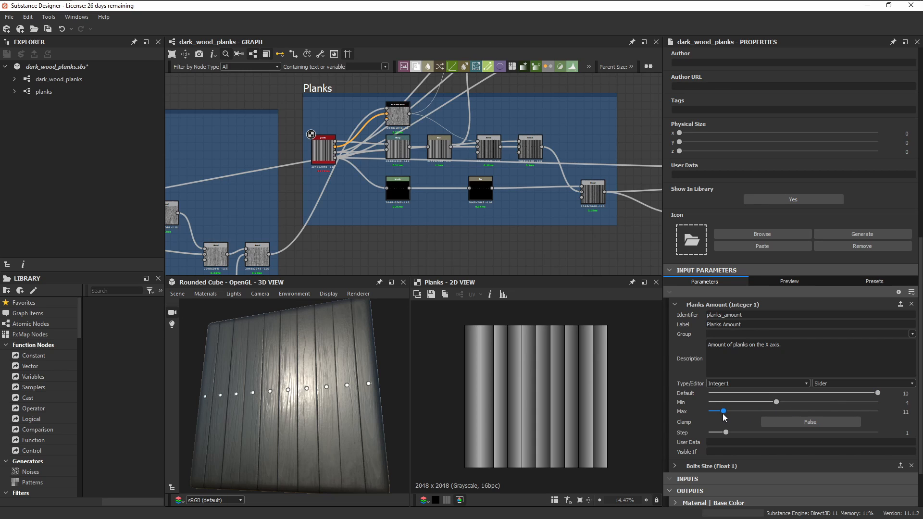
drag(877, 392, 792, 392)
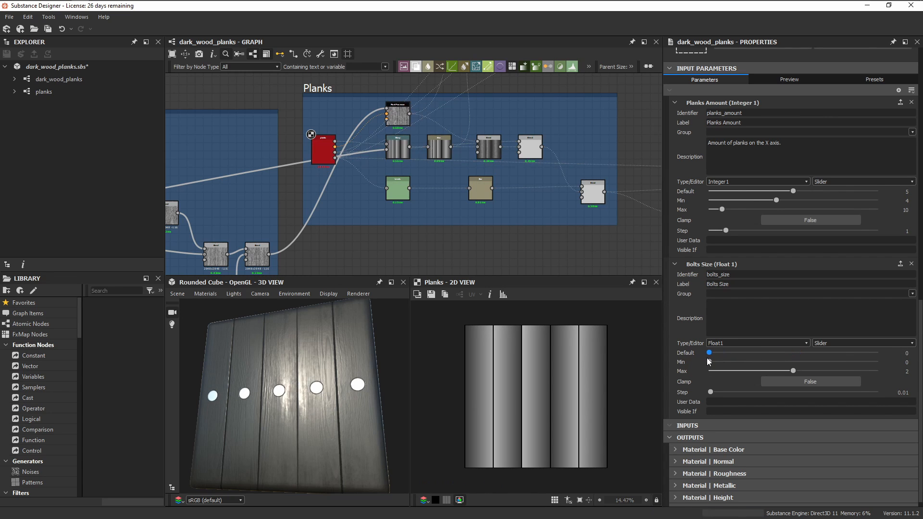
Step: Raise the default Bolts Size to 0.7 and narrow its allowed range
drag(709, 352, 817, 352)
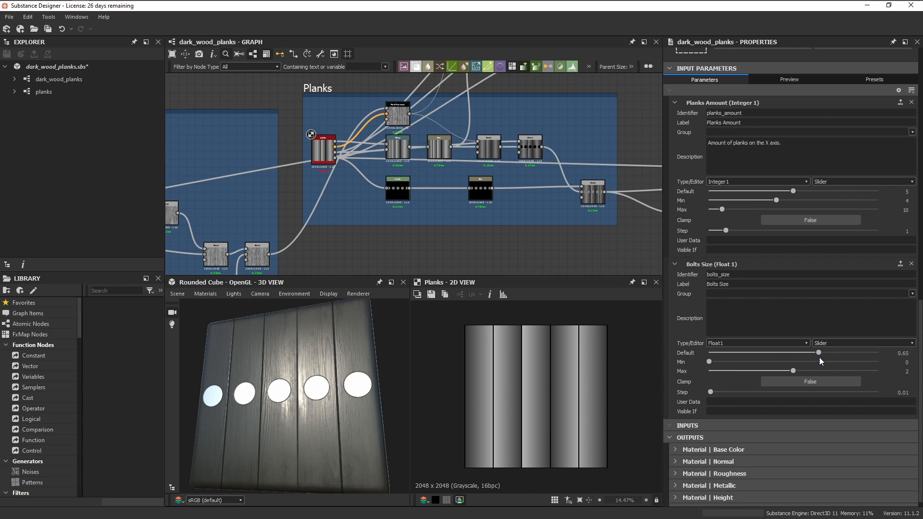
drag(817, 353, 822, 353)
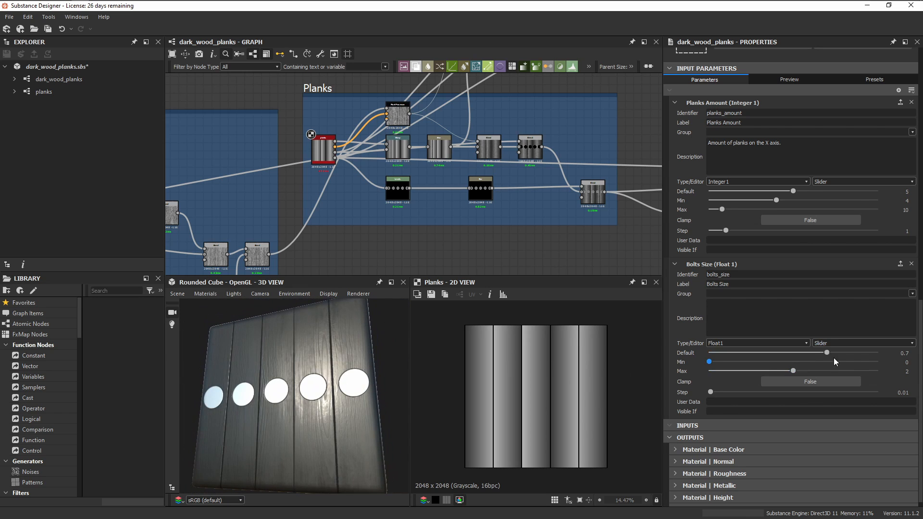
drag(774, 371, 738, 371)
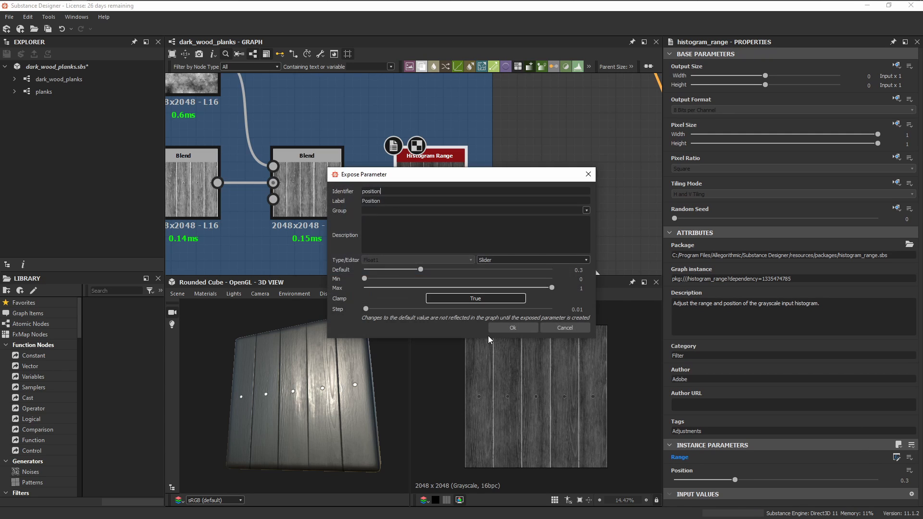
Step: Expose the histogram Position, normal_intensity and nails_roughness parameters, clamping the roughness range
click(511, 327)
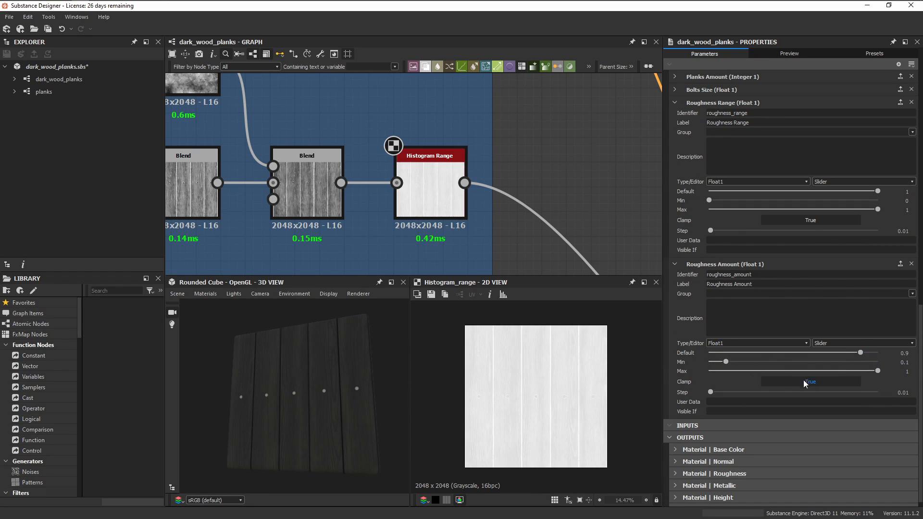
drag(863, 353, 763, 353)
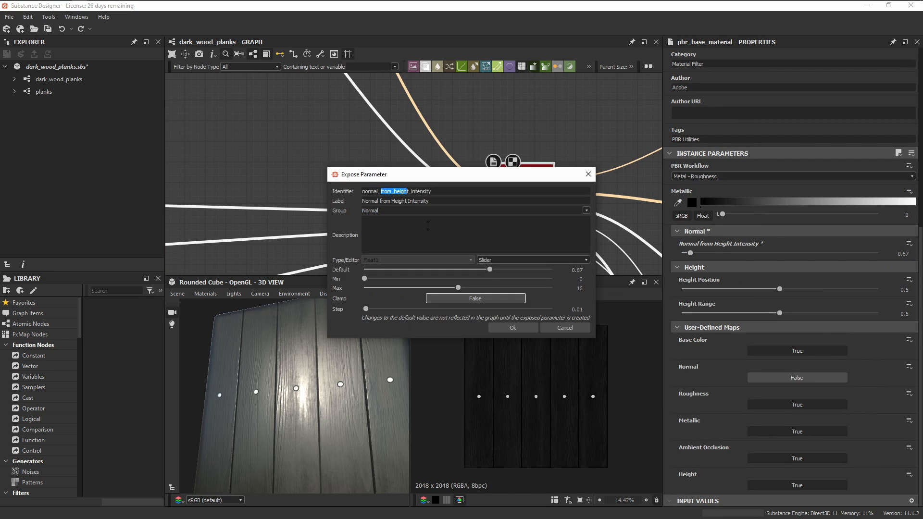
text(normal_intensity)
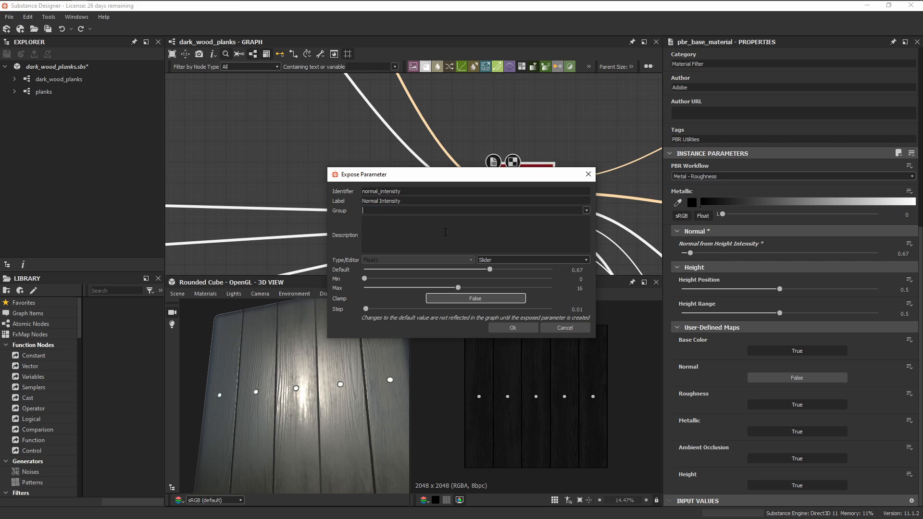
click(511, 327)
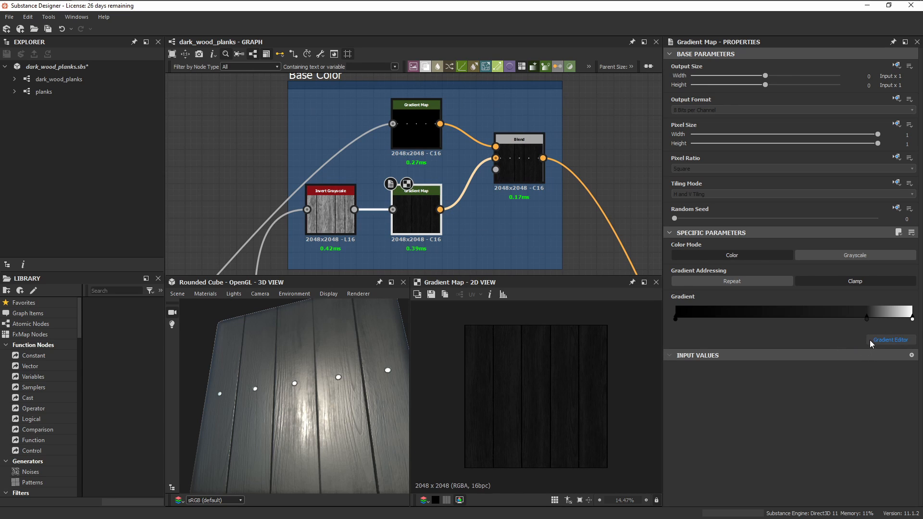
mouse_move(538, 207)
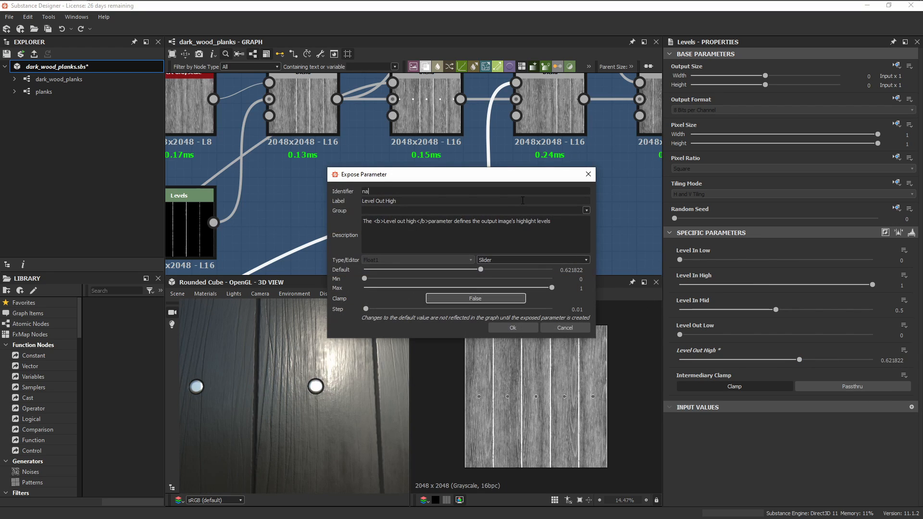
text(nails_roughness)
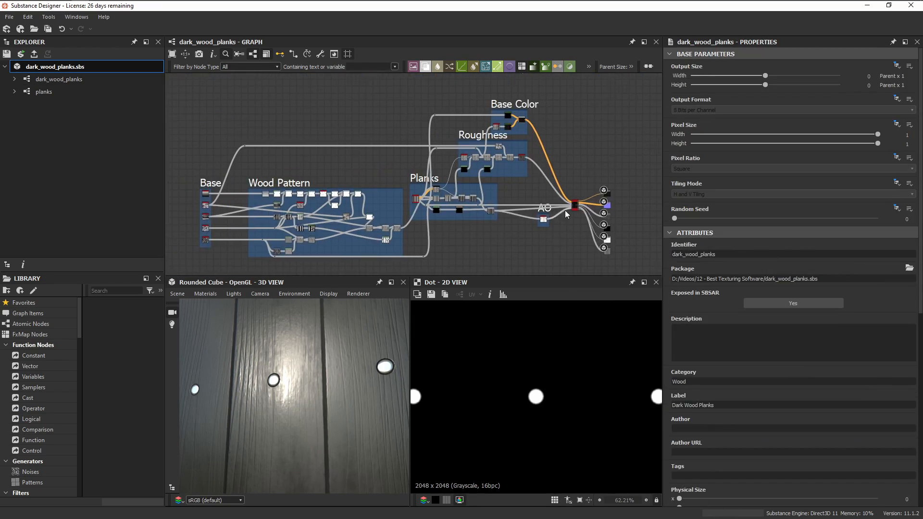
Step: Publish the package as dark_wood_planks.sbsar with default archive options
right_click(55, 66)
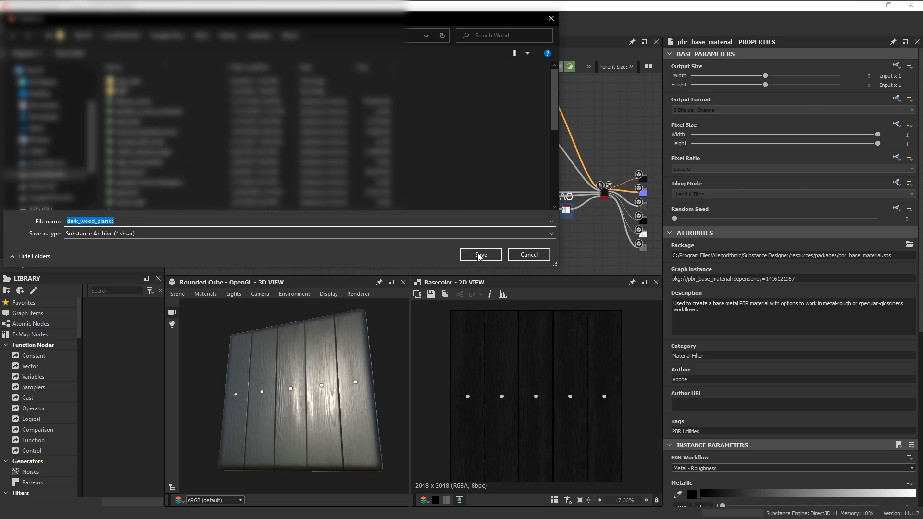
click(479, 254)
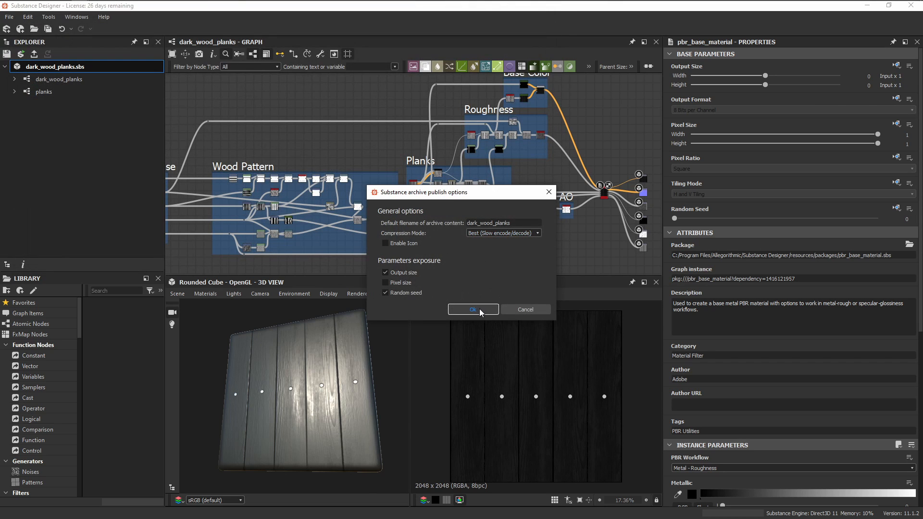
click(473, 309)
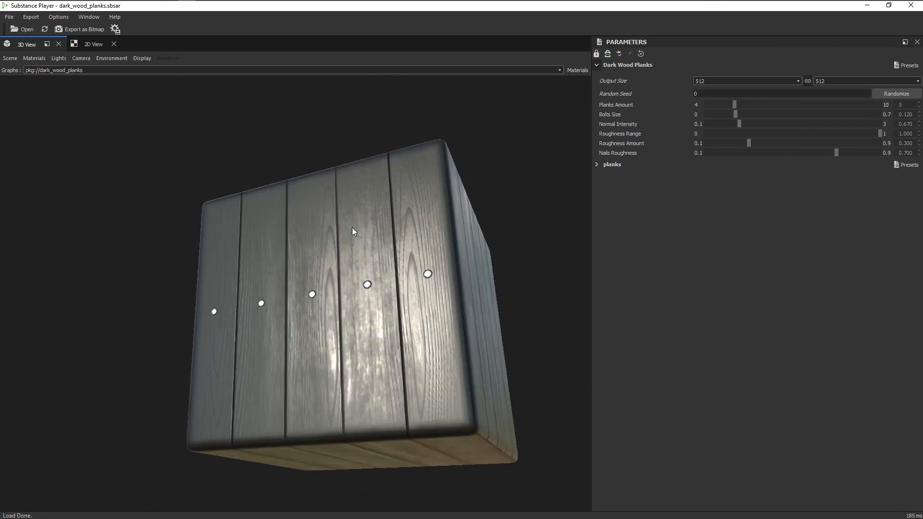
Step: Set Planks Amount to 7, Output Size to 2048 and Bolts Size near 0
drag(733, 104, 740, 108)
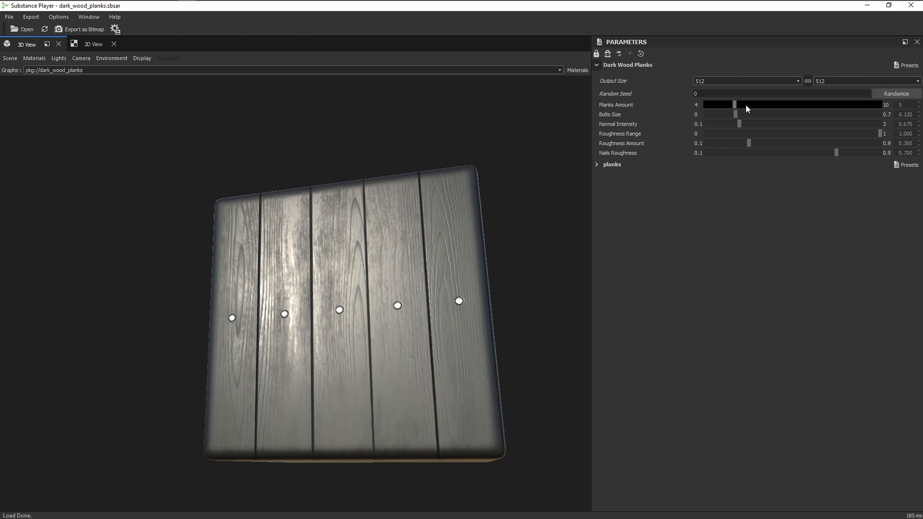
drag(733, 104, 791, 104)
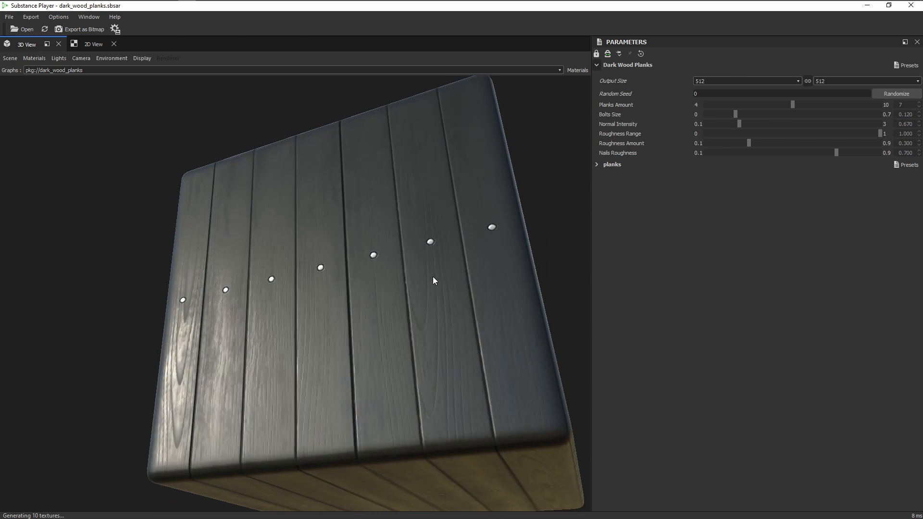
click(797, 80)
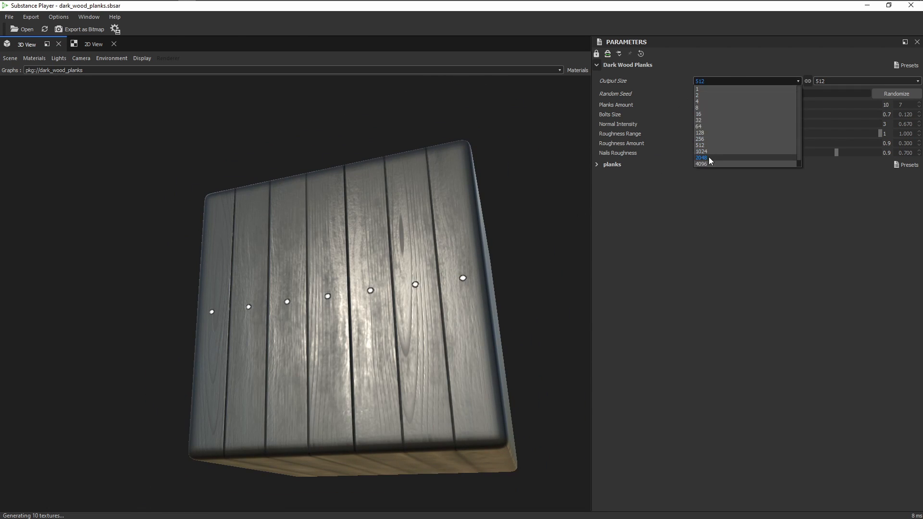
click(700, 157)
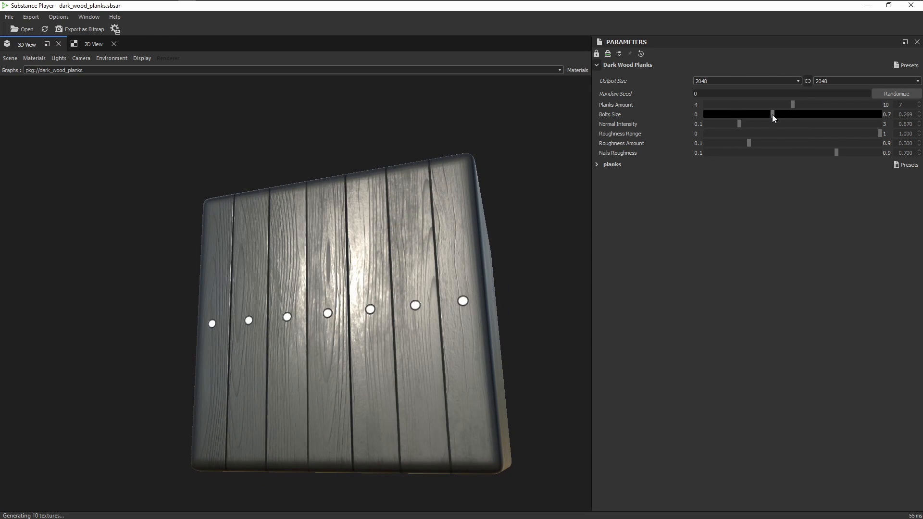
drag(771, 114, 704, 113)
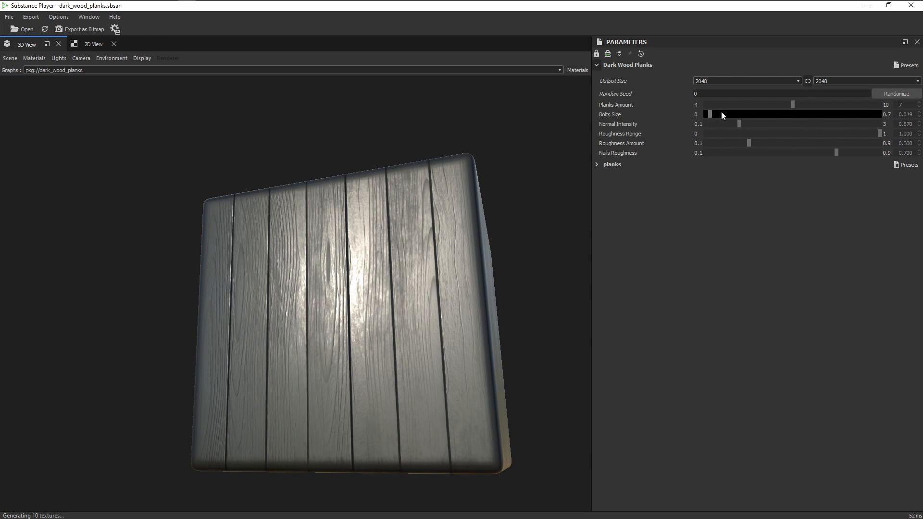